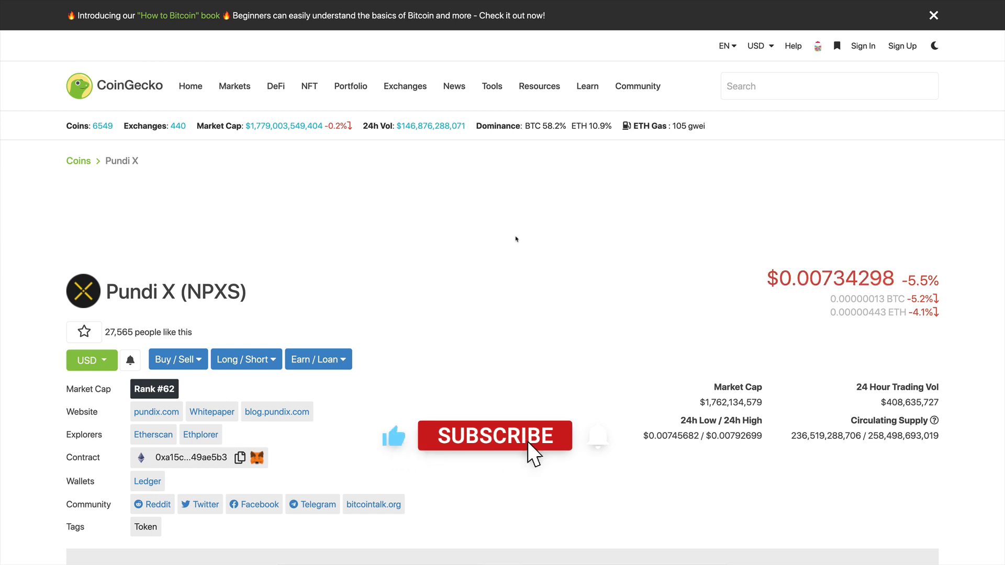
Move down the Pundi X page past the chart and markets table to the About Pundi X Coin section.
click(494, 436)
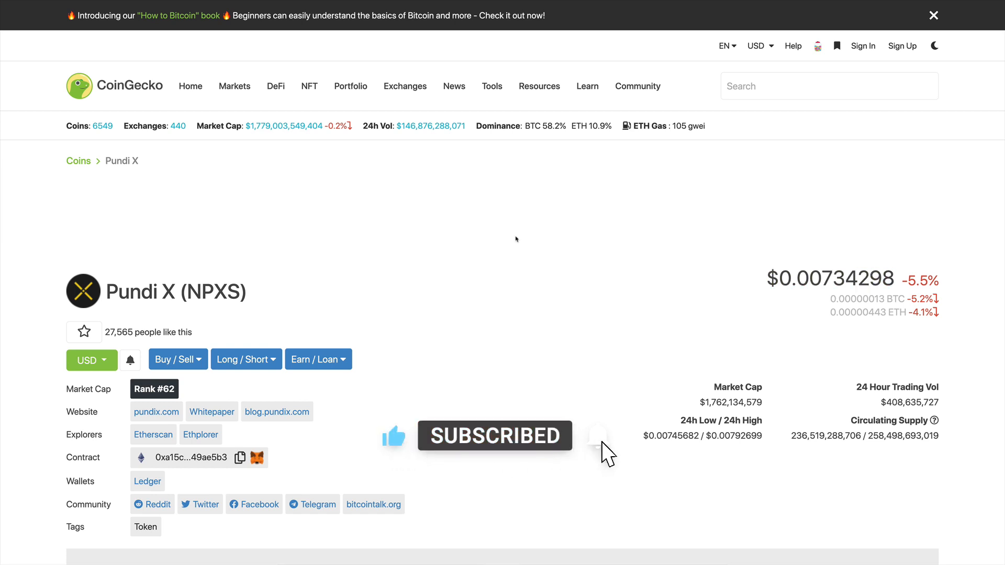
click(596, 435)
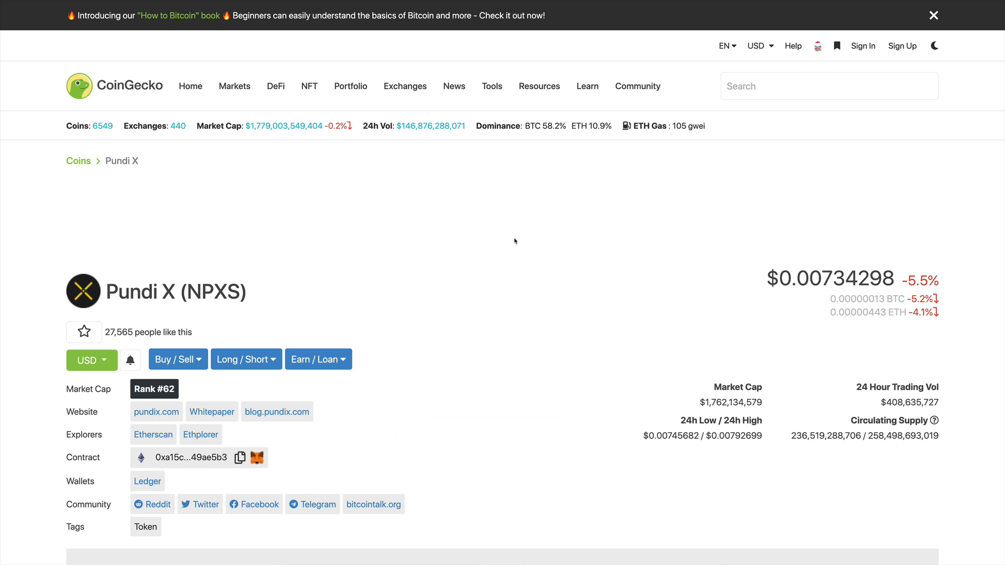
scroll(down, 3)
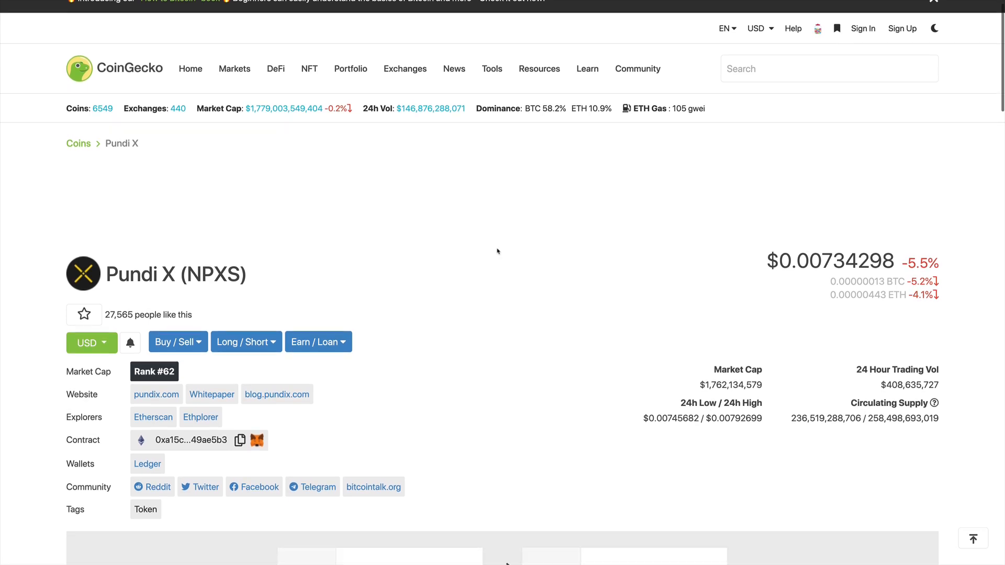
scroll(down, 3)
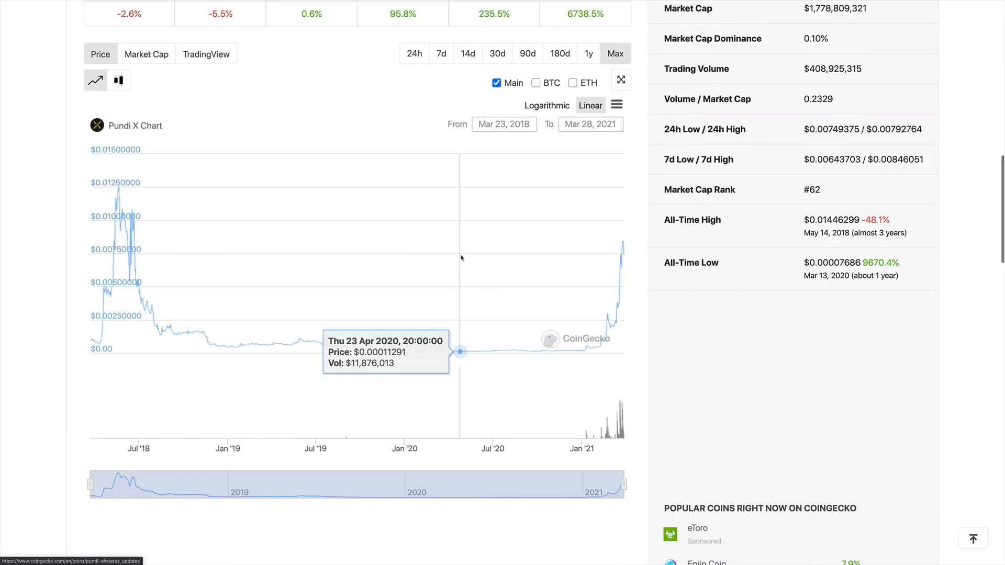
scroll(down, 3)
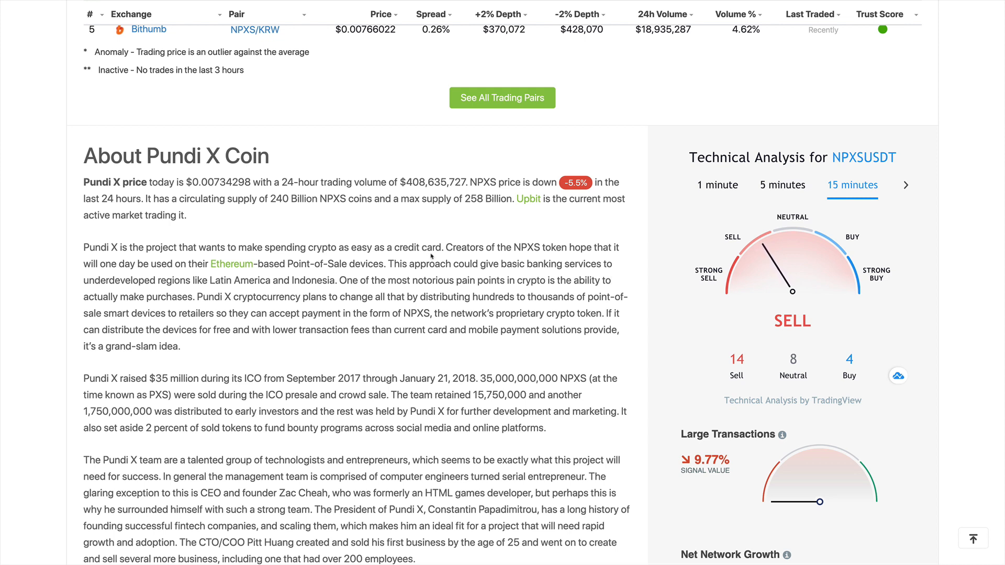
mouse_move(467, 348)
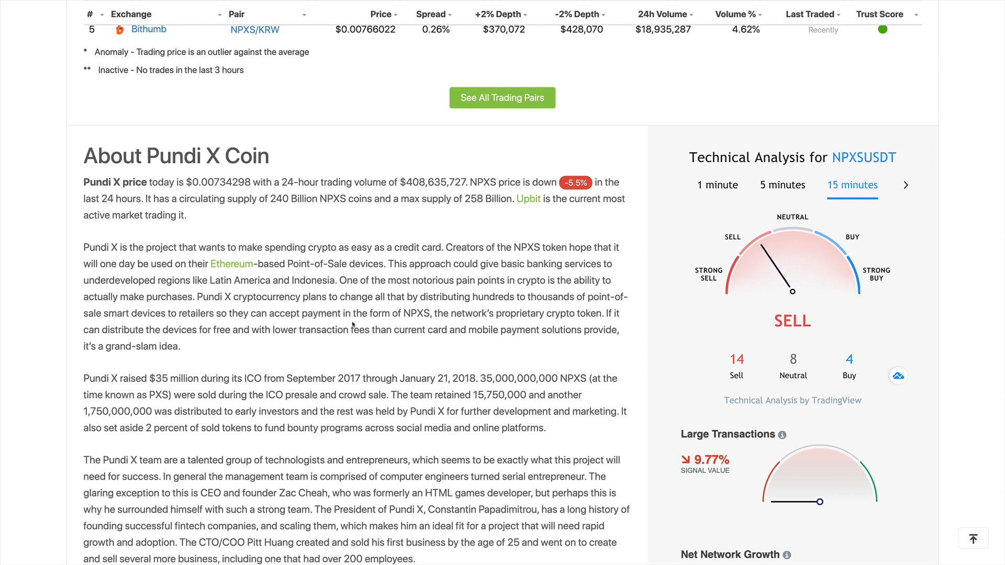
mouse_move(510, 290)
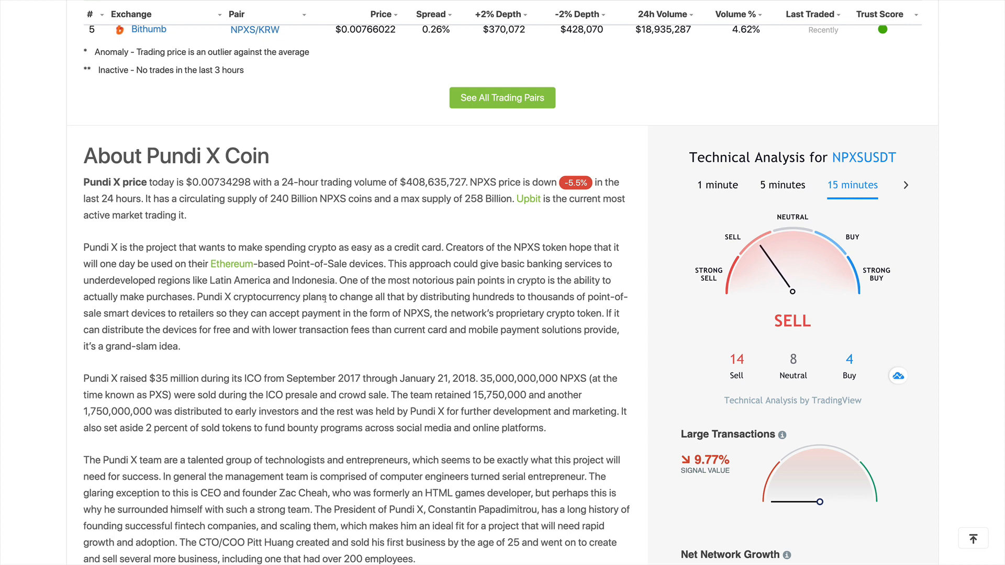
mouse_move(429, 360)
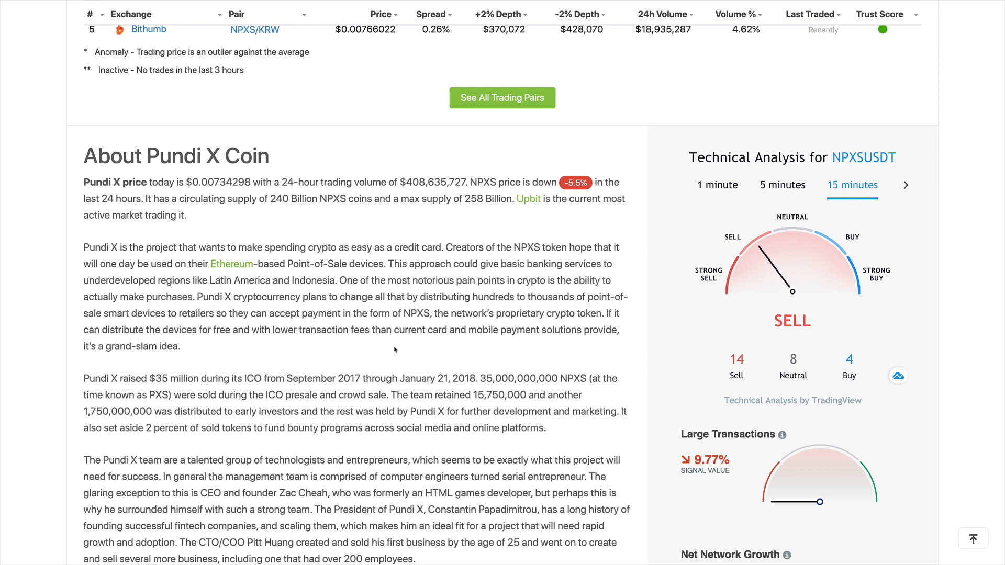
Highlight the NPXS payment phrase and the paragraph on what Pundi X wants, then clear the highlight.
drag(280, 313, 431, 313)
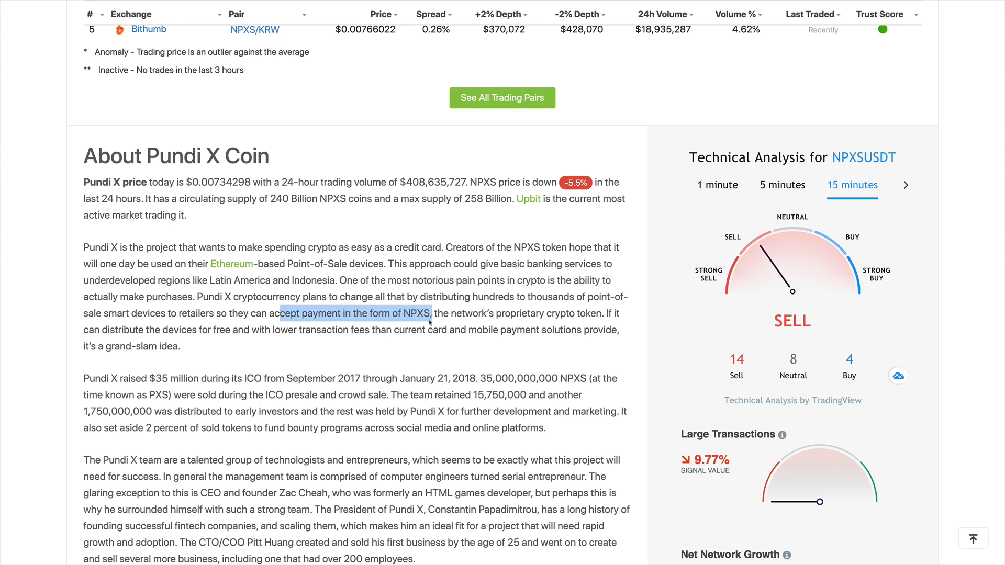
mouse_move(426, 324)
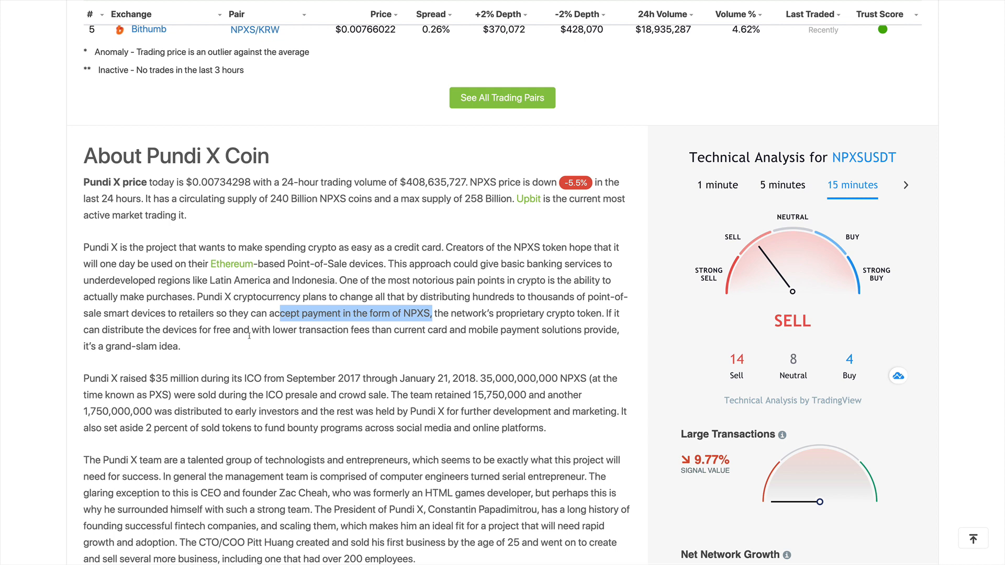
mouse_move(398, 343)
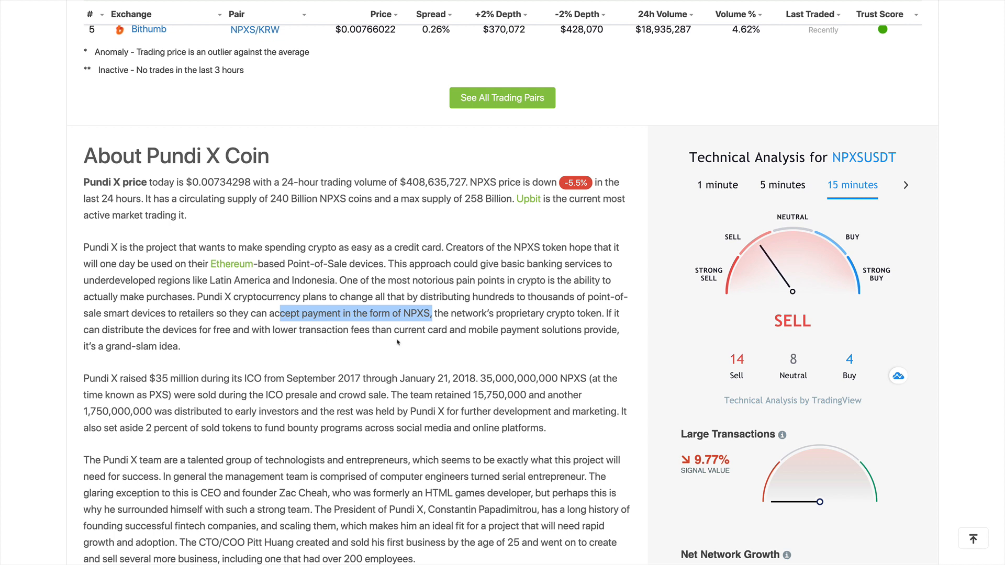
mouse_move(166, 339)
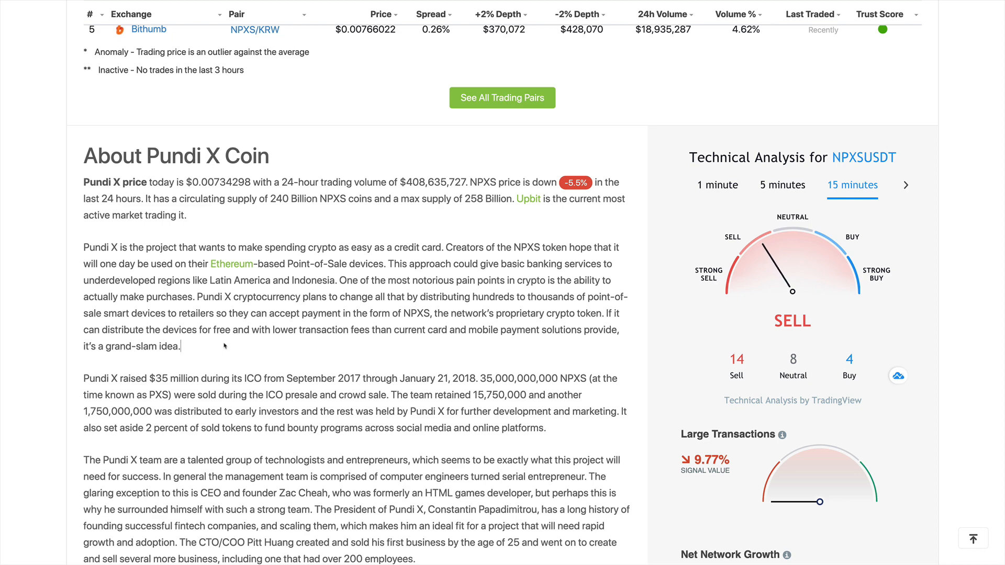
drag(181, 346, 76, 247)
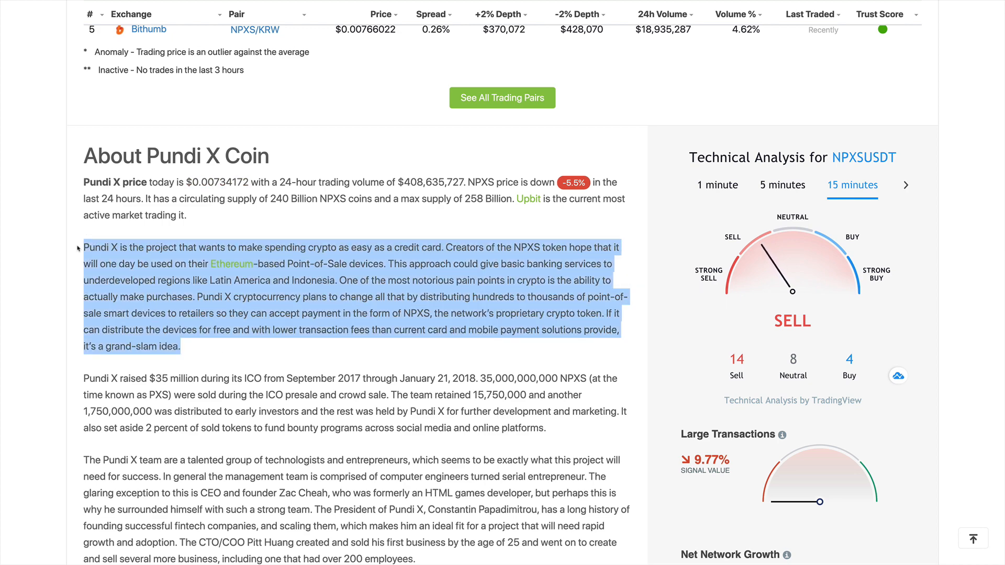
click(185, 339)
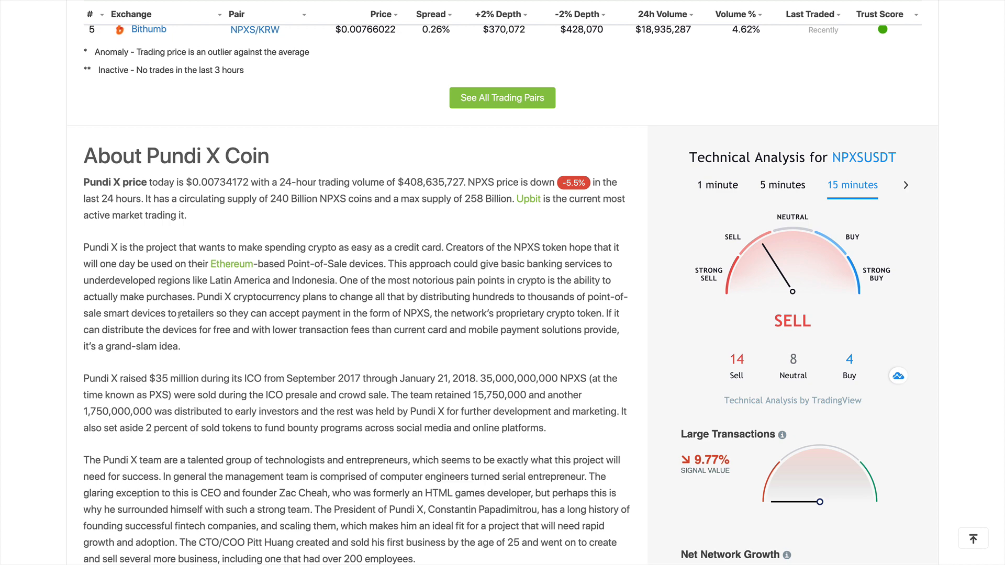
Reach the end of the About section, then return to the NPXS markets table led by Upbit, Digifinex and Binance.
scroll(down, 3)
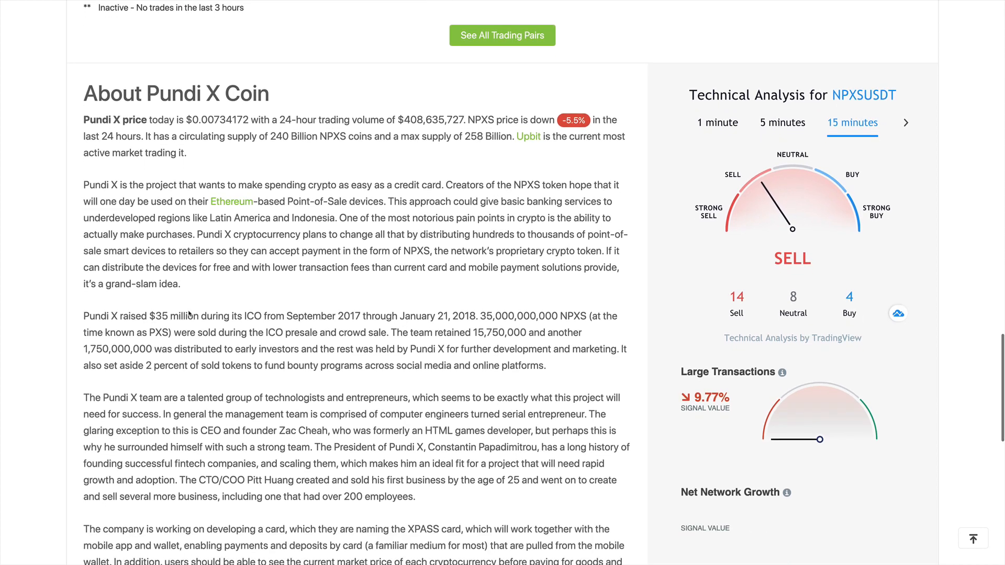
scroll(down, 3)
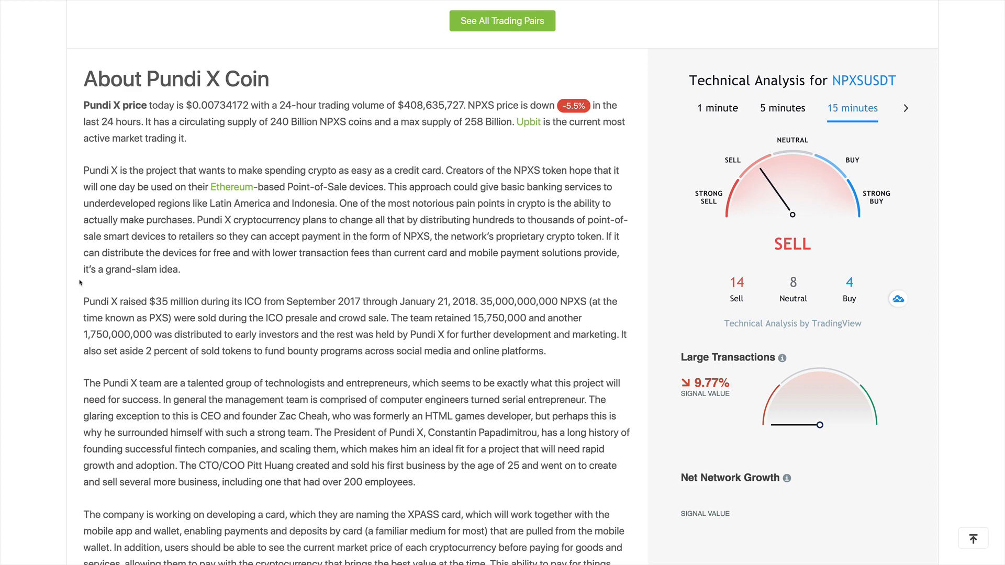
scroll(down, 3)
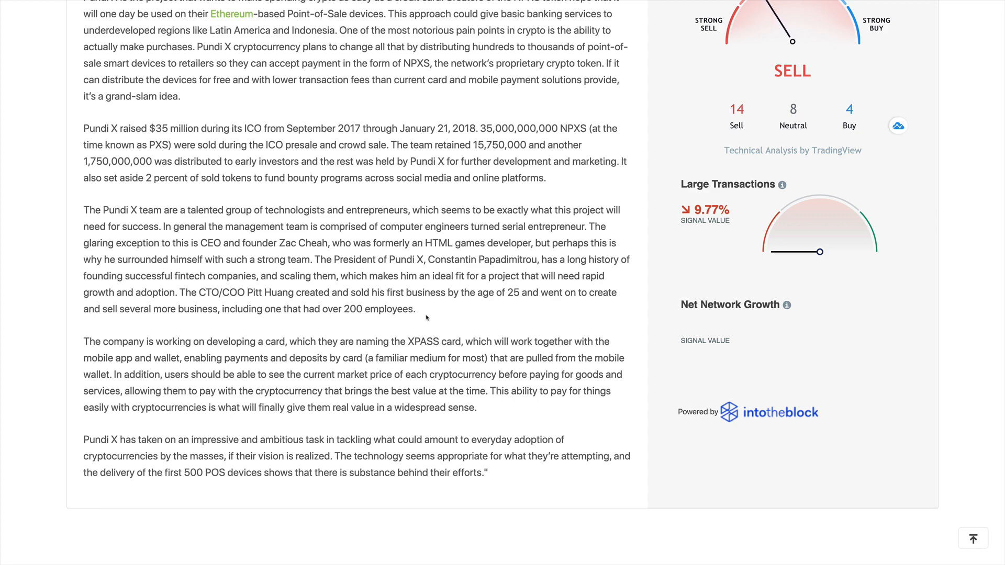
scroll(up, 3)
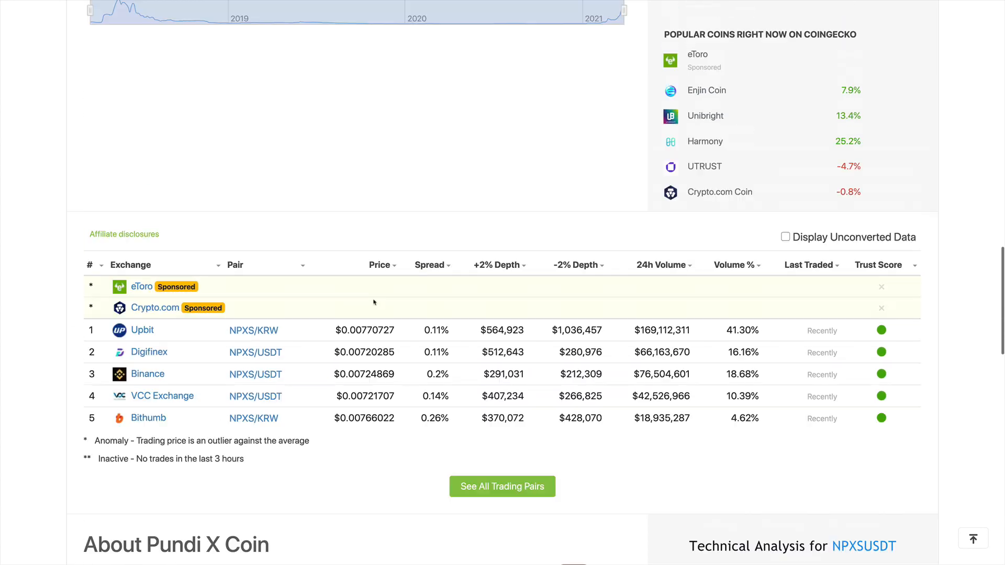
Bring the Pundi X price chart with its all-time high and low stats into view.
scroll(down, 3)
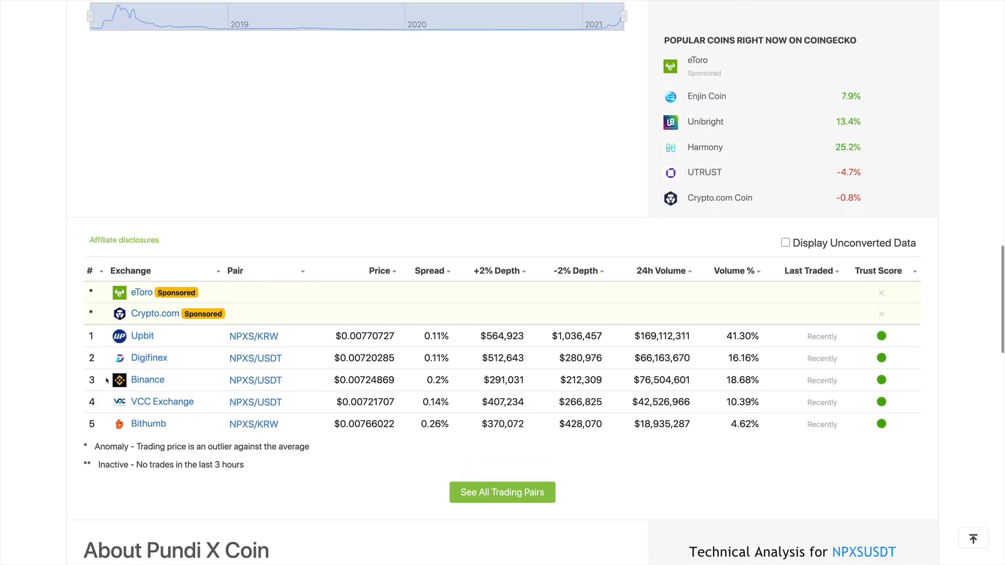
mouse_move(206, 370)
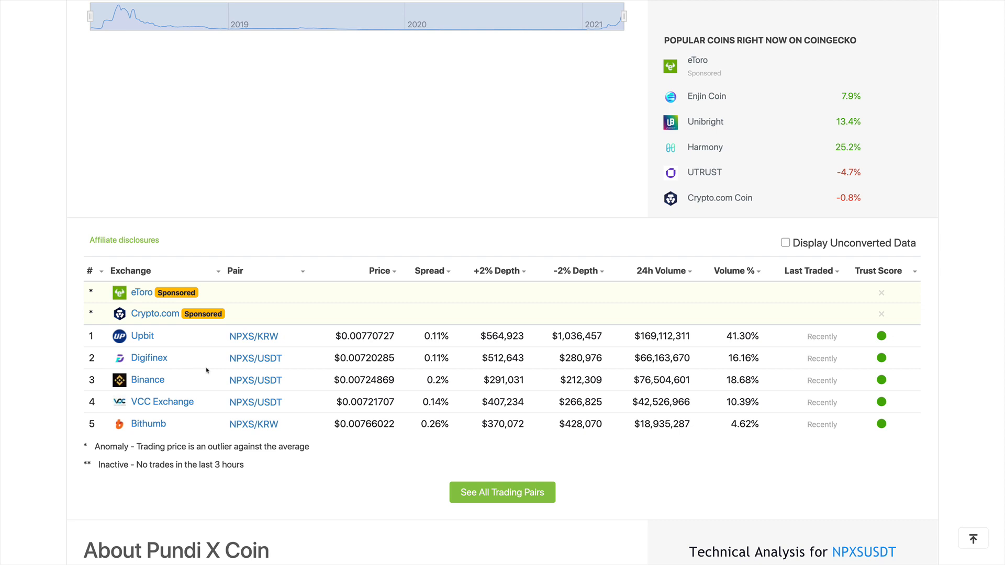
scroll(down, 3)
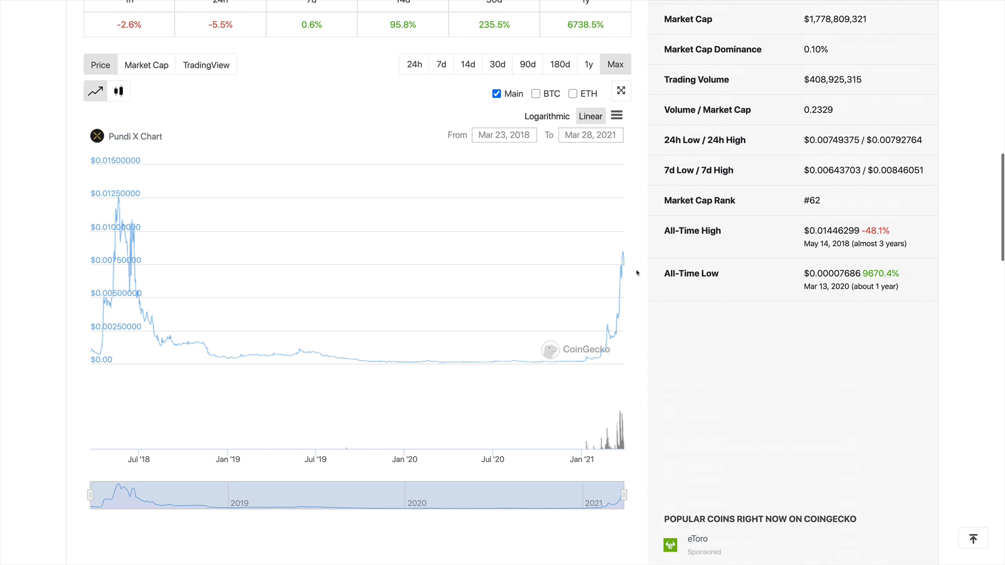
Return to the Pundi X (NPXS) header showing $0.00734172 price and rank #62.
scroll(up, 3)
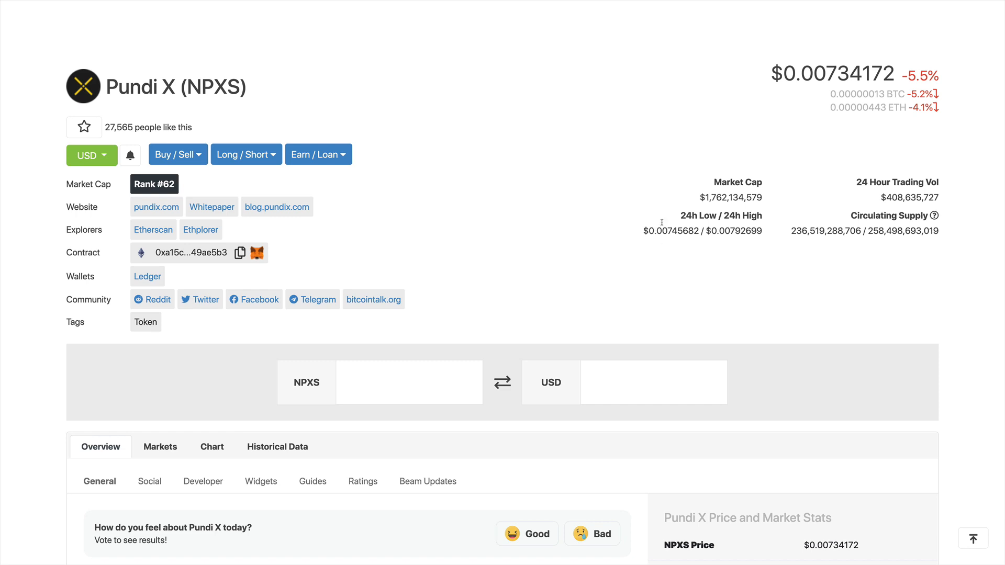
mouse_move(774, 199)
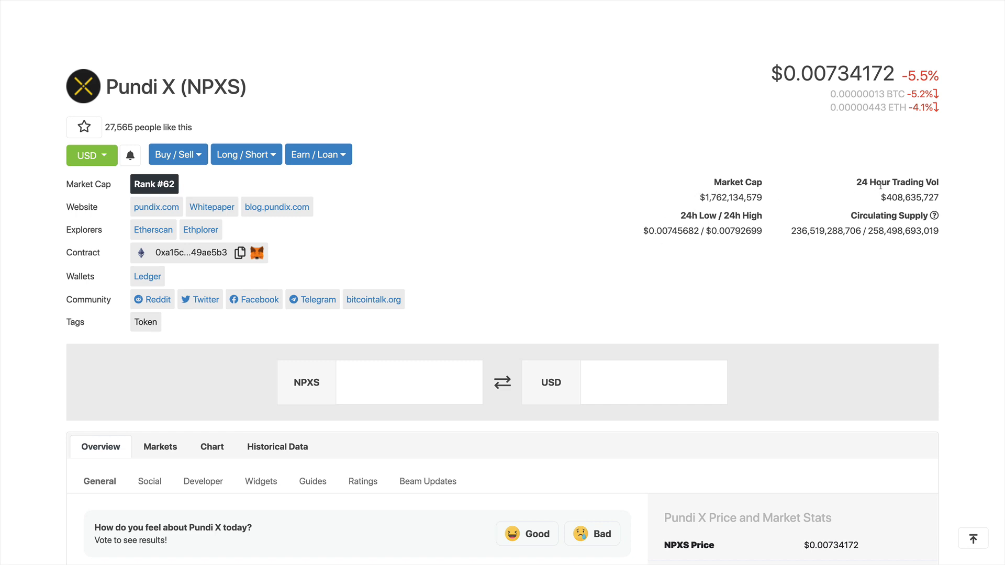
mouse_move(873, 198)
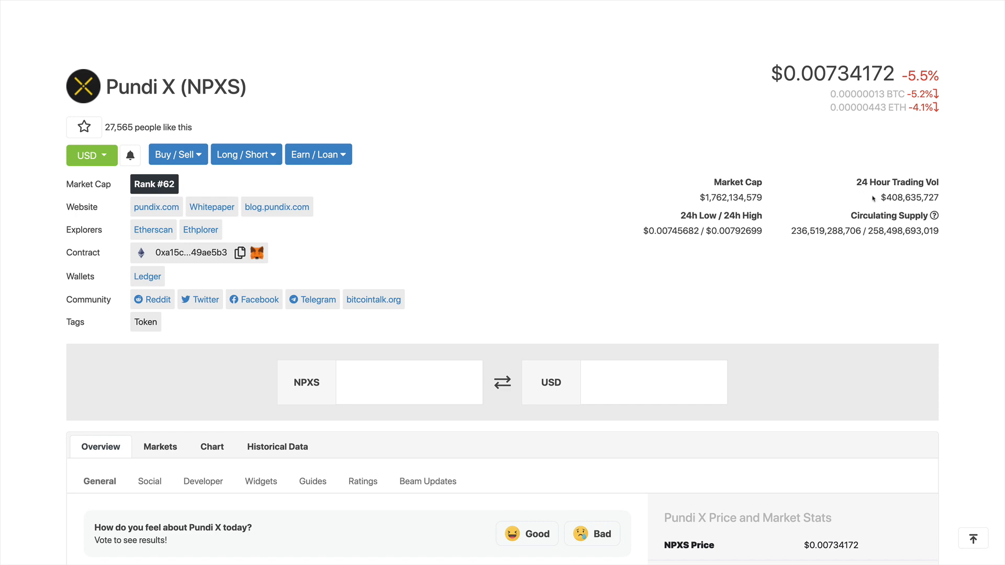
mouse_move(906, 194)
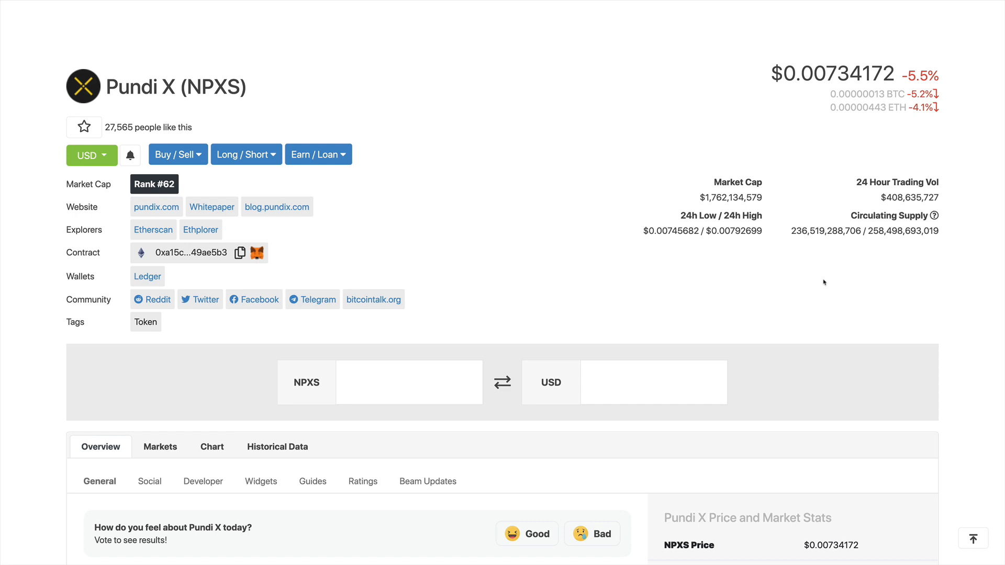
mouse_move(815, 281)
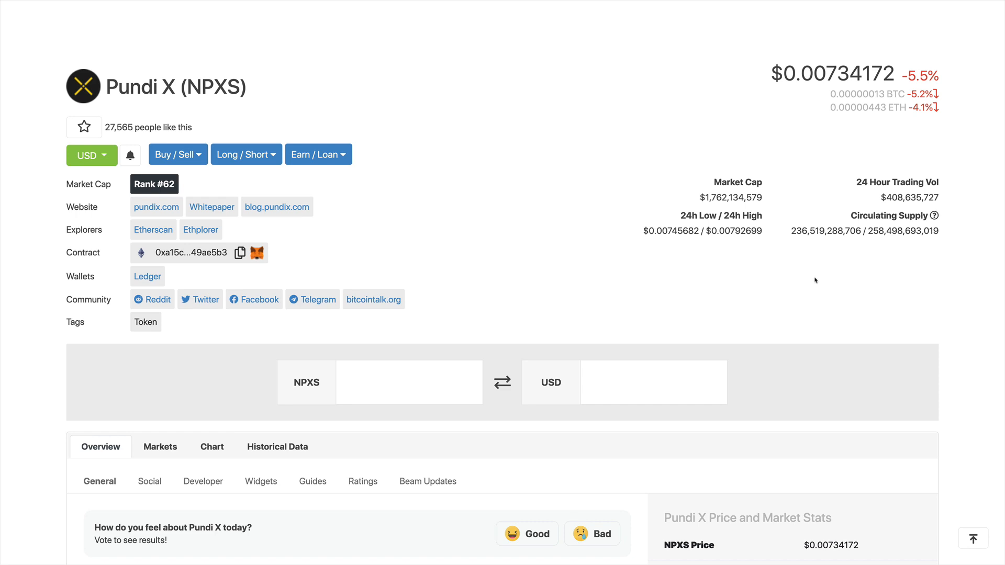
mouse_move(826, 260)
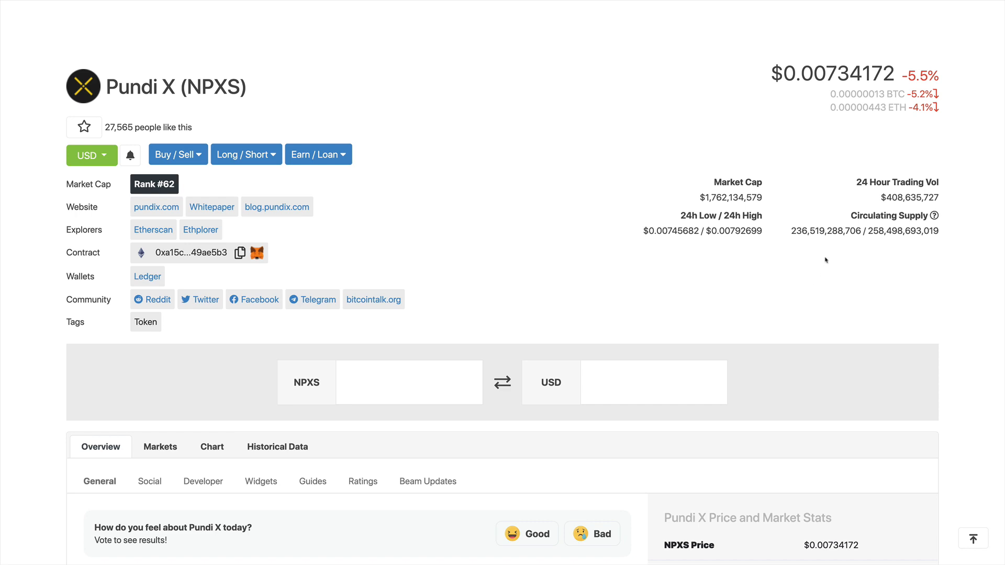
Move down to the 2018–2021 price chart beside the NPXS Price and Market Stats panel.
scroll(down, 3)
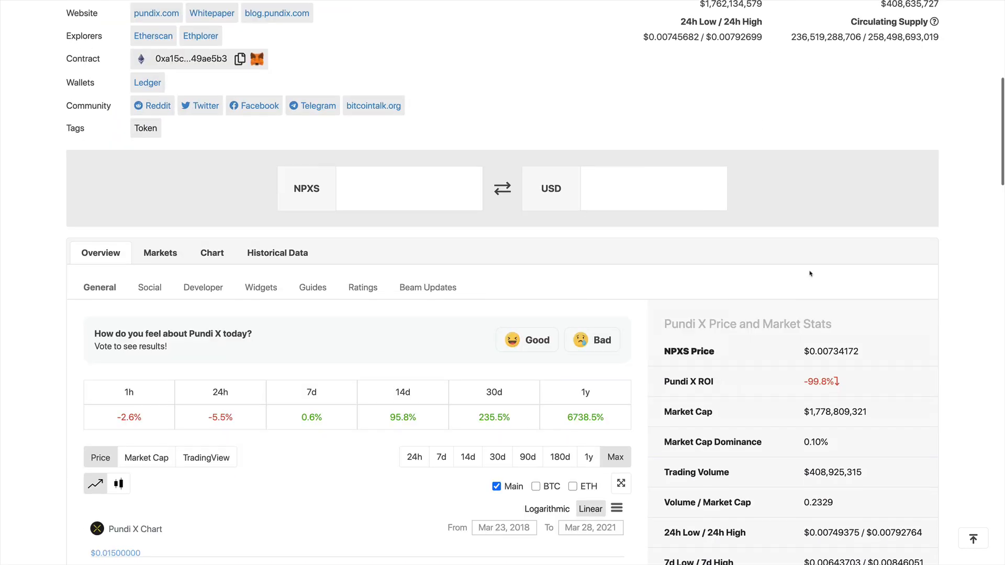
scroll(down, 3)
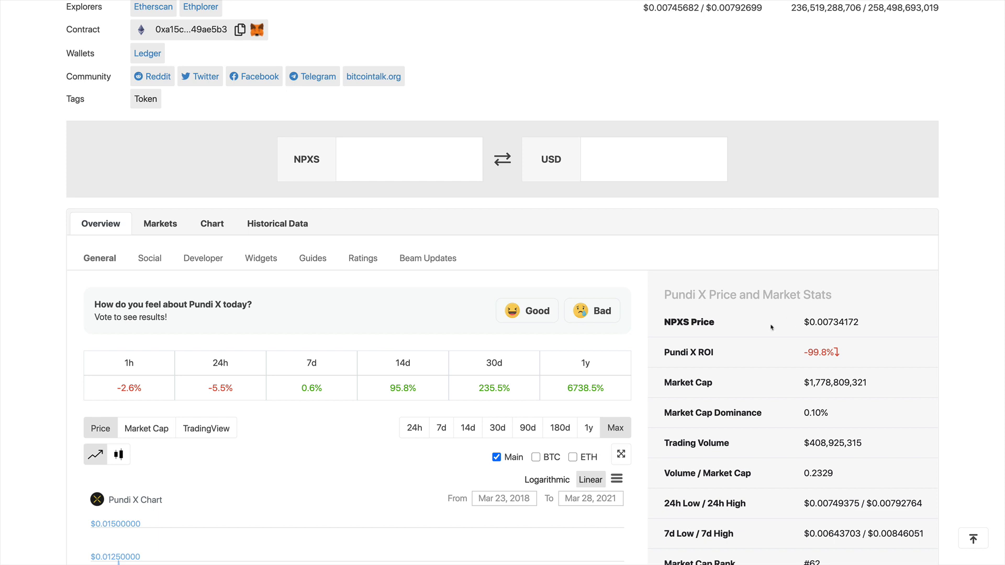
scroll(down, 3)
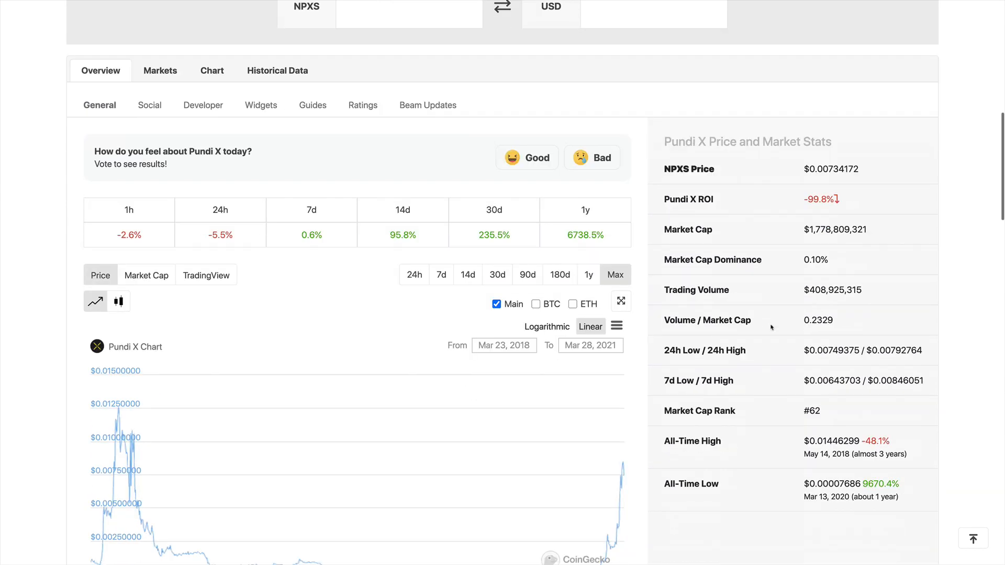
scroll(down, 3)
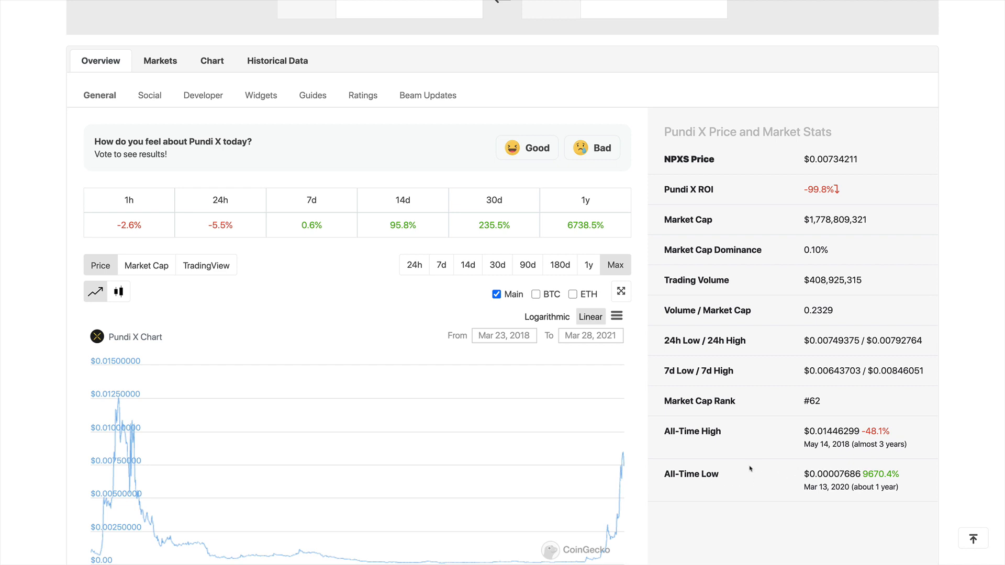
scroll(down, 3)
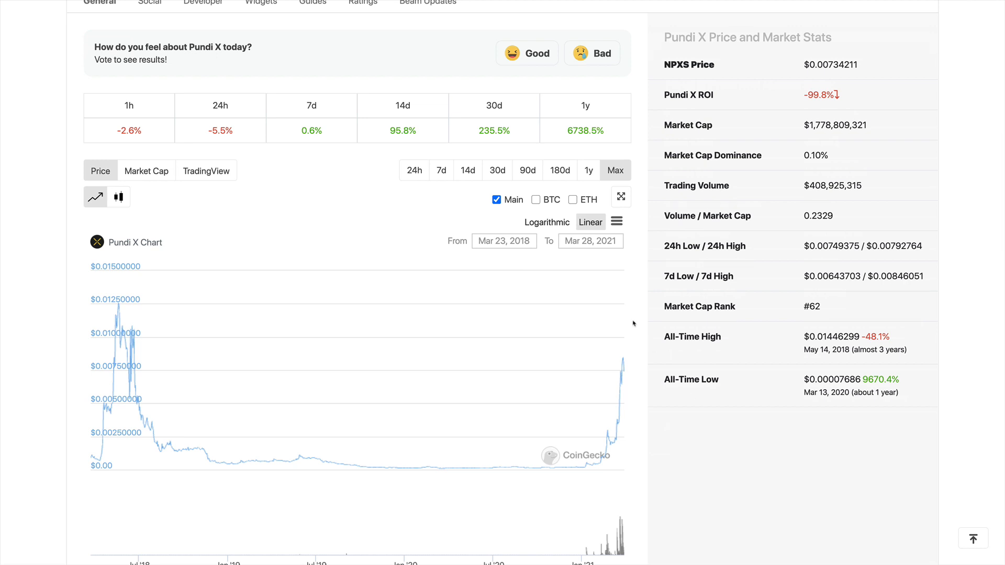
Limit the Pundi X price chart to the 1y range, Mar 2020 to Mar 2021.
click(587, 169)
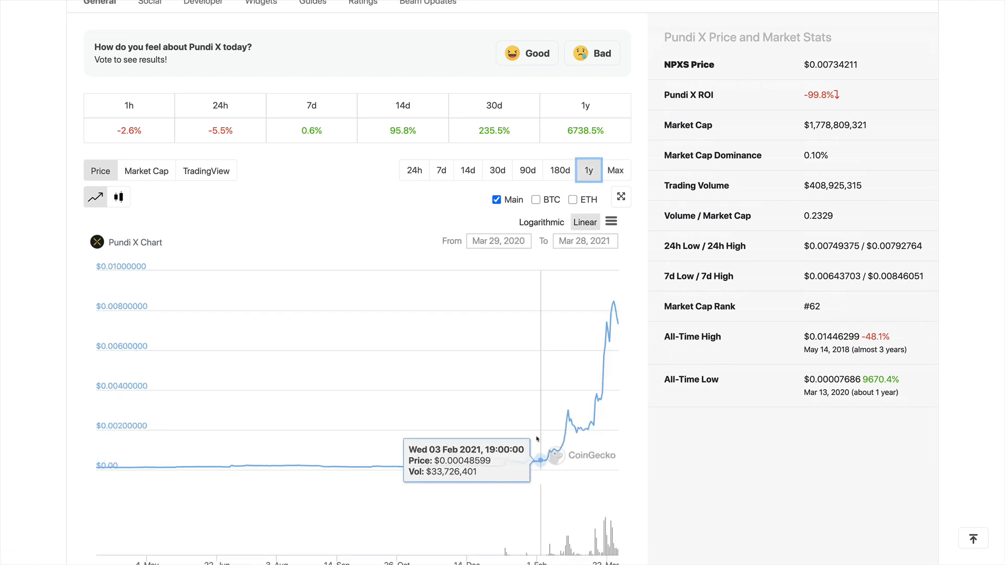
mouse_move(507, 439)
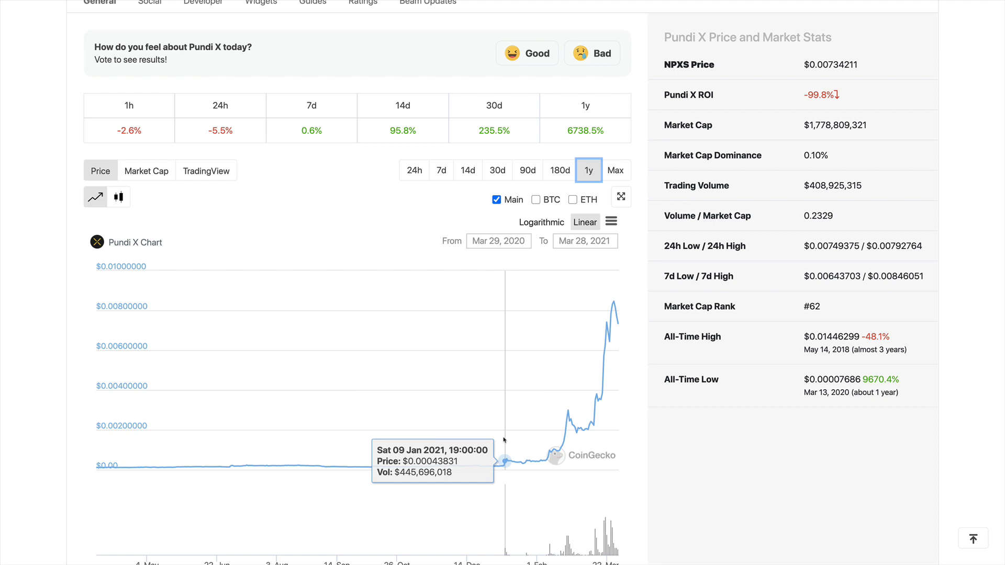
mouse_move(524, 431)
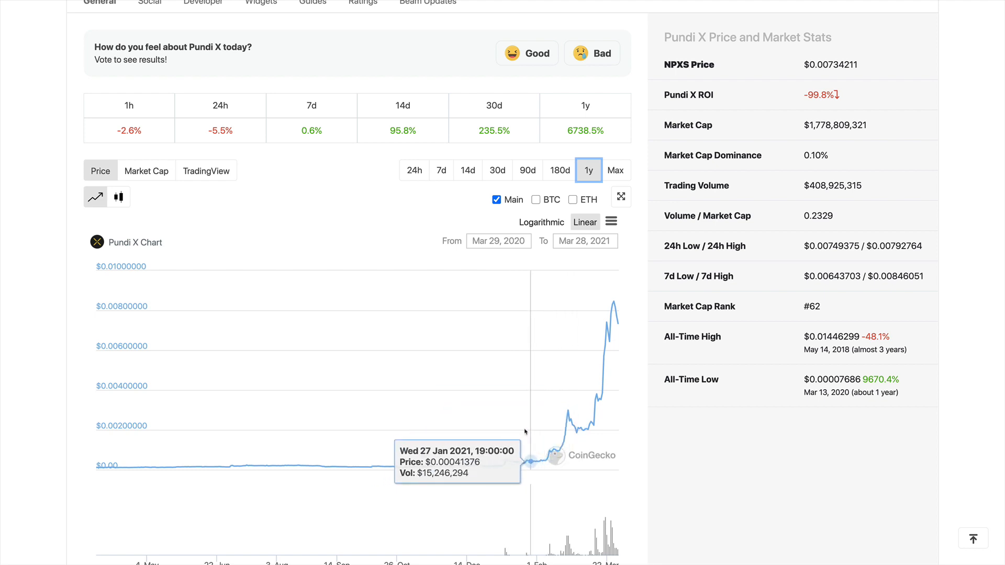
mouse_move(505, 434)
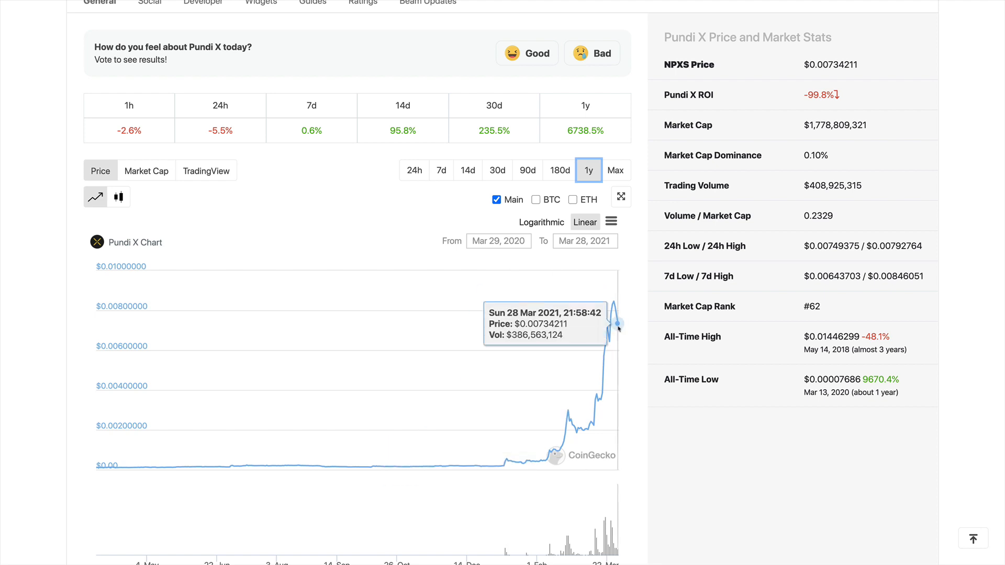
mouse_move(598, 390)
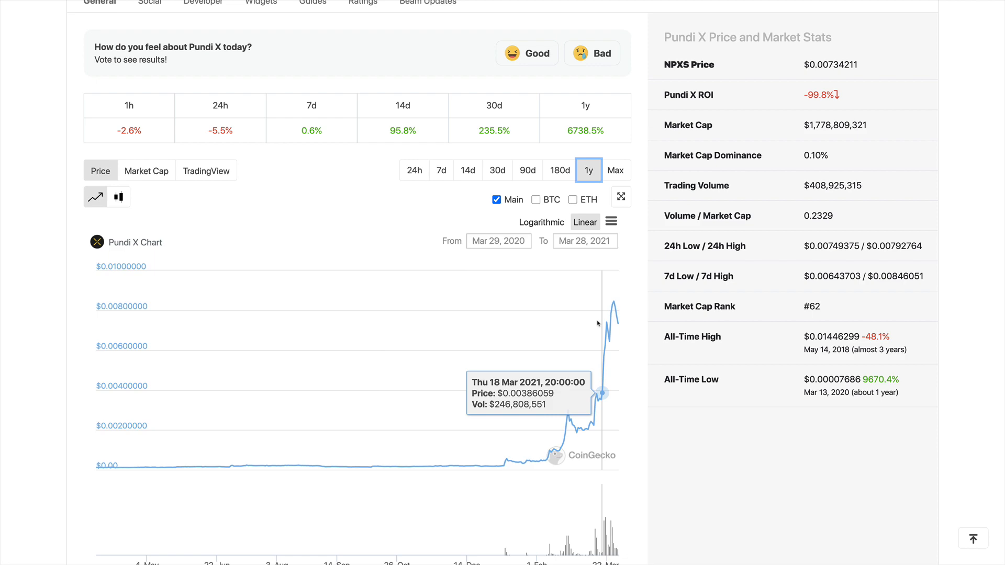
mouse_move(618, 320)
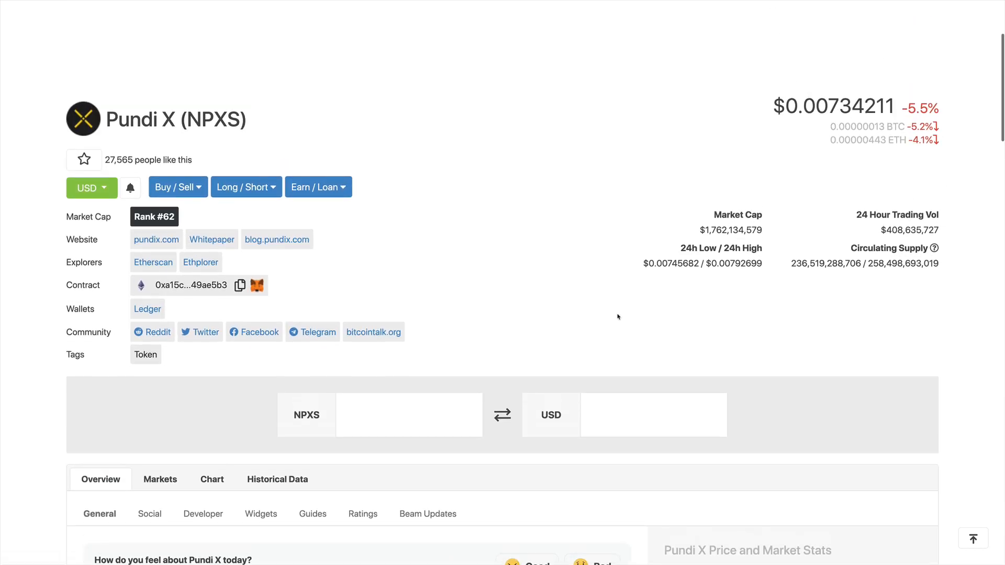
mouse_move(590, 309)
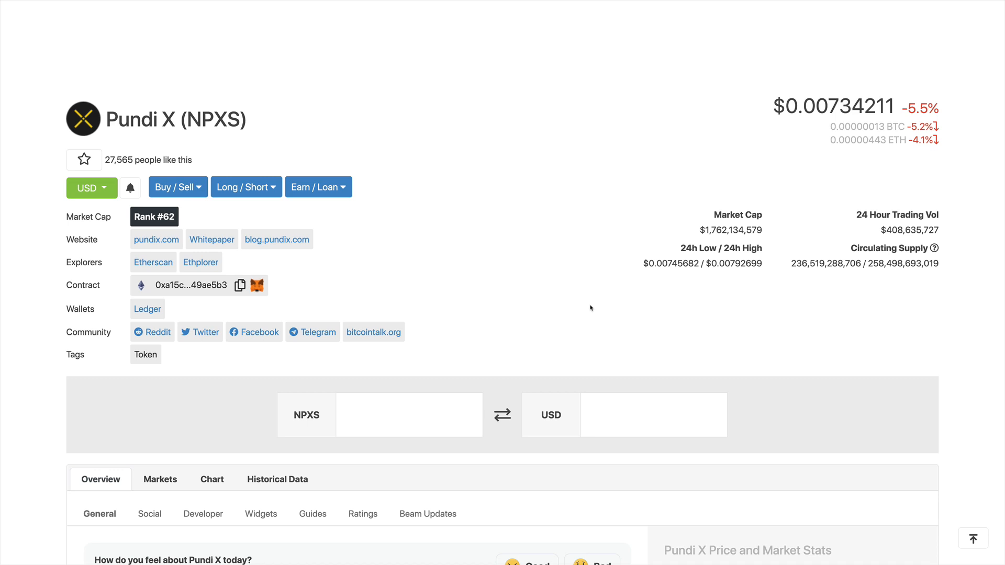
mouse_move(579, 307)
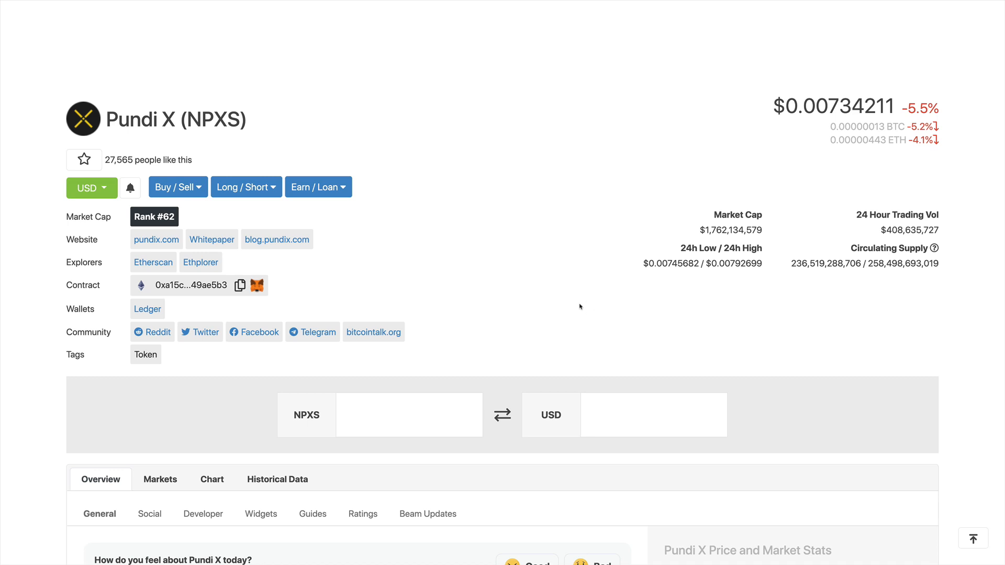
Reach the coin overview links and follow the pundix.com Website link to the official Pundi X site.
scroll(down, 3)
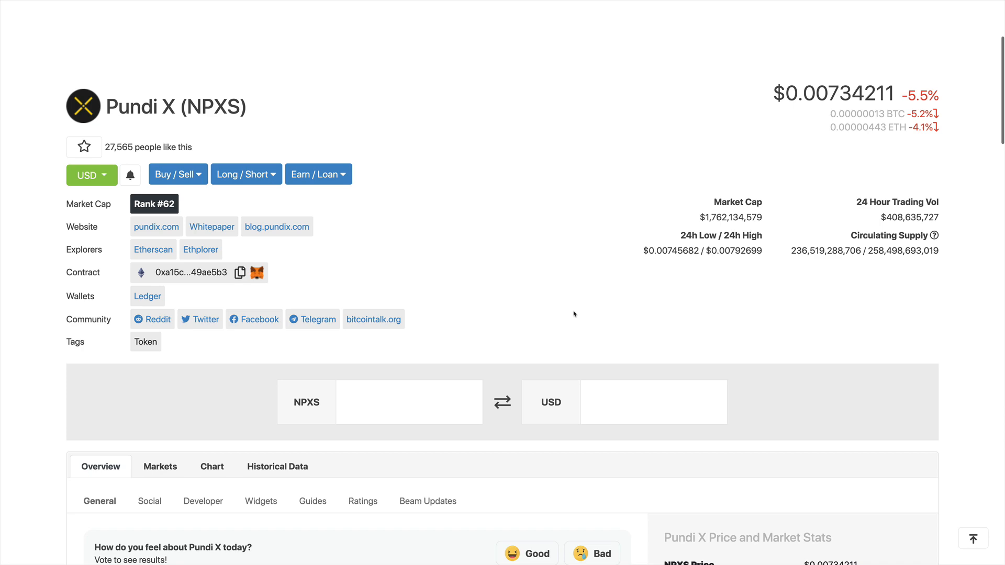
scroll(down, 3)
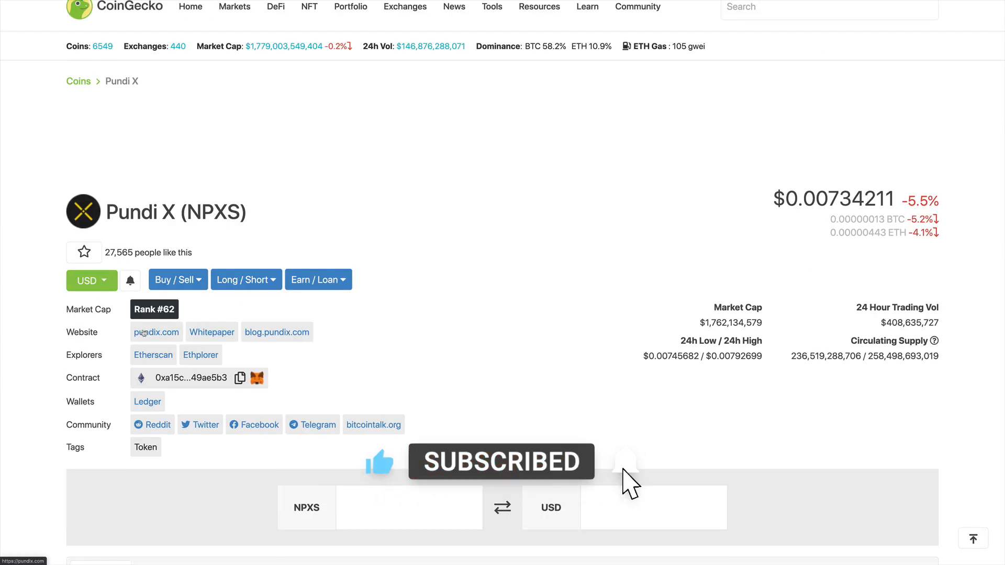
click(156, 332)
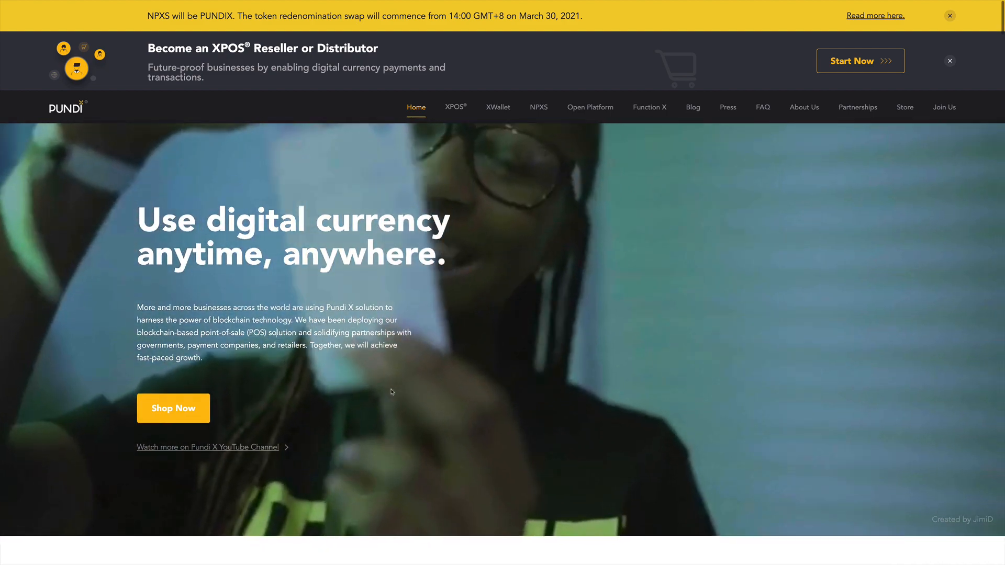
Browse the pundix.com home page through its Brazil, Singapore and Nigeria partnership sections and back up.
scroll(down, 3)
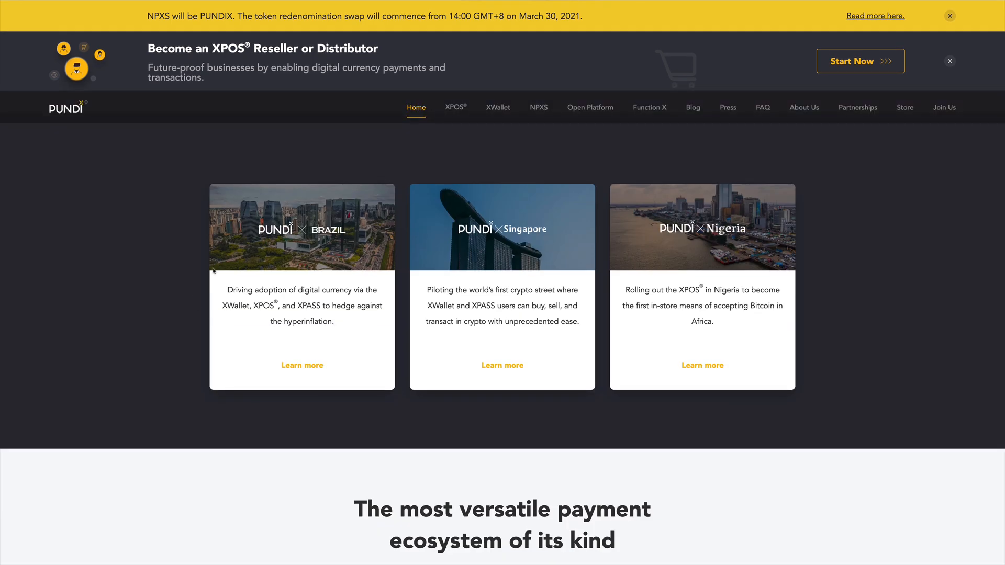
mouse_move(299, 275)
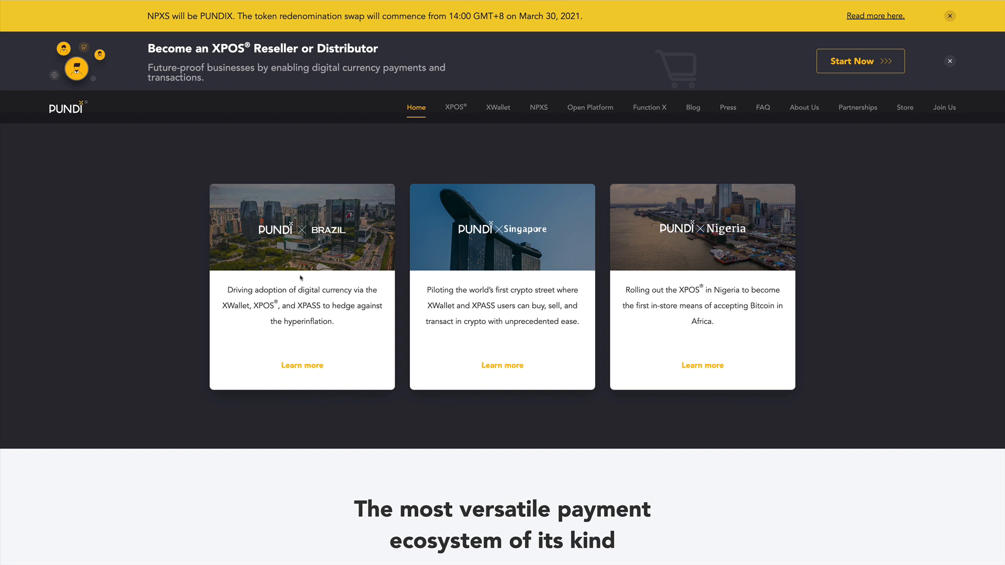
mouse_move(454, 106)
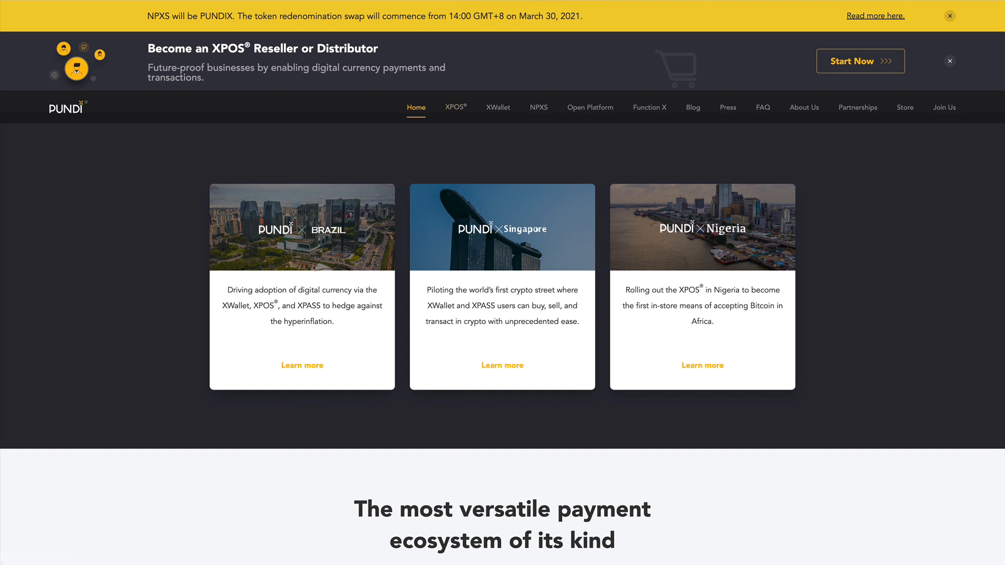
mouse_move(305, 283)
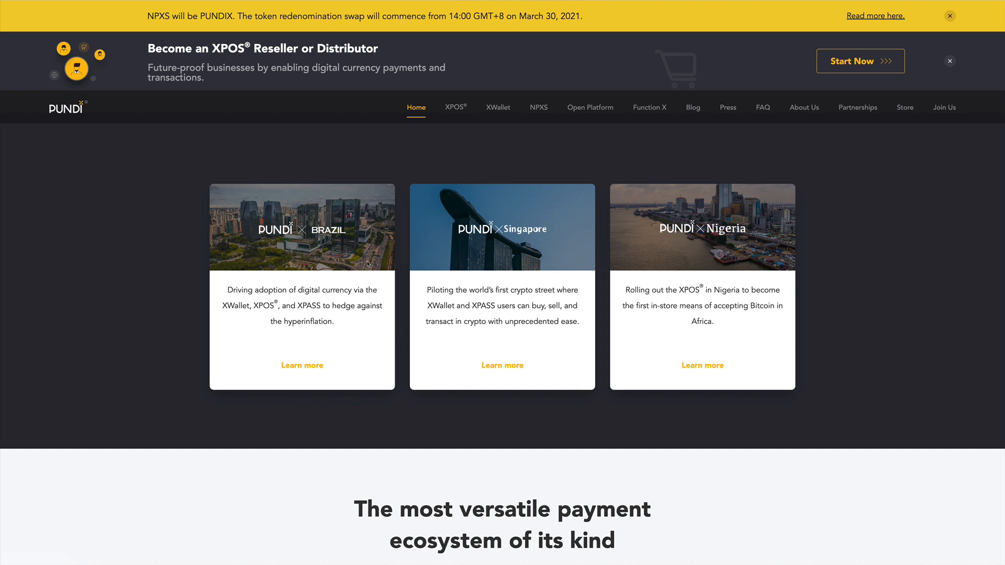
mouse_move(579, 230)
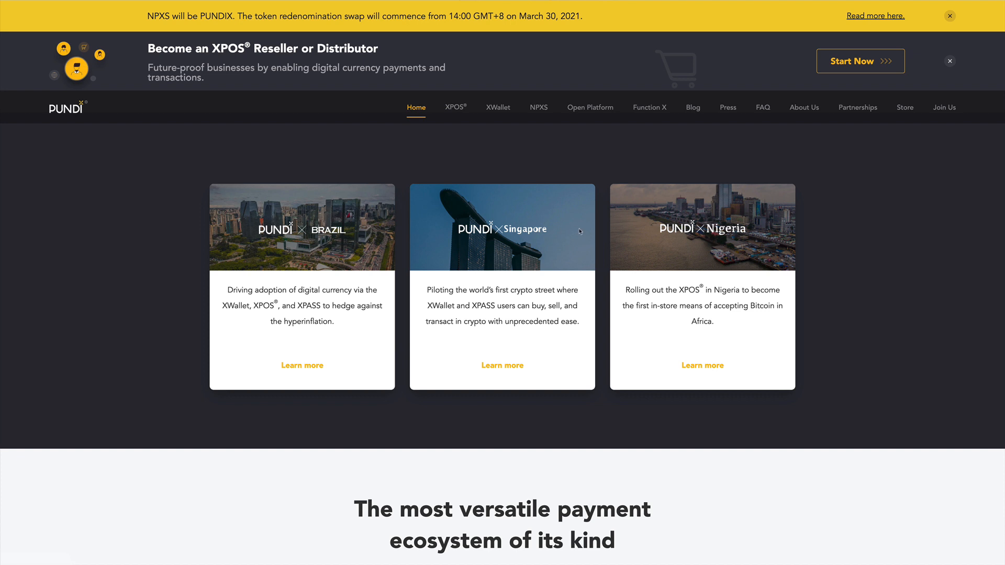
mouse_move(293, 351)
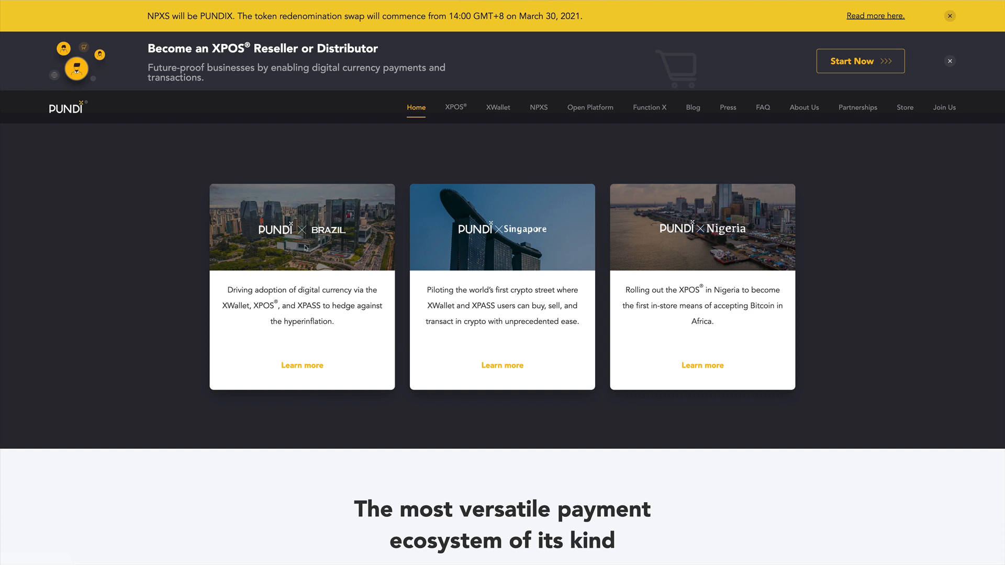
mouse_move(368, 310)
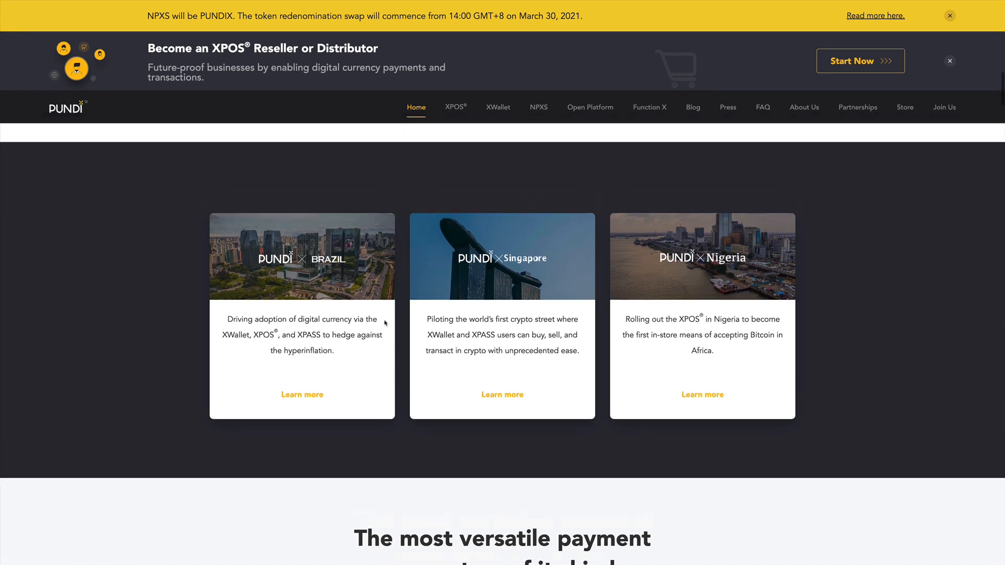
scroll(down, 3)
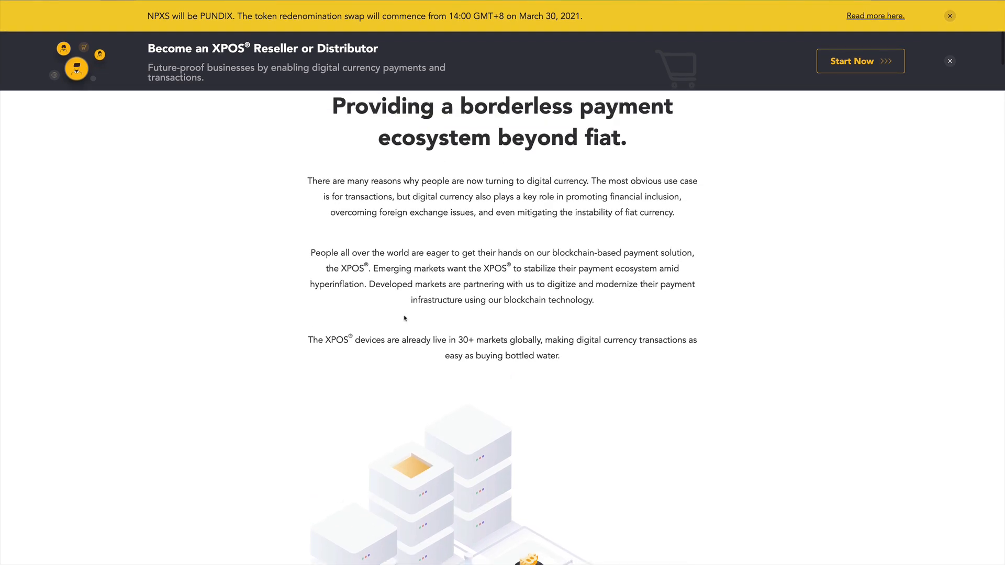
scroll(down, 3)
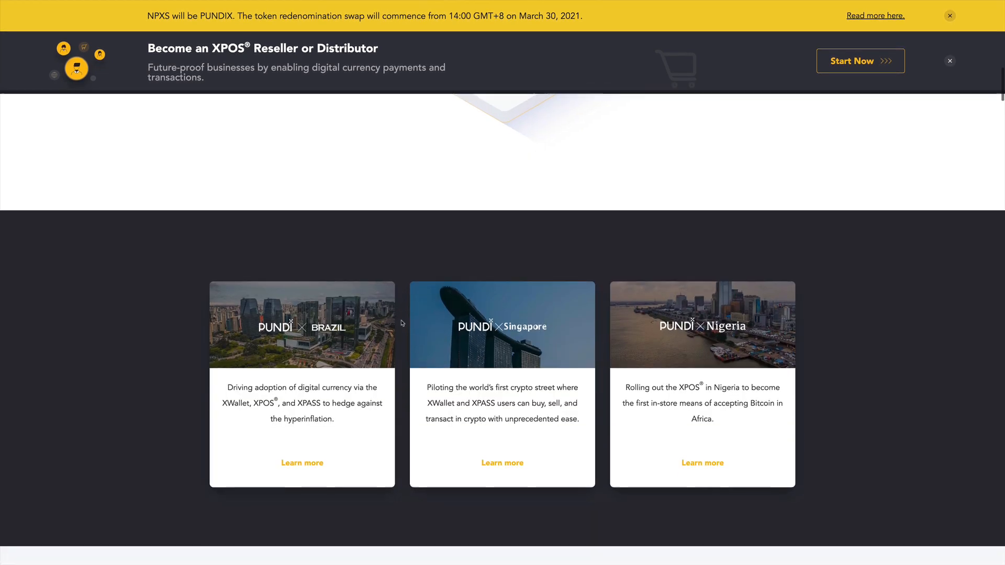
scroll(down, 3)
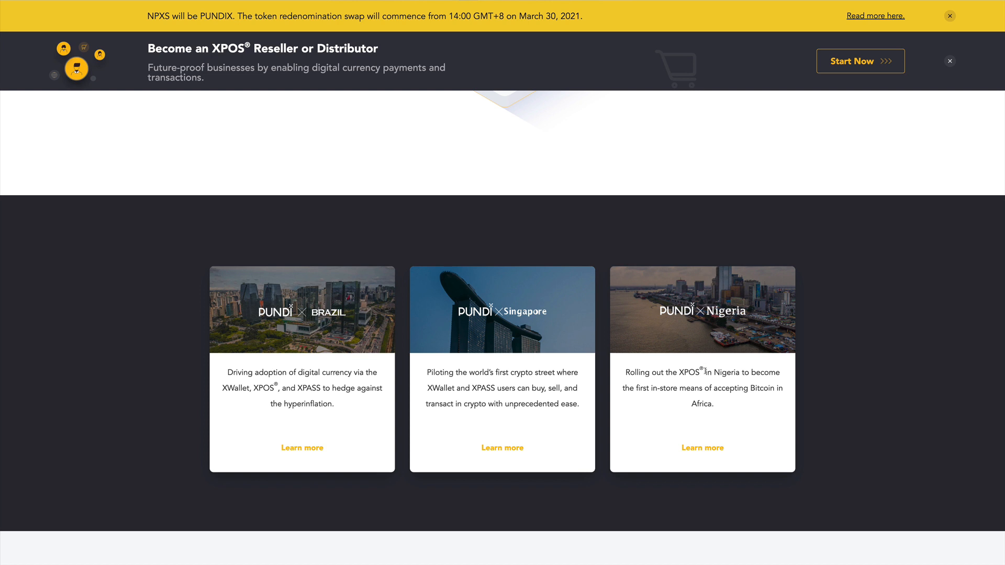
mouse_move(707, 400)
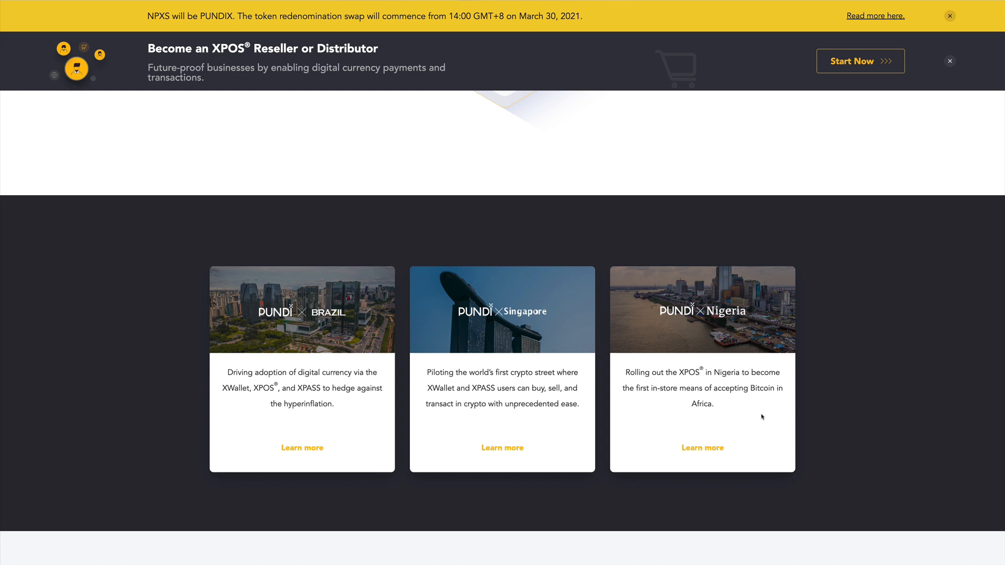
scroll(down, 3)
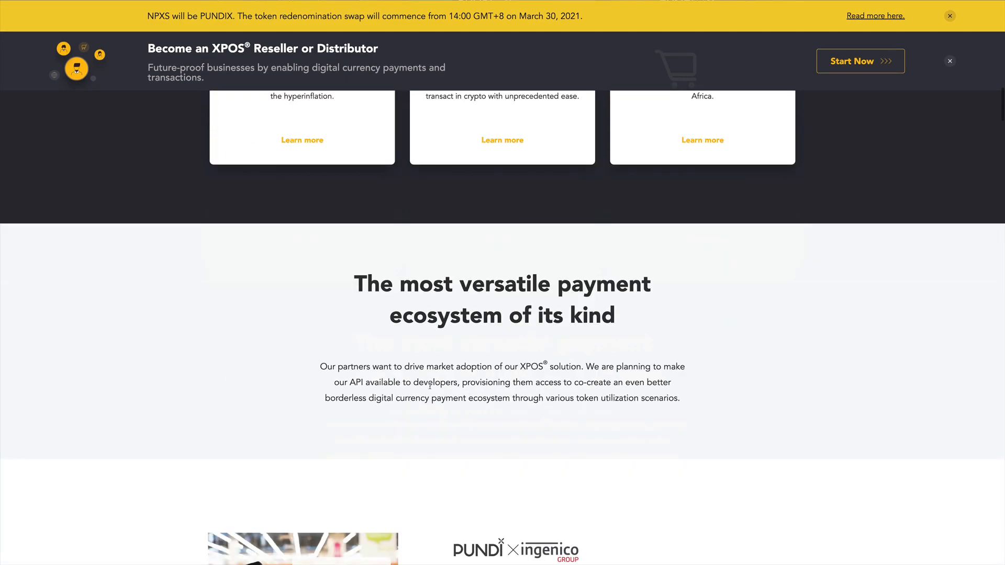
scroll(down, 3)
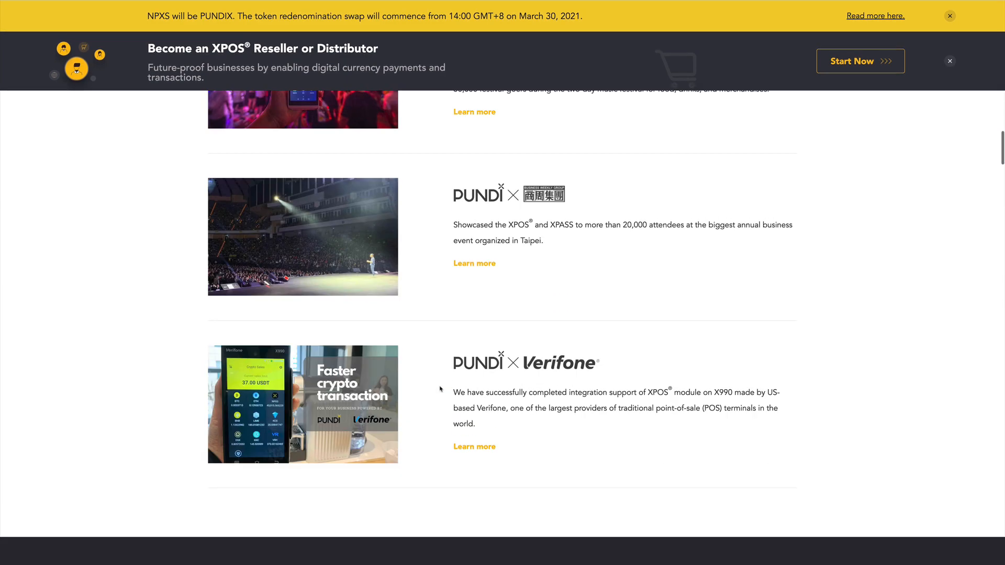
scroll(up, 3)
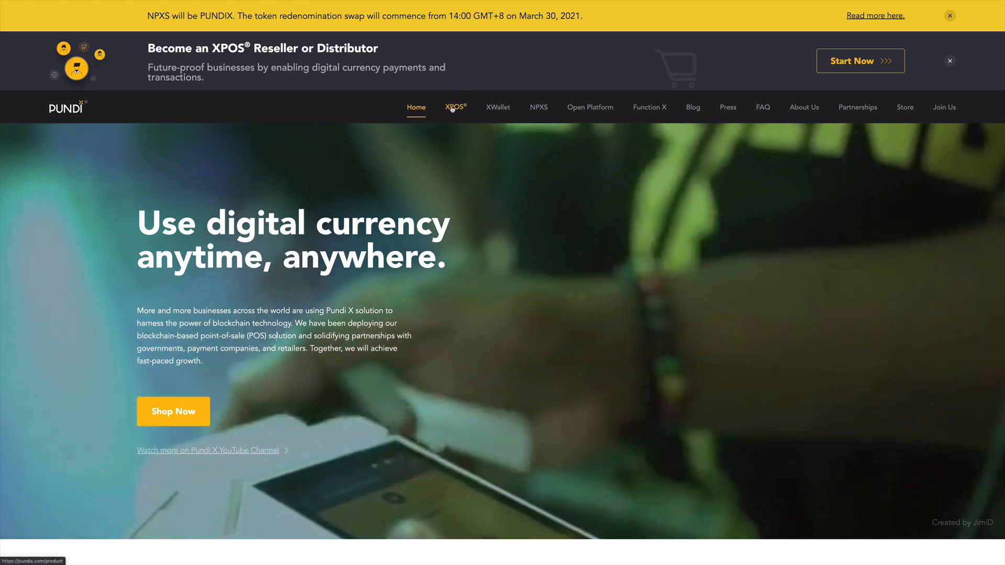
Go to the XPOS product page from the navigation bar.
click(454, 107)
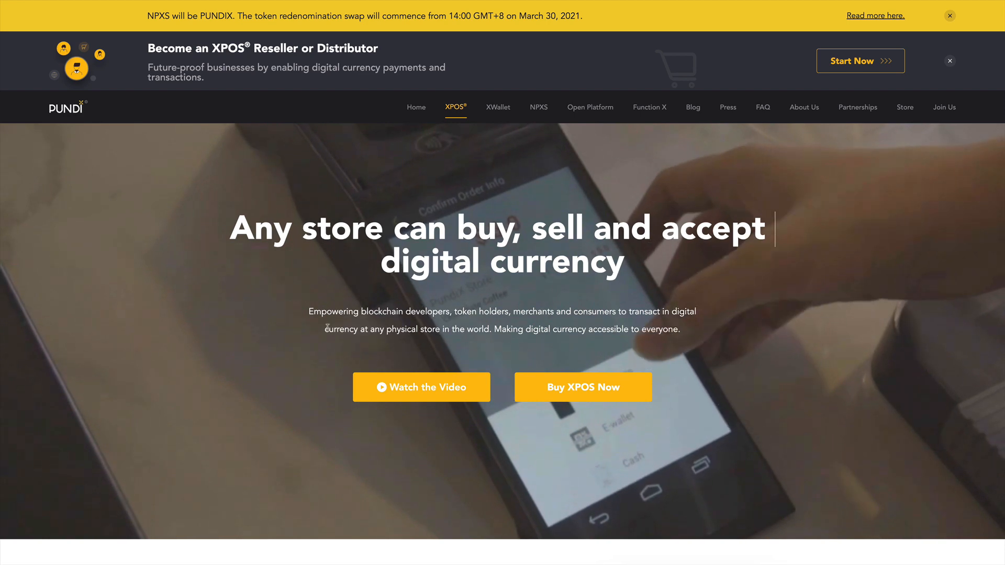
scroll(down, 3)
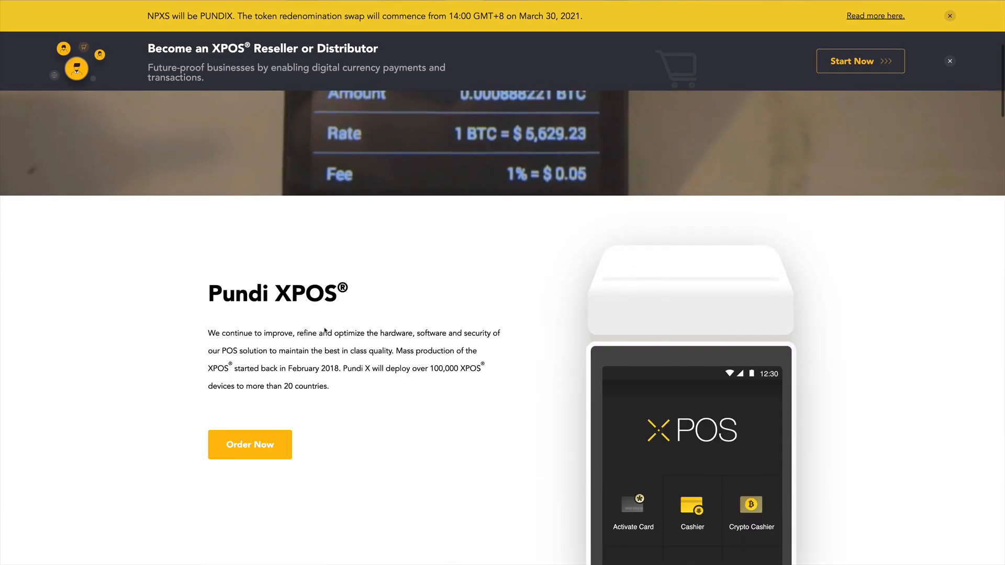
scroll(down, 3)
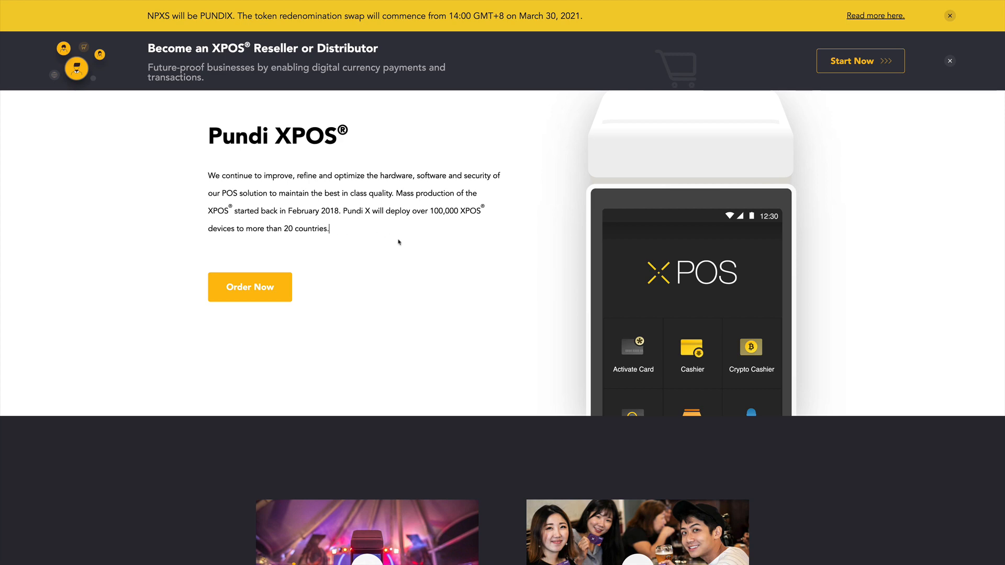
scroll(down, 3)
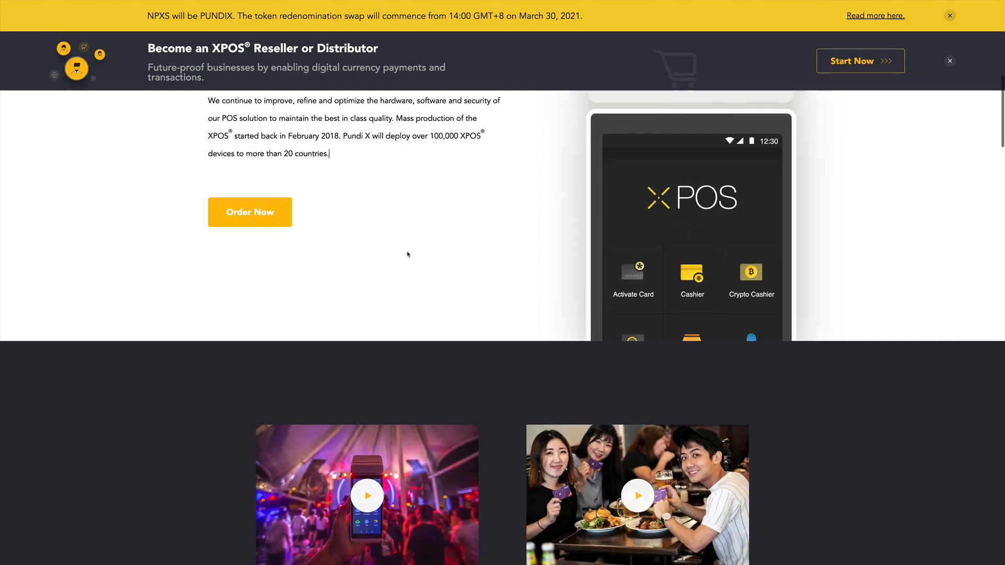
scroll(down, 3)
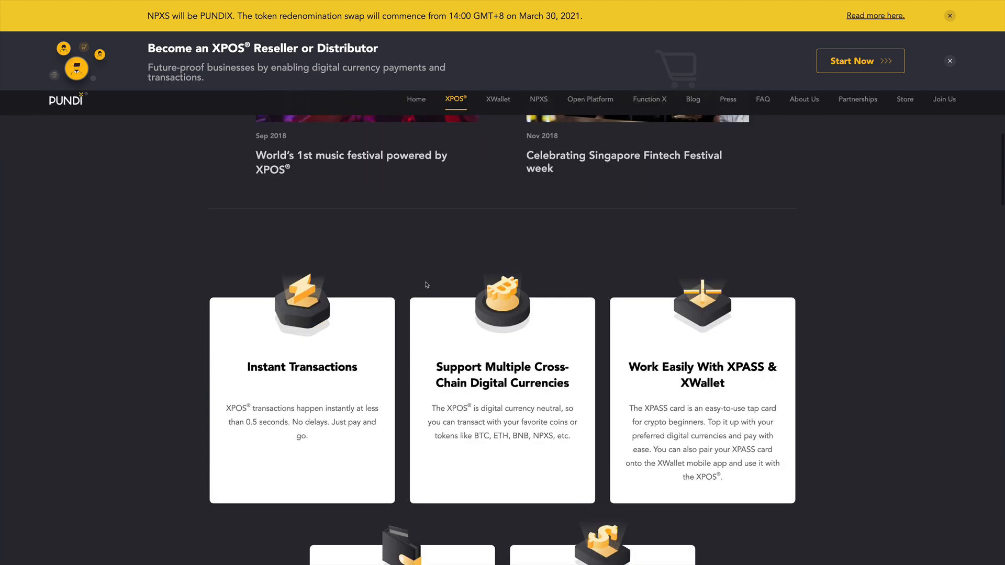
scroll(down, 3)
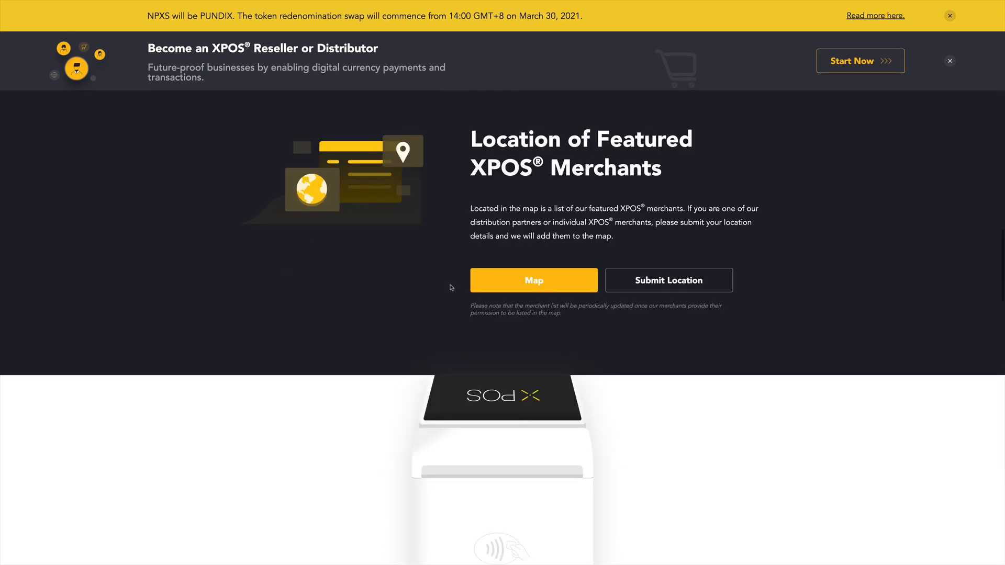
scroll(down, 3)
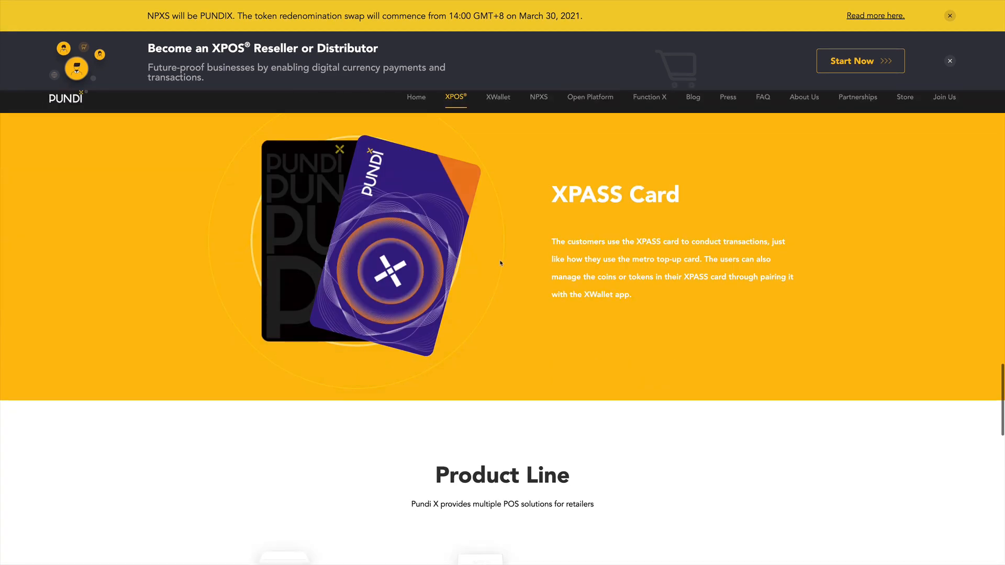
Read down the XPOS page through its store payment features.
scroll(down, 3)
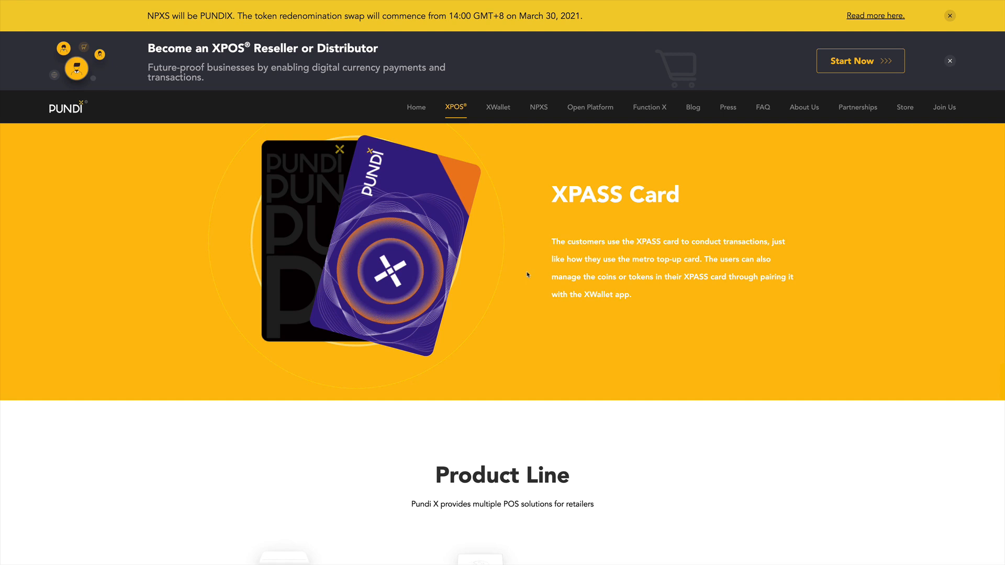
mouse_move(532, 292)
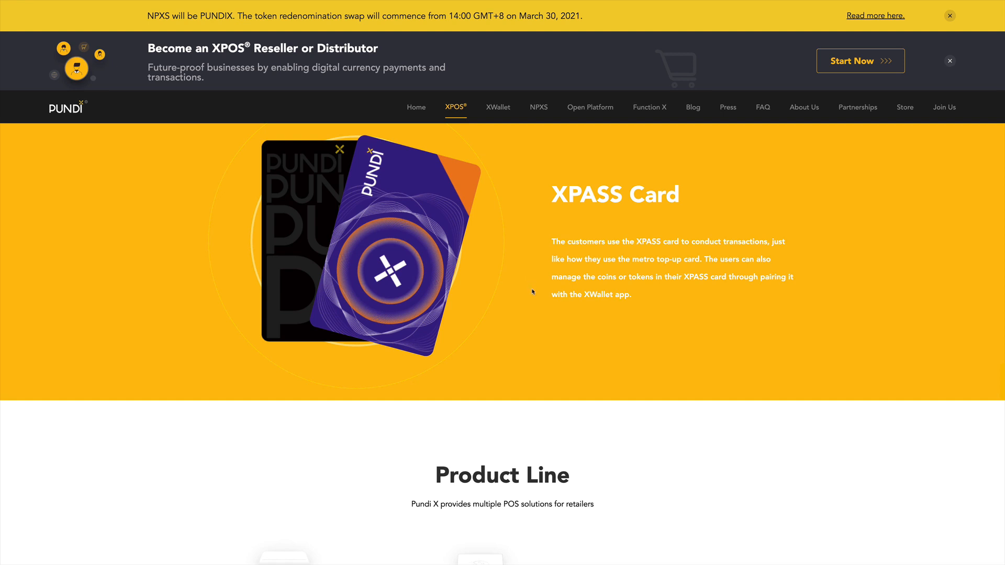
scroll(down, 3)
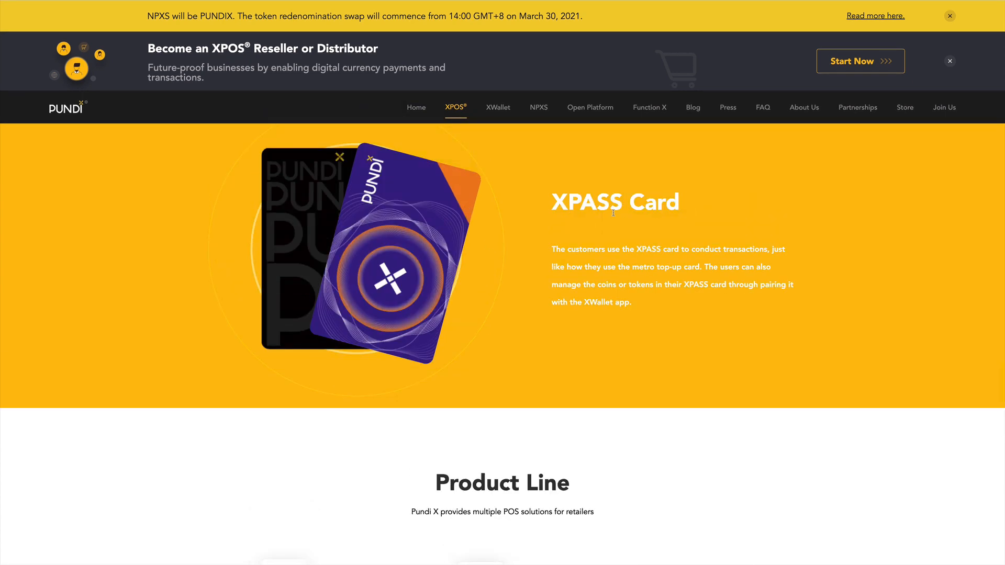
mouse_move(498, 107)
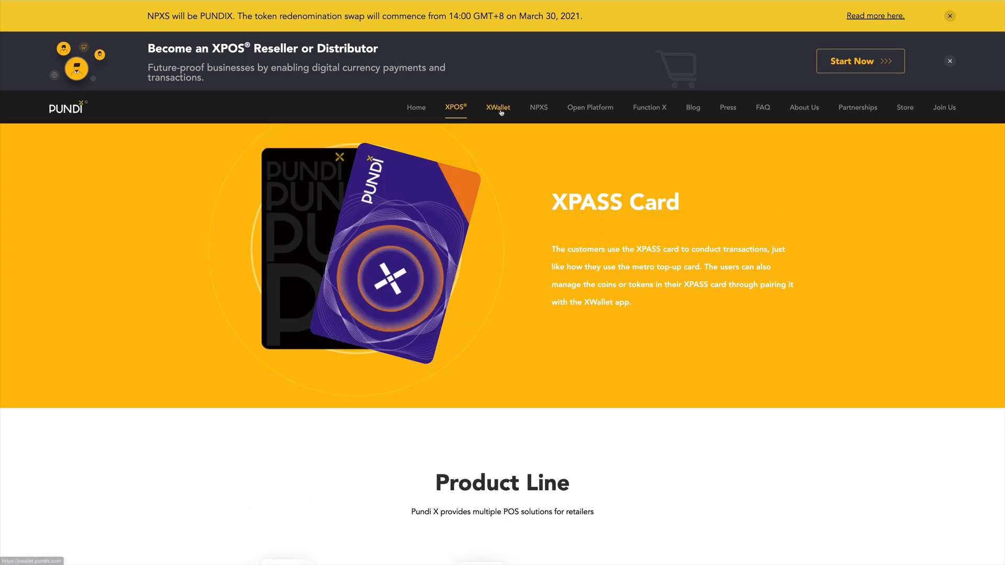
scroll(down, 3)
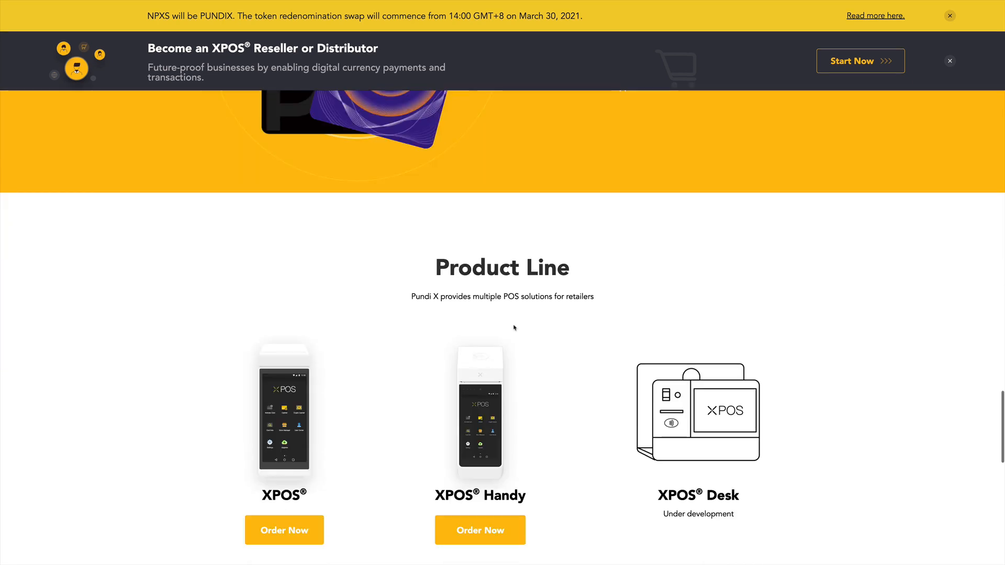
scroll(down, 3)
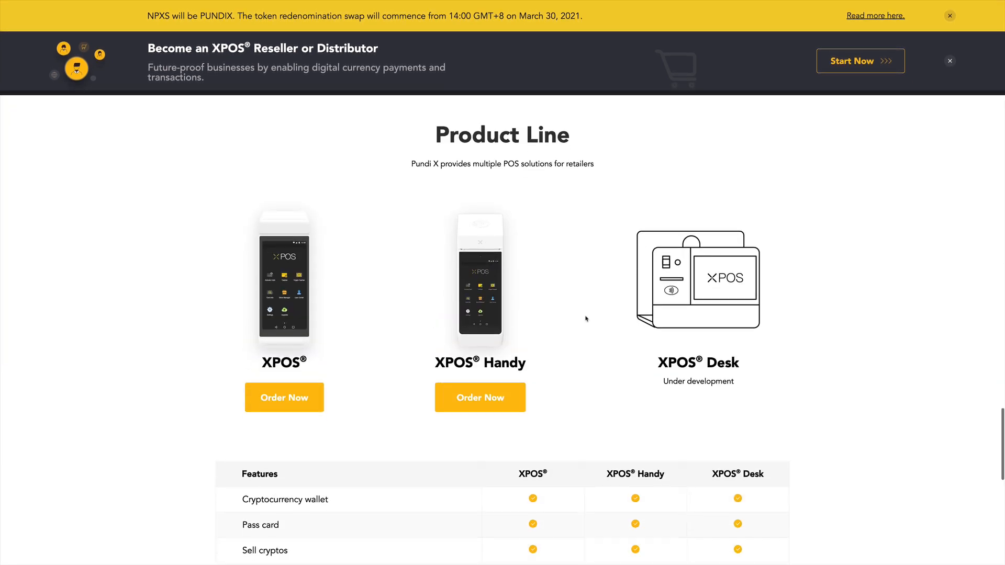
scroll(down, 3)
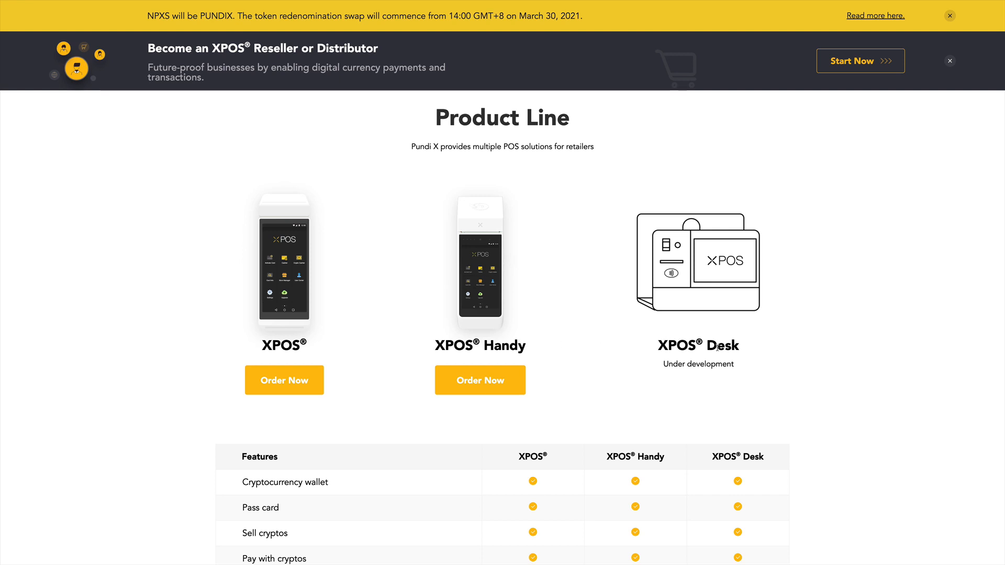
mouse_move(601, 357)
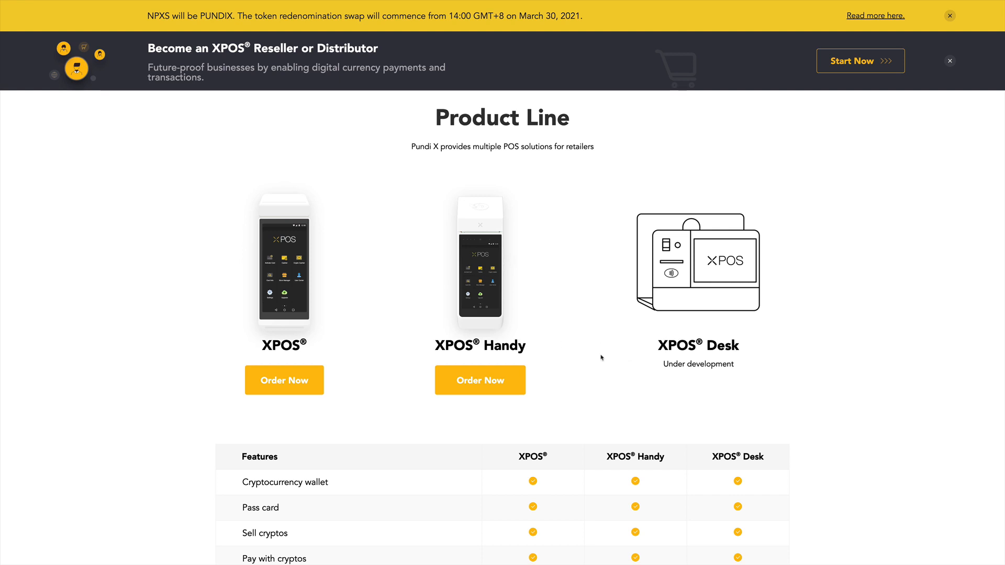
scroll(down, 3)
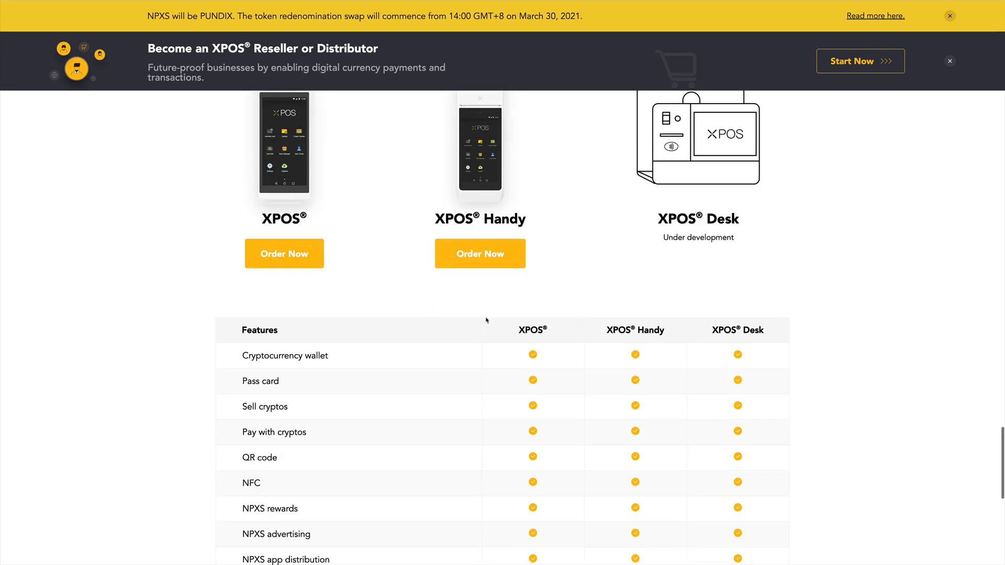
scroll(down, 3)
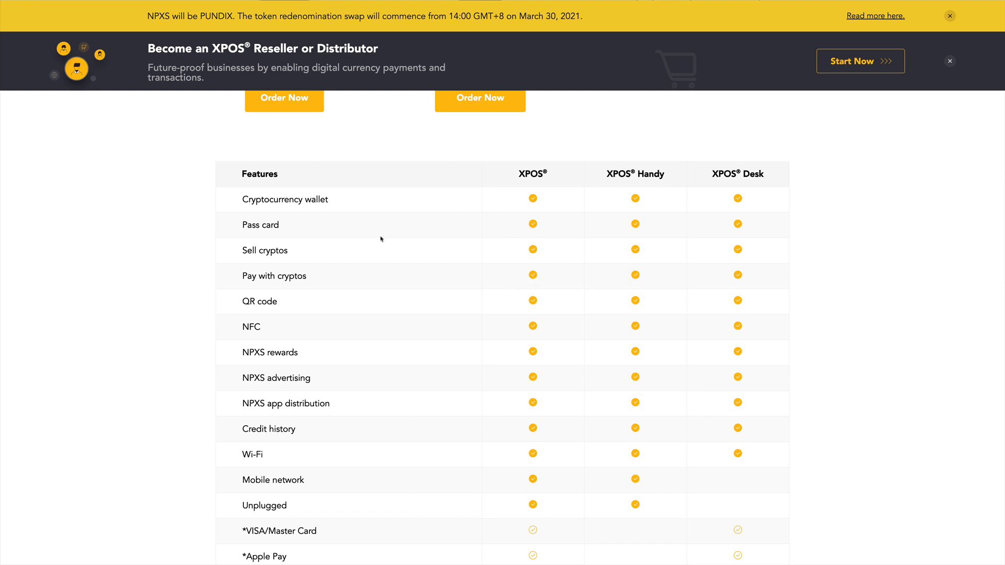
mouse_move(649, 256)
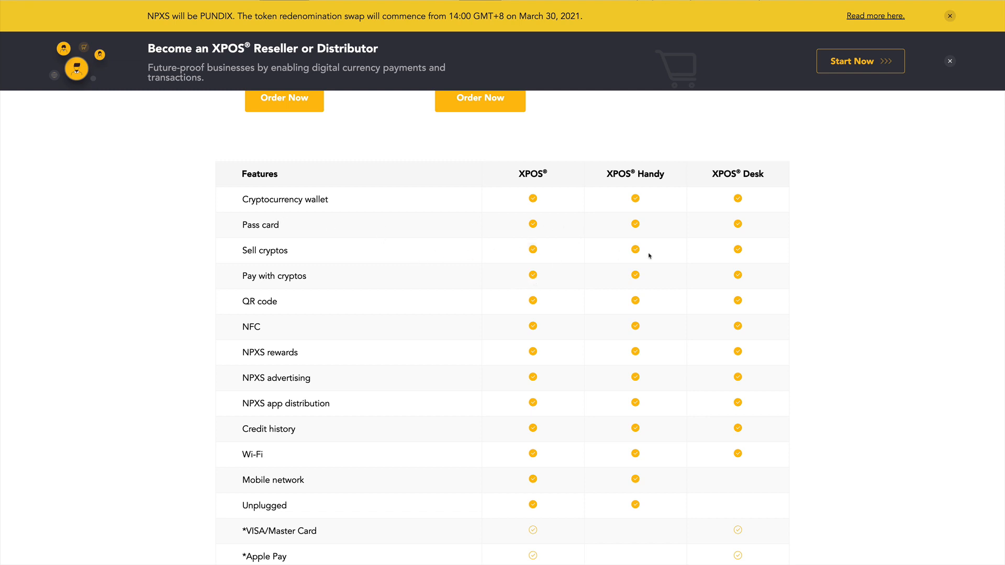
mouse_move(295, 310)
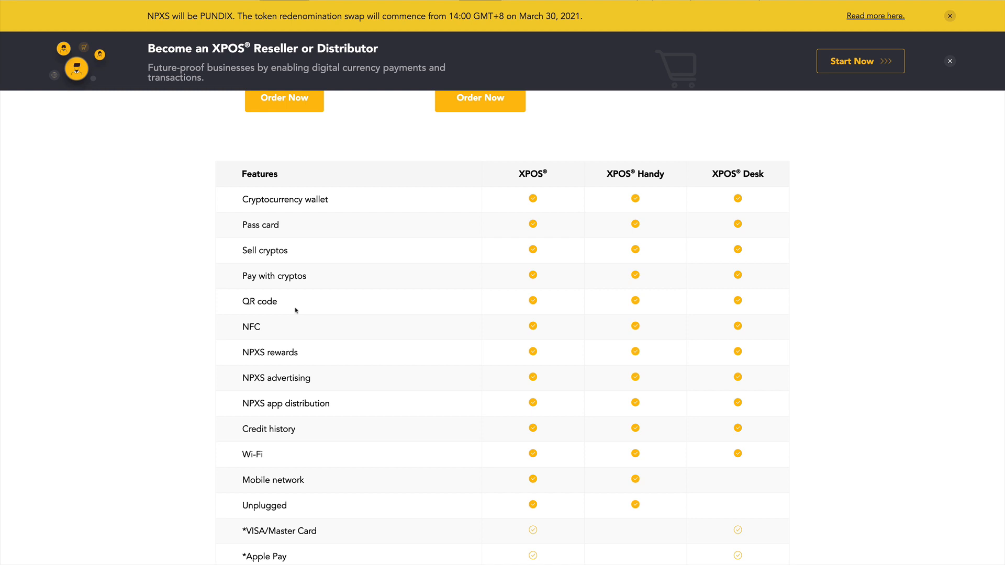
mouse_move(434, 342)
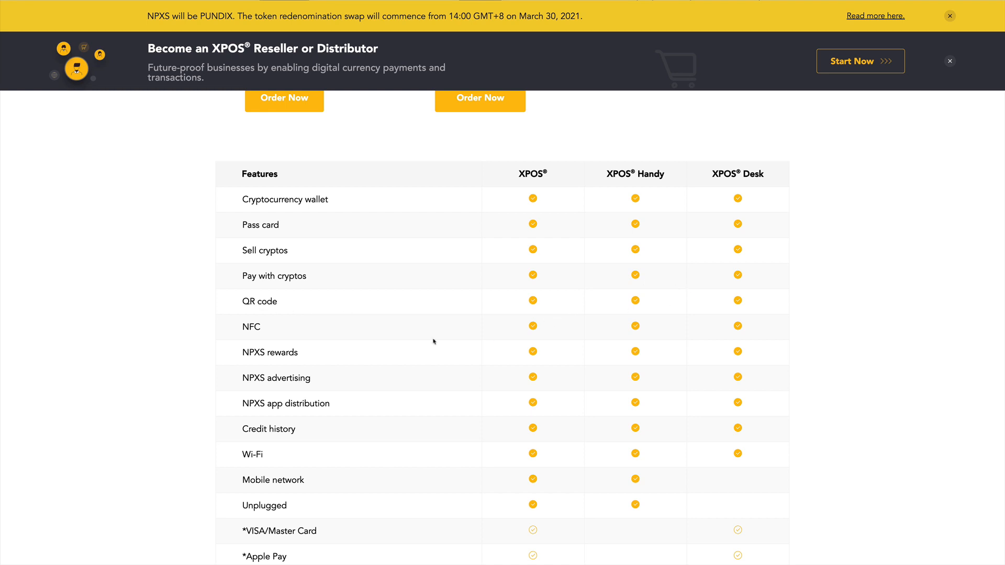
scroll(down, 3)
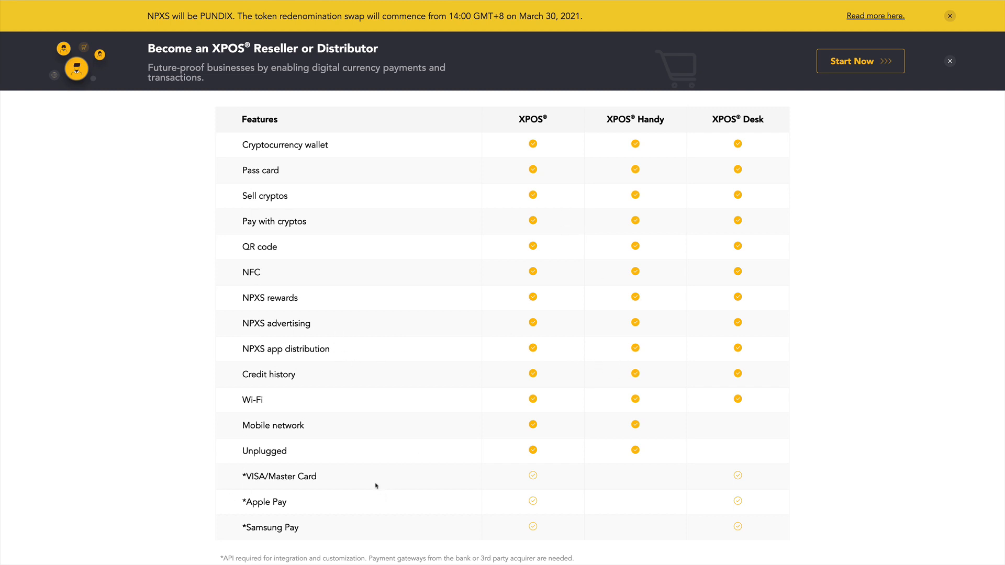
mouse_move(247, 475)
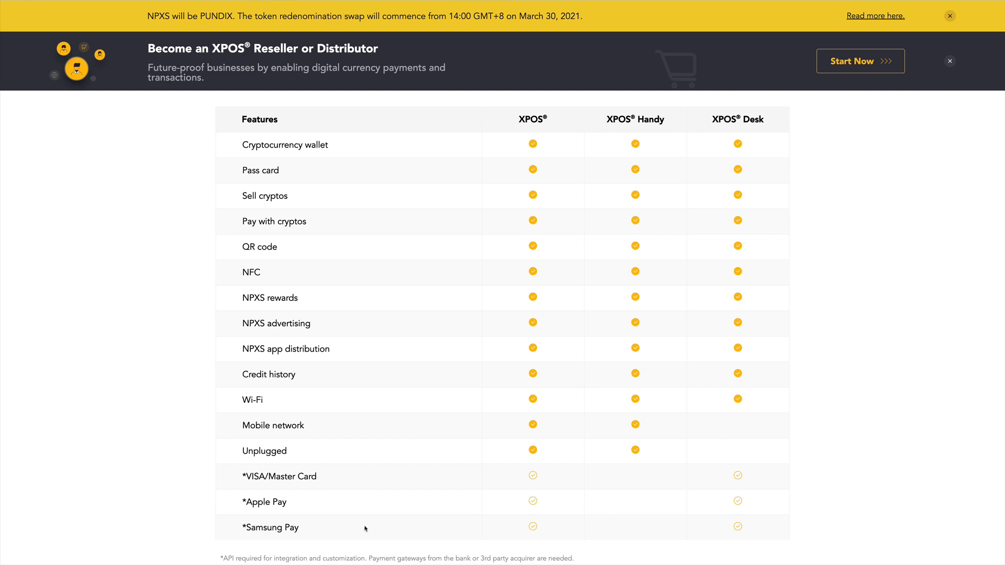
mouse_move(530, 485)
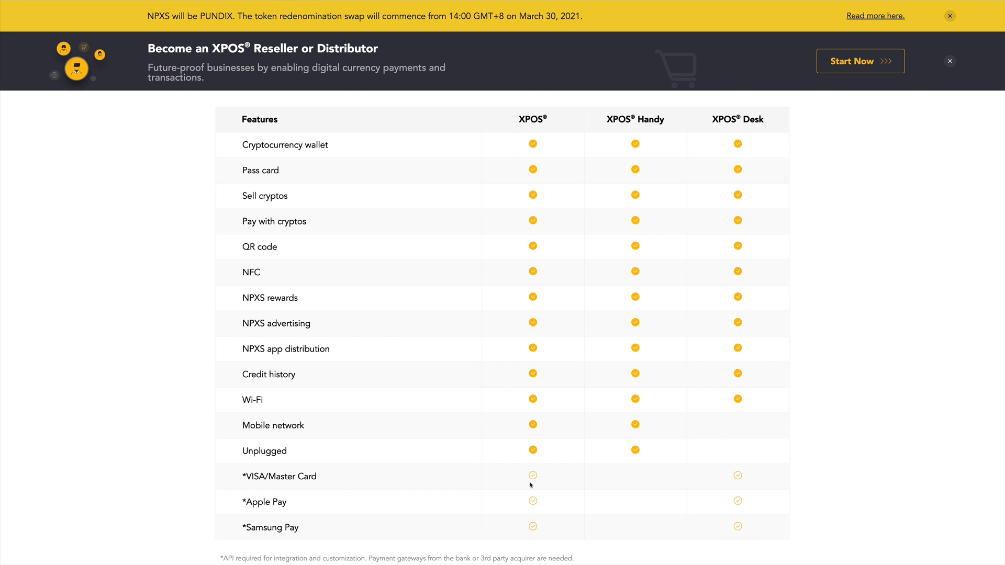
scroll(down, 3)
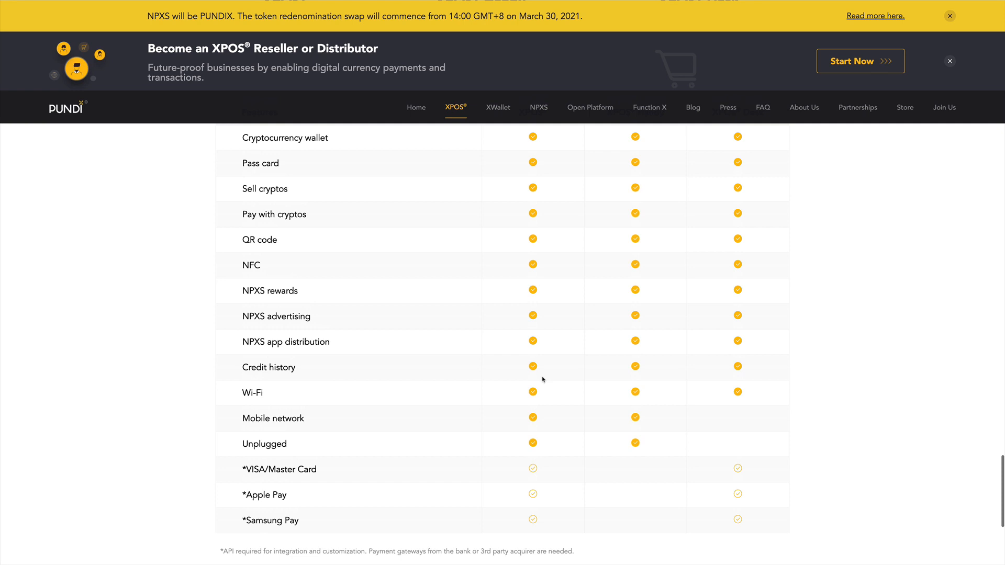
Settle on the Product Line section comparing XPOS, XPOS Handy and XPOS Desk.
scroll(up, 3)
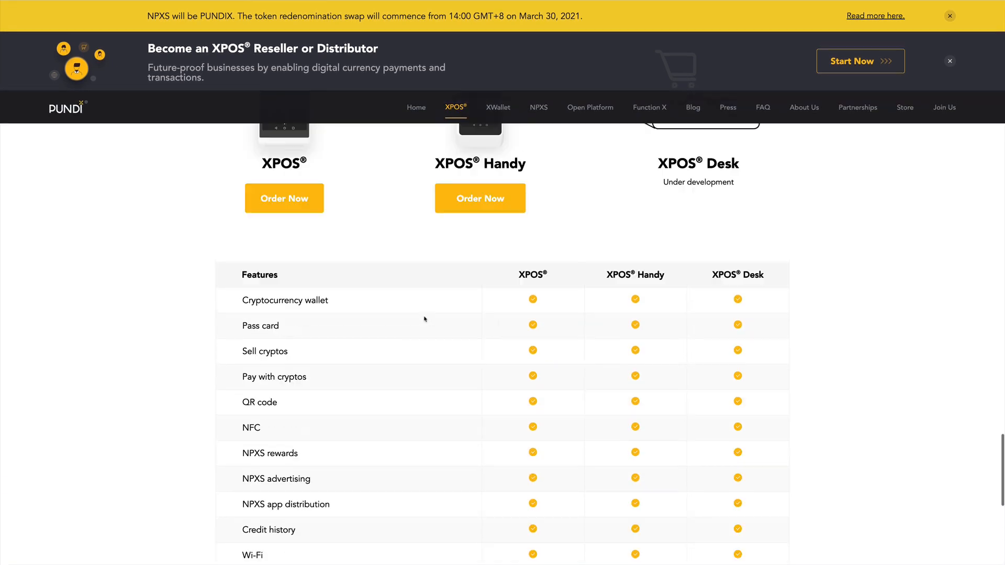
scroll(up, 3)
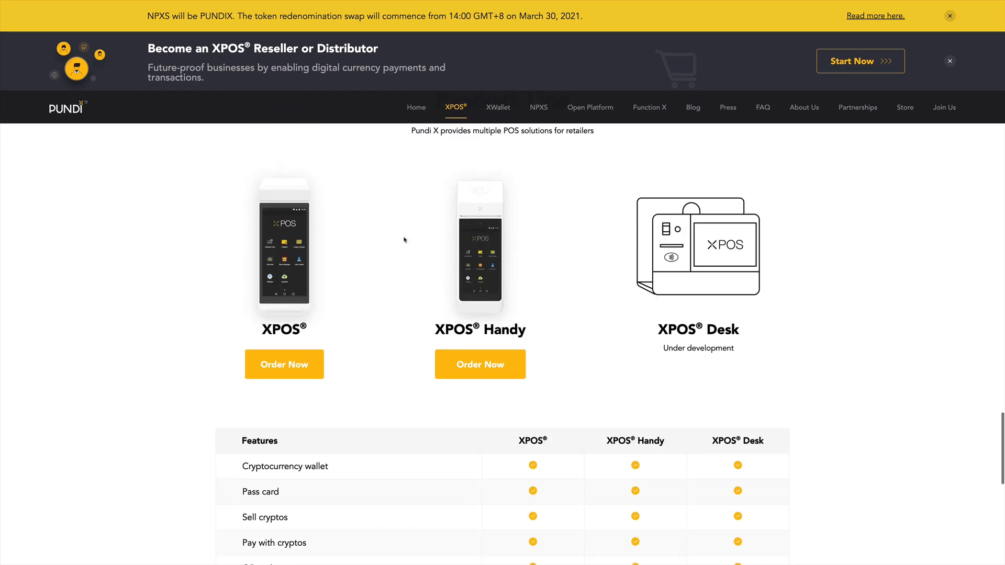
mouse_move(495, 239)
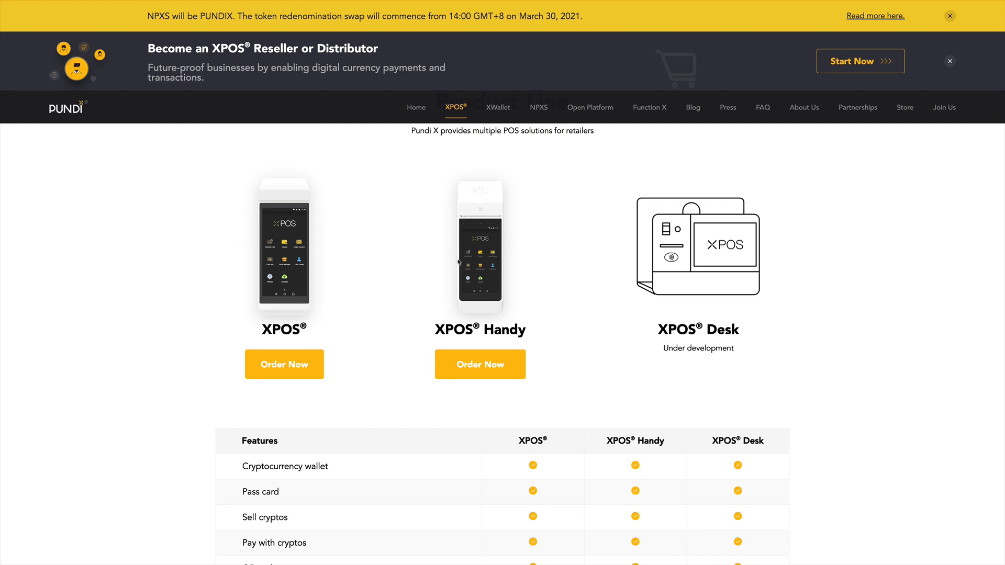
mouse_move(457, 259)
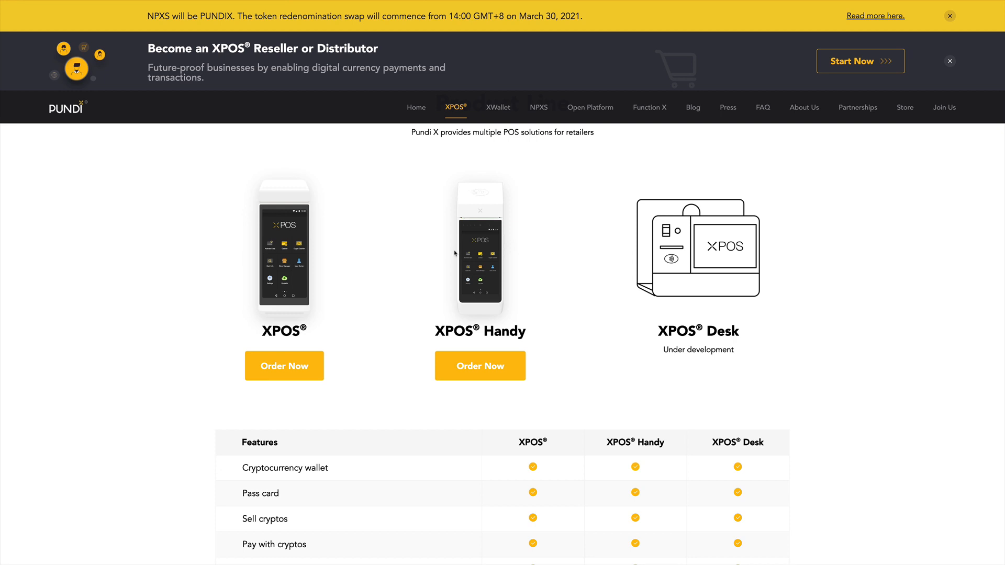
mouse_move(443, 256)
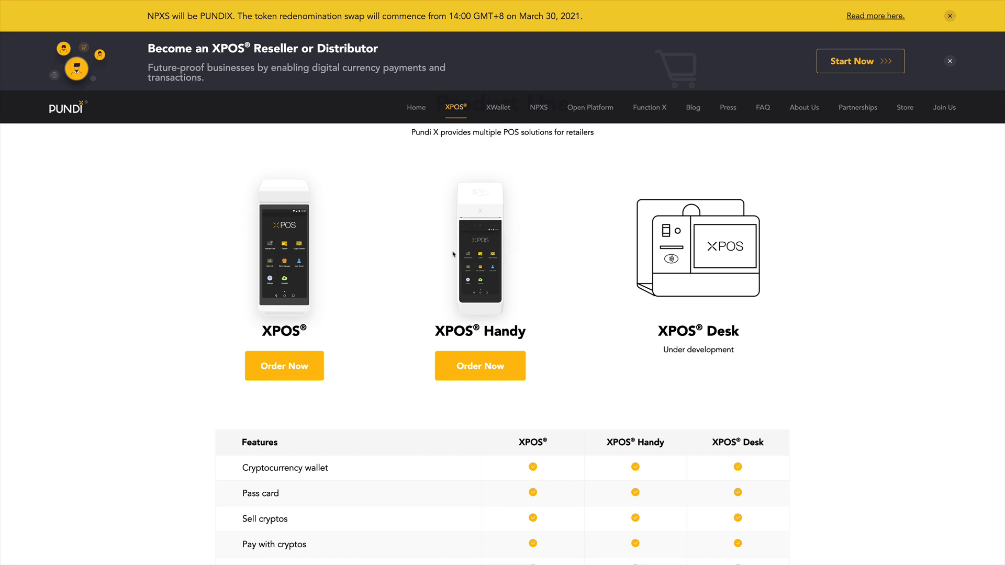
mouse_move(536, 247)
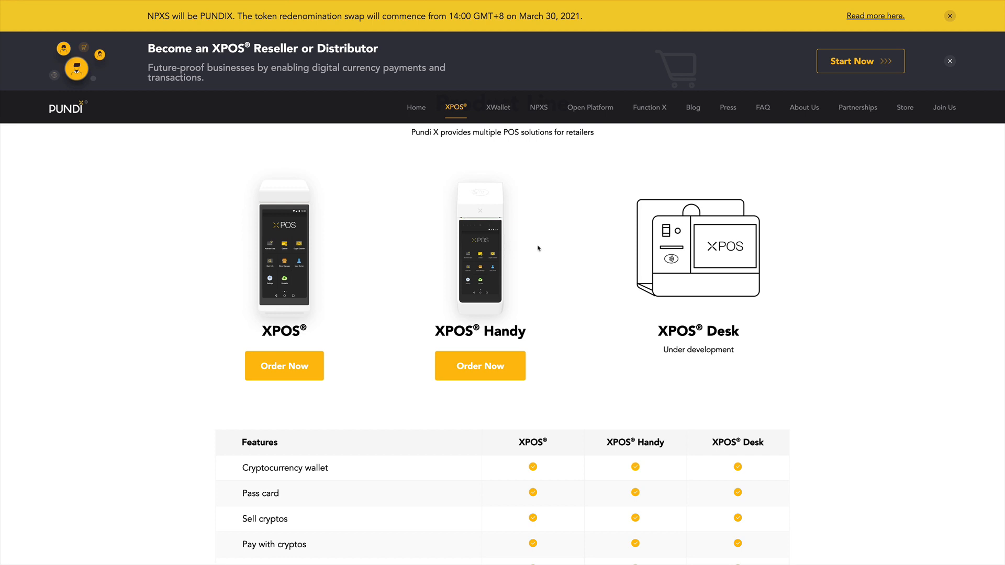
mouse_move(530, 246)
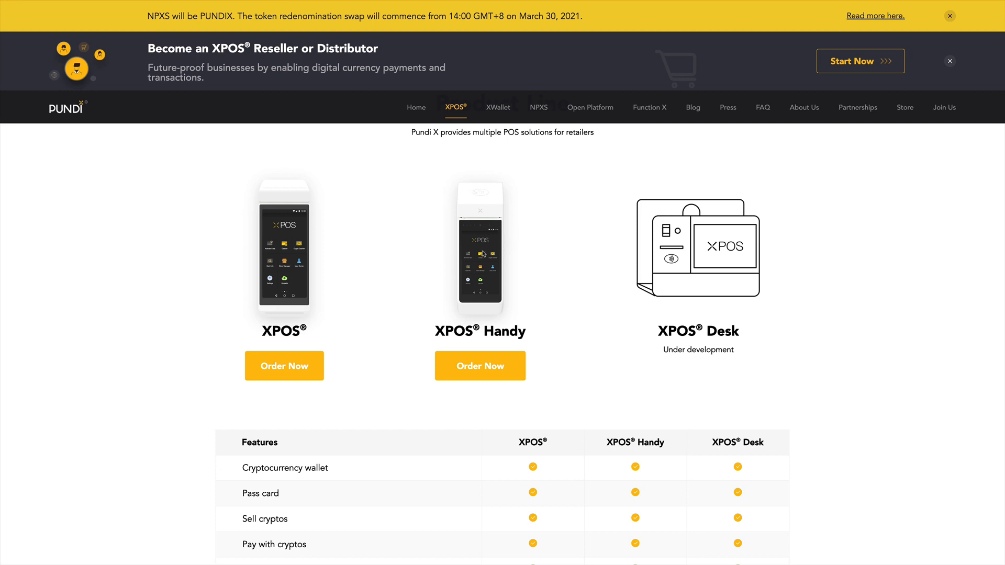
mouse_move(480, 254)
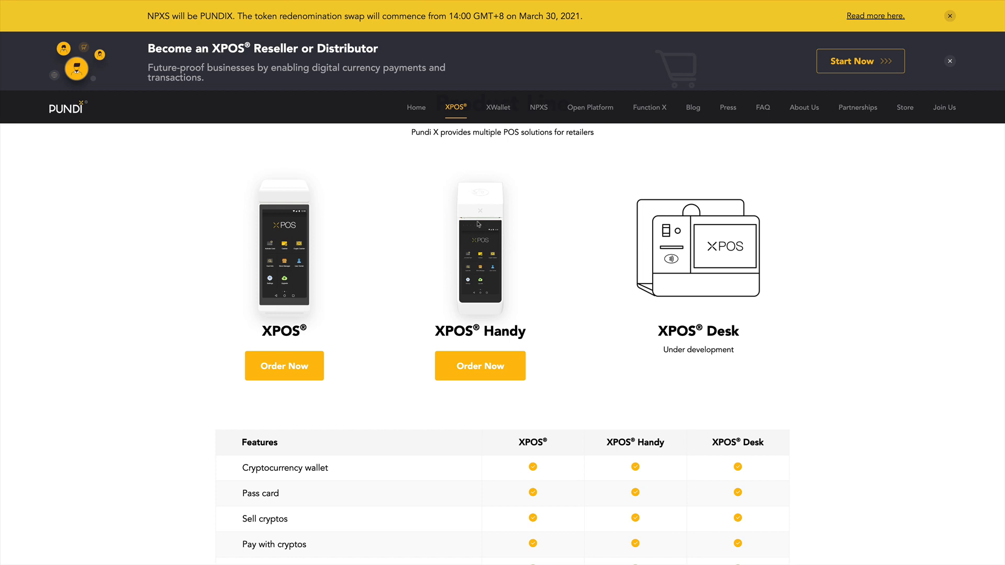
mouse_move(481, 227)
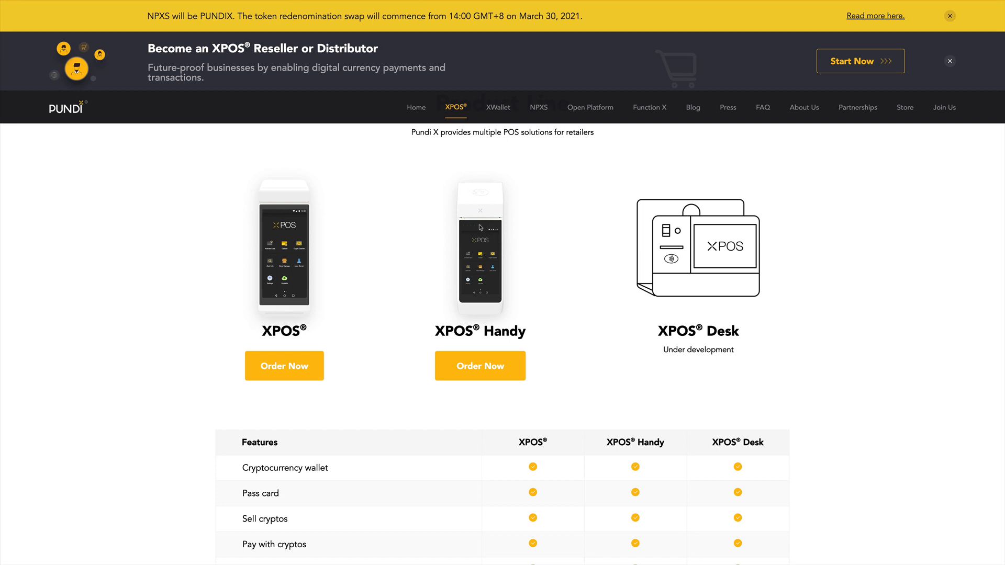
mouse_move(470, 238)
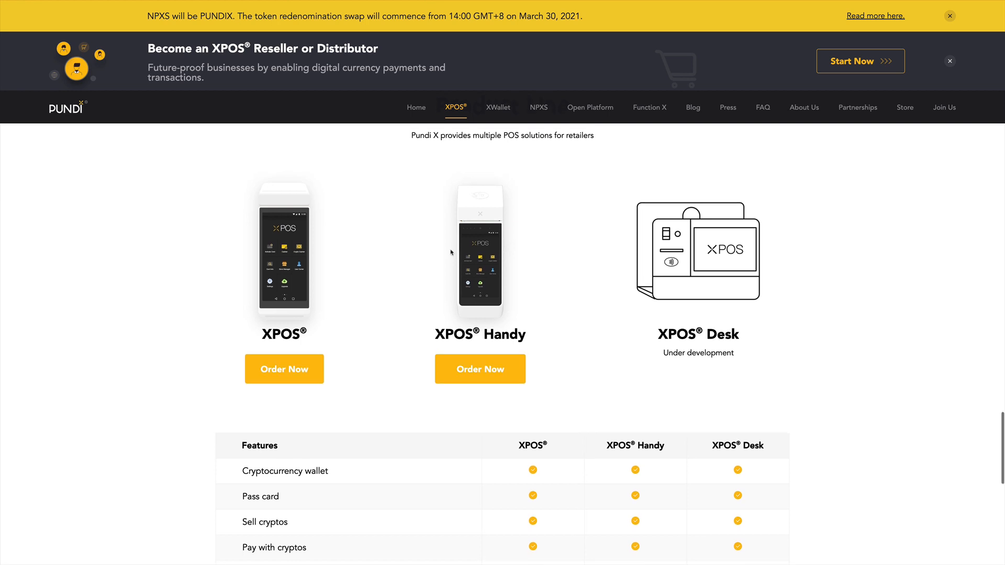
mouse_move(495, 246)
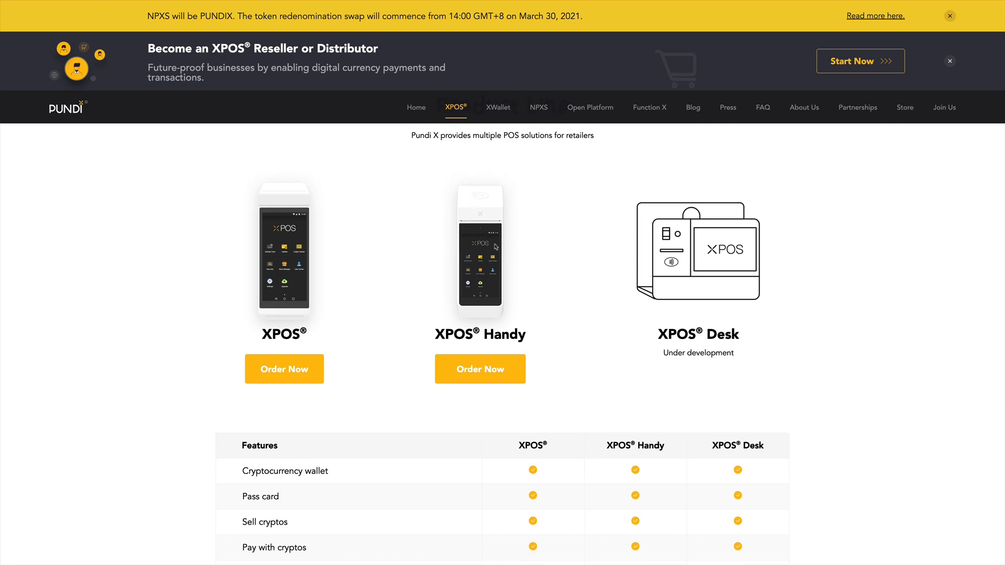
scroll(down, 3)
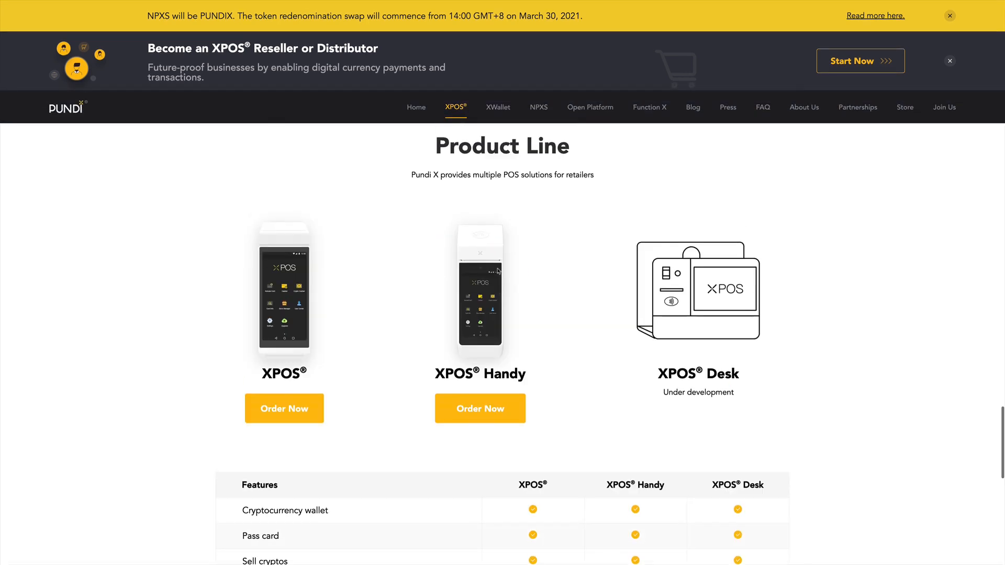
scroll(down, 3)
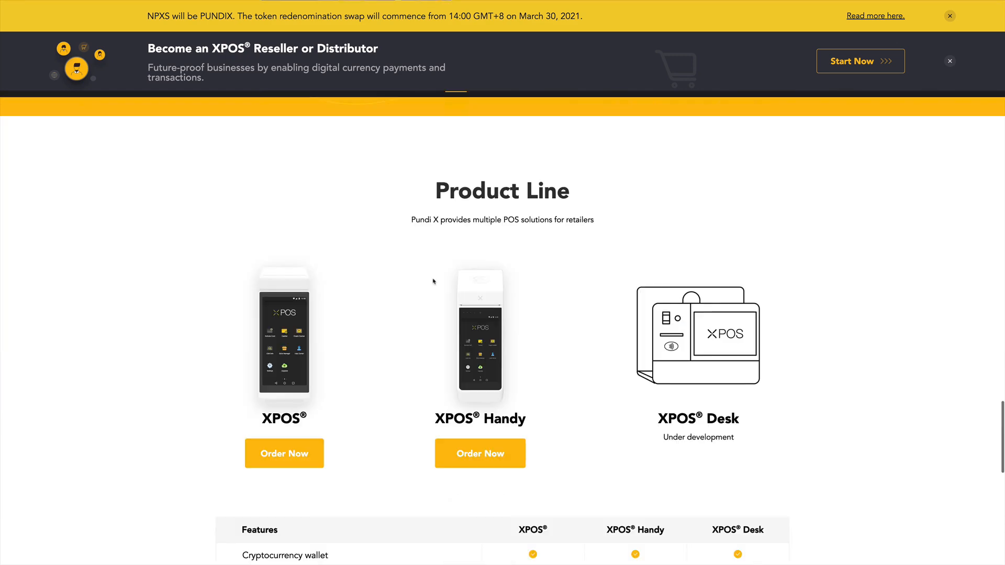
scroll(down, 3)
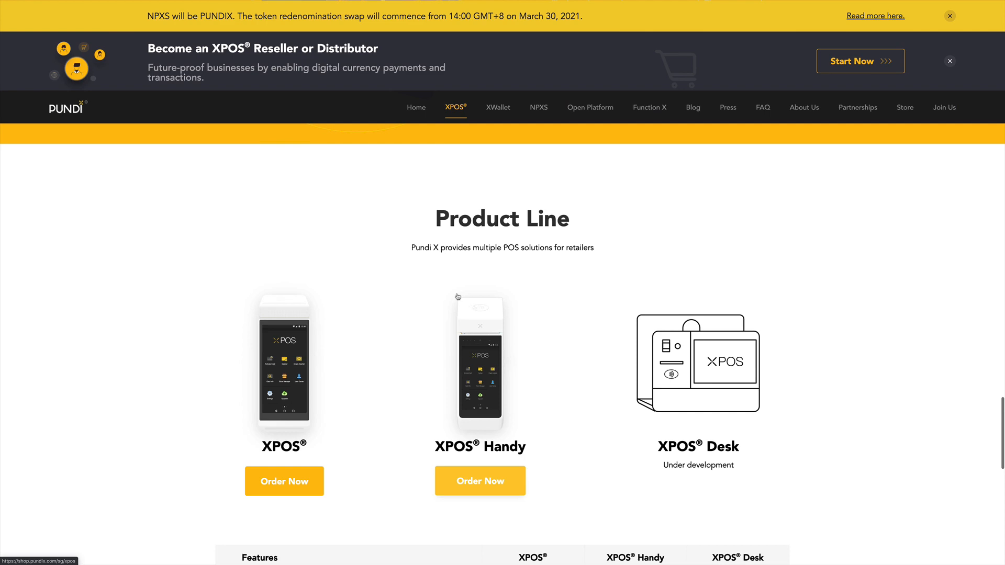
Review the XWallet page's wallet, DApps and Support Telegram features.
scroll(down, 3)
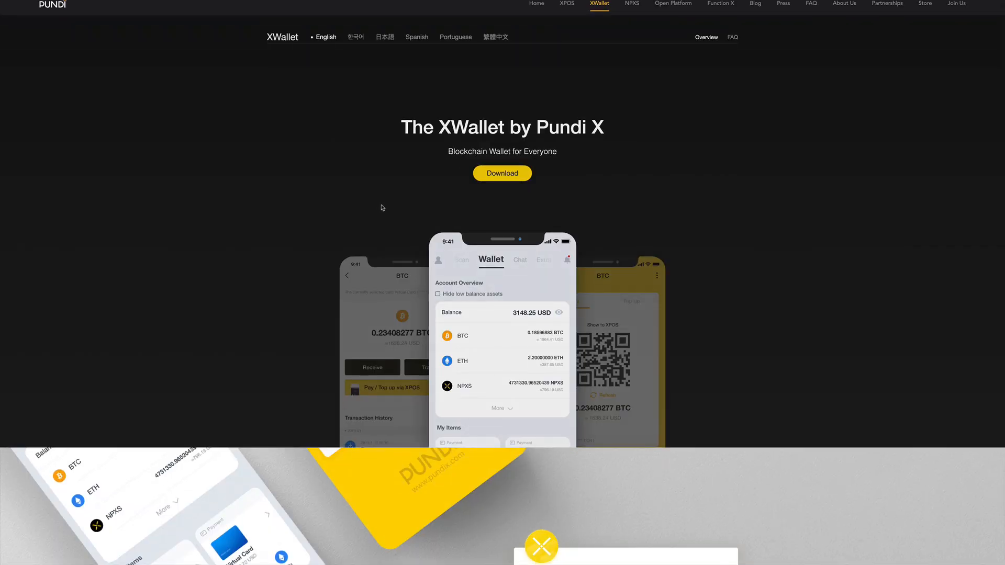
scroll(down, 3)
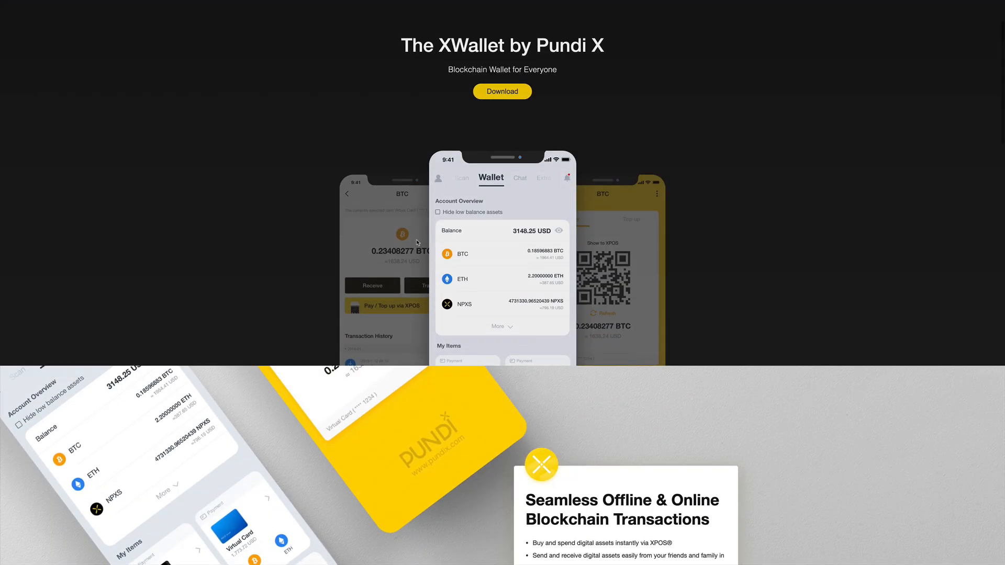
scroll(down, 3)
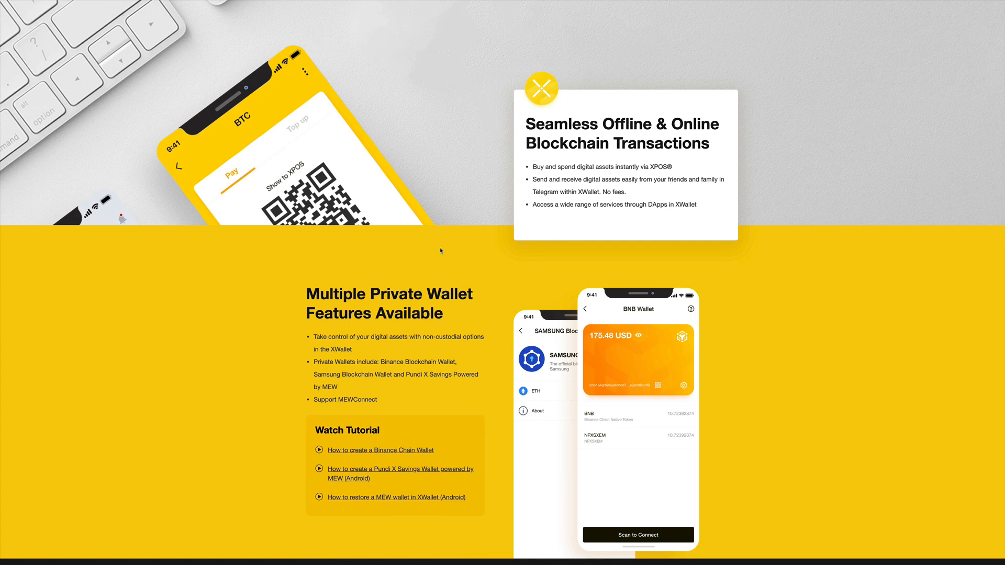
mouse_move(482, 278)
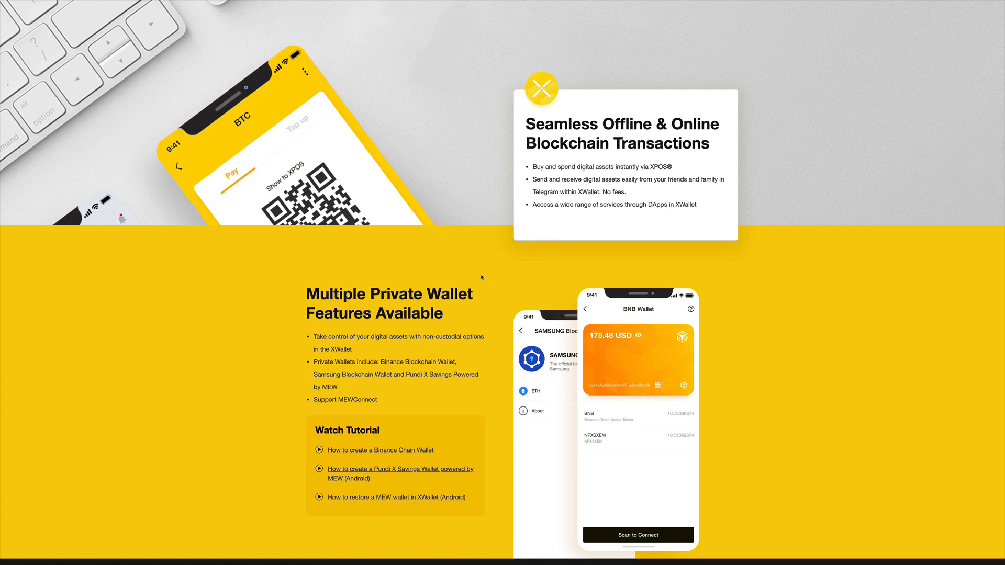
scroll(down, 3)
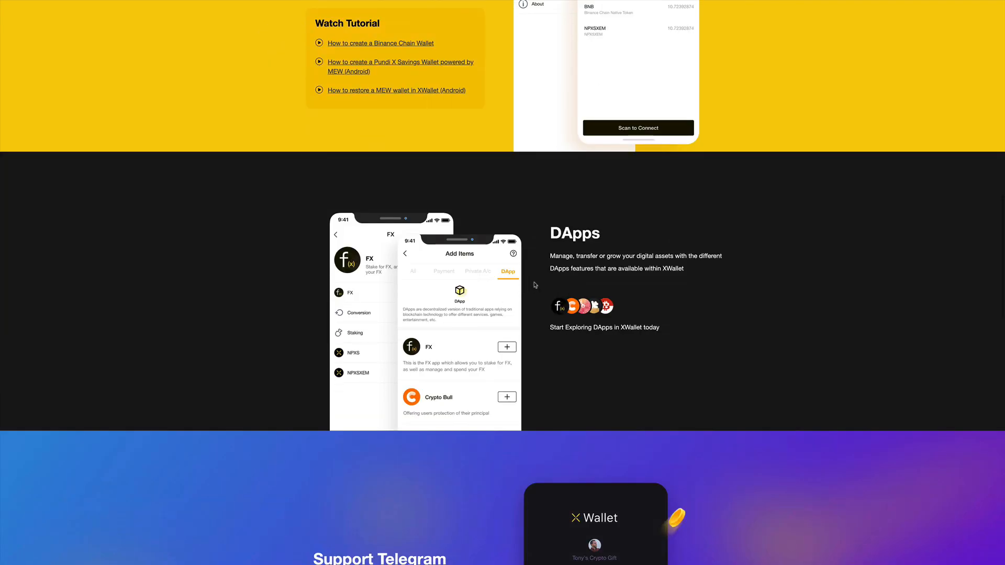
mouse_move(428, 331)
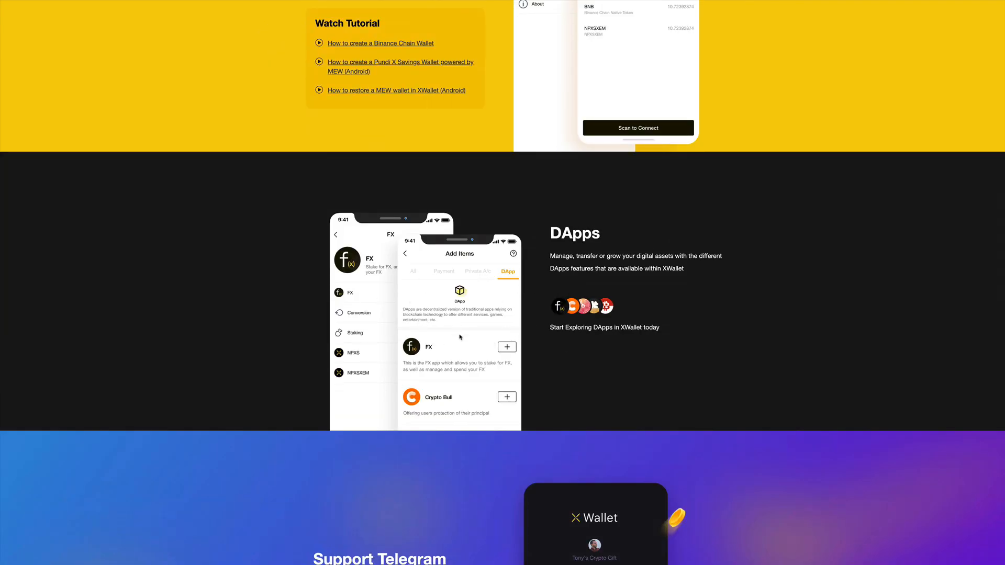
scroll(down, 3)
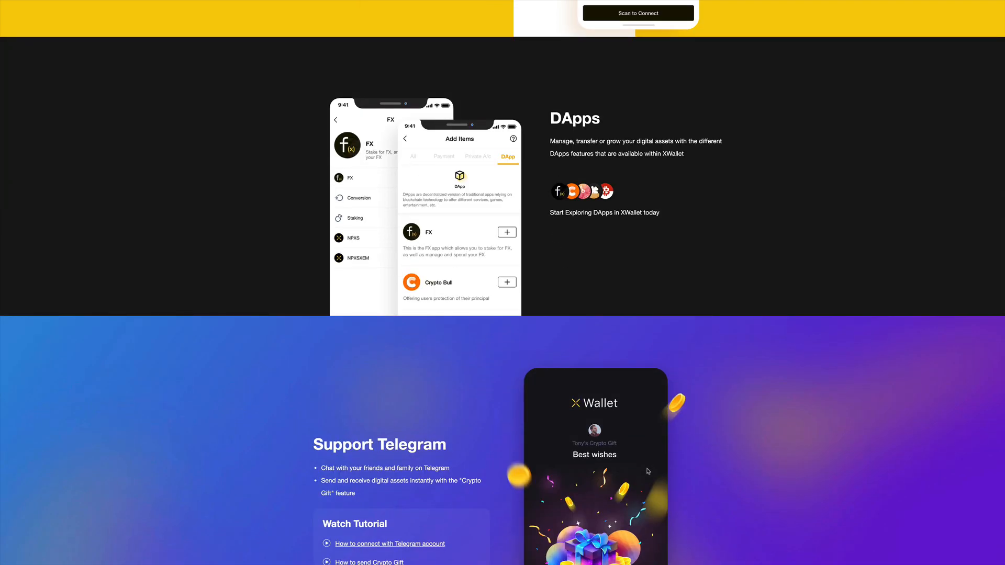
scroll(down, 3)
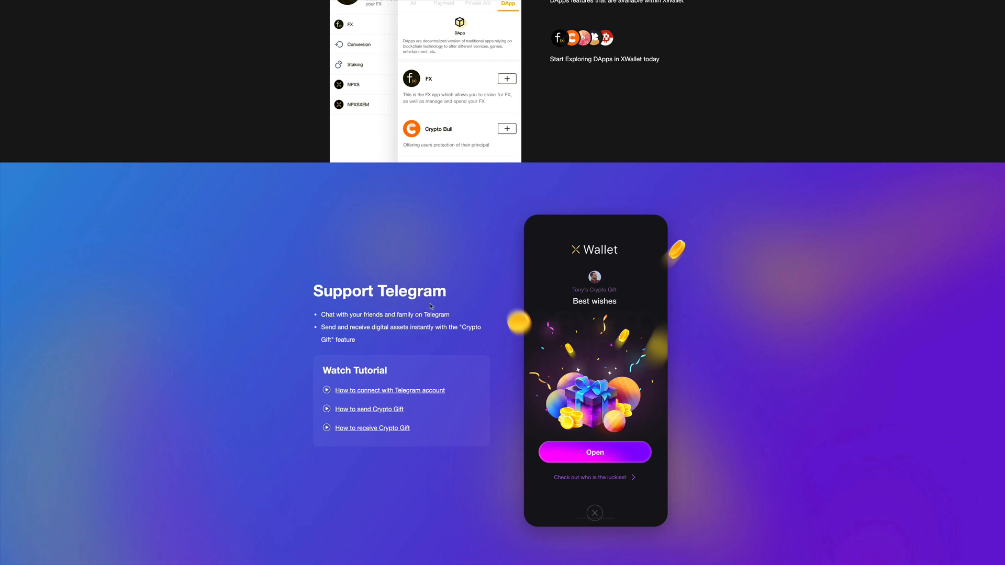
mouse_move(434, 329)
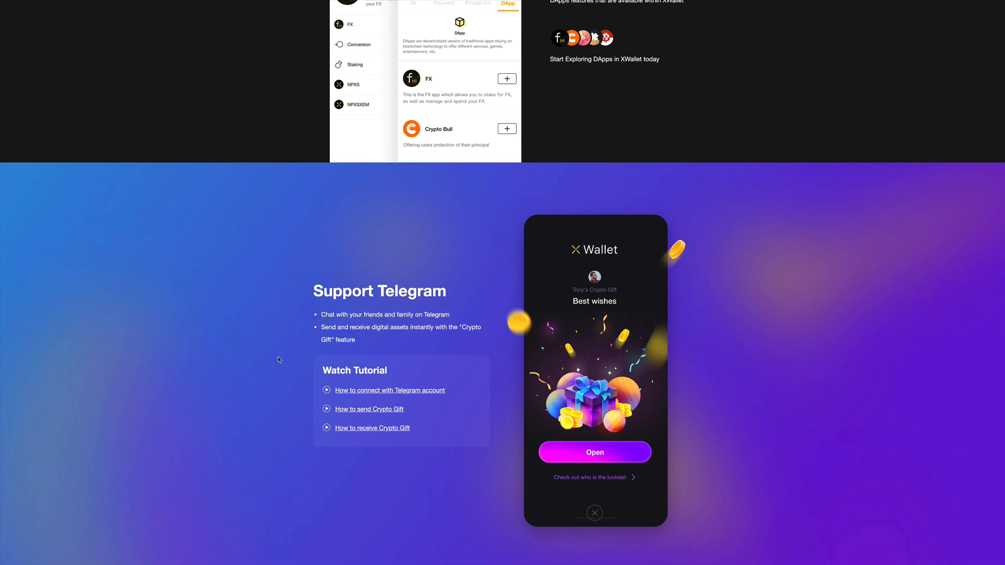
scroll(up, 3)
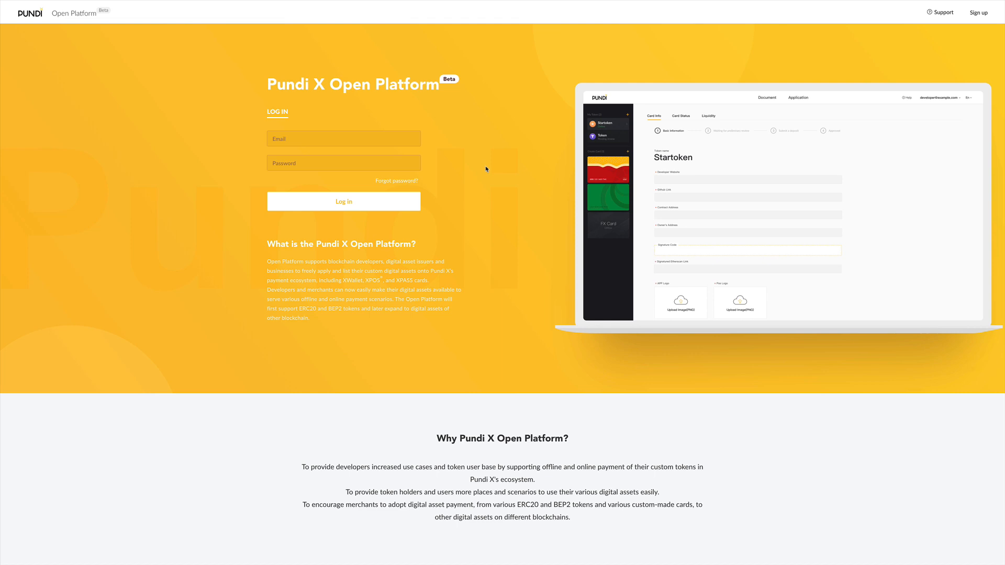
mouse_move(500, 222)
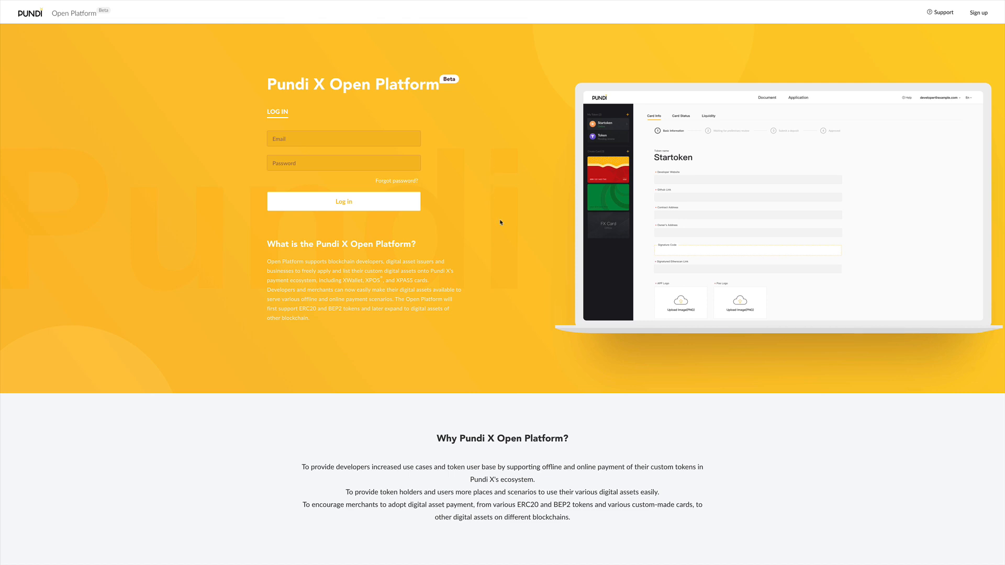
mouse_move(535, 227)
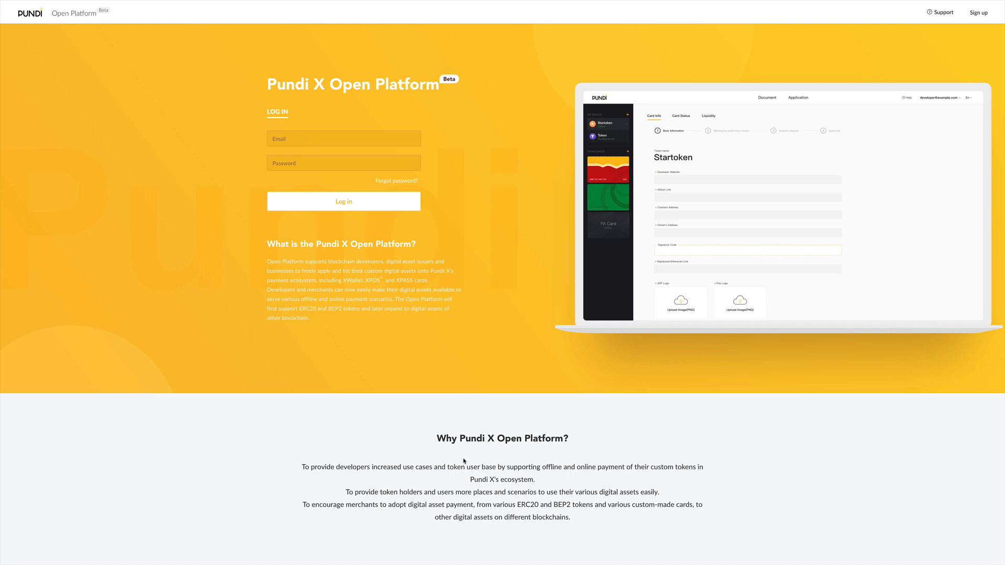
mouse_move(538, 465)
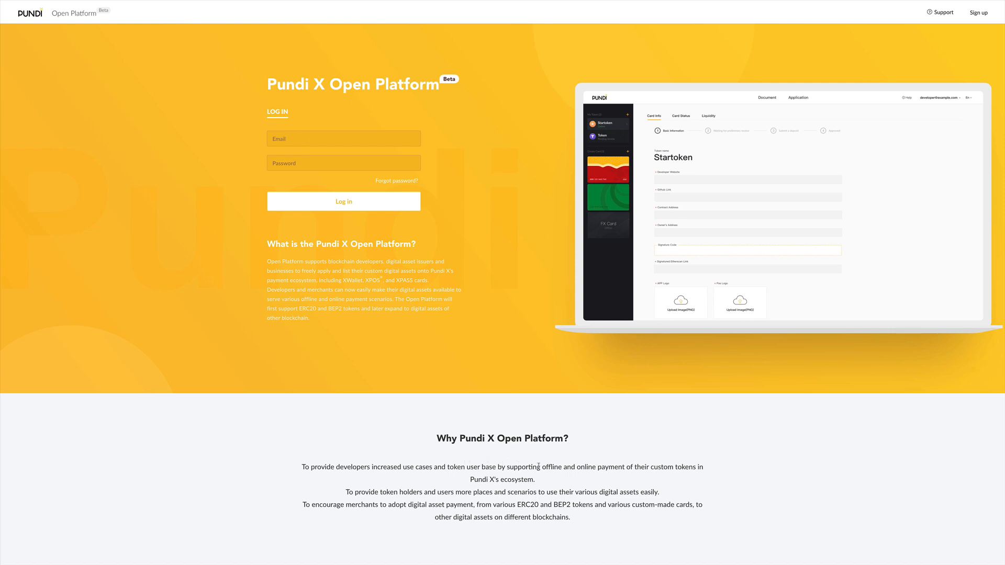
mouse_move(436, 182)
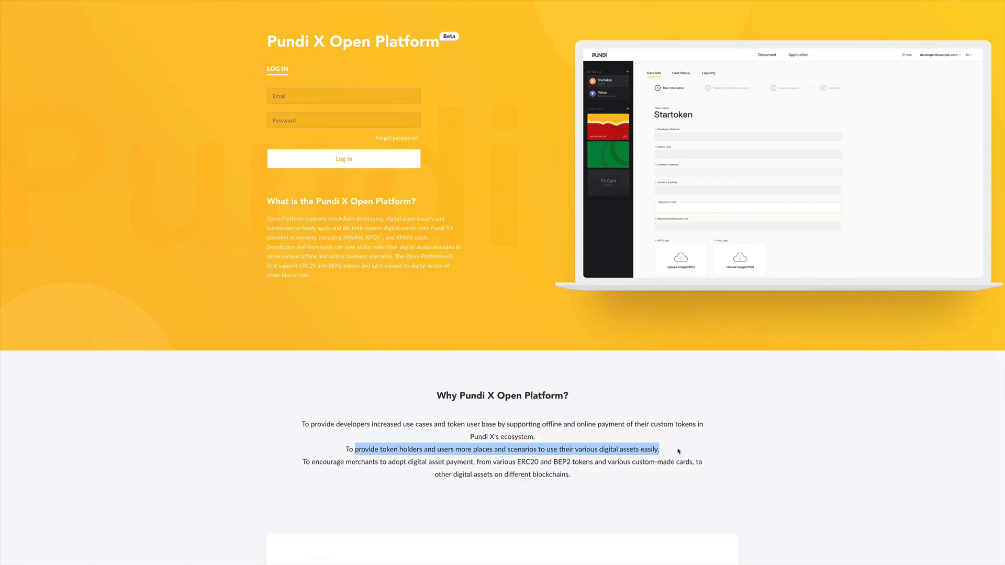
Scroll down the Open Platform page to the advantages for developers and users.
scroll(down, 3)
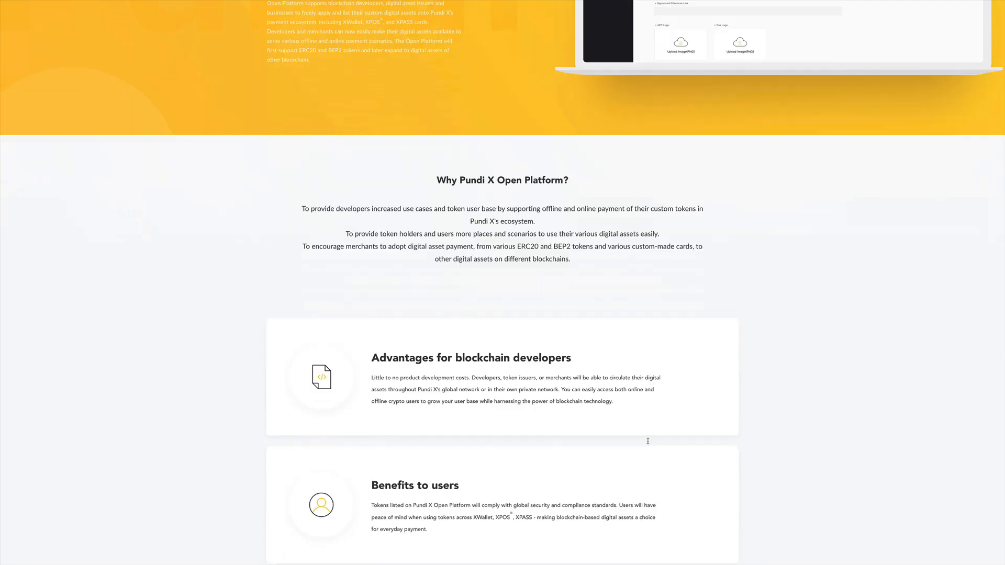
scroll(down, 3)
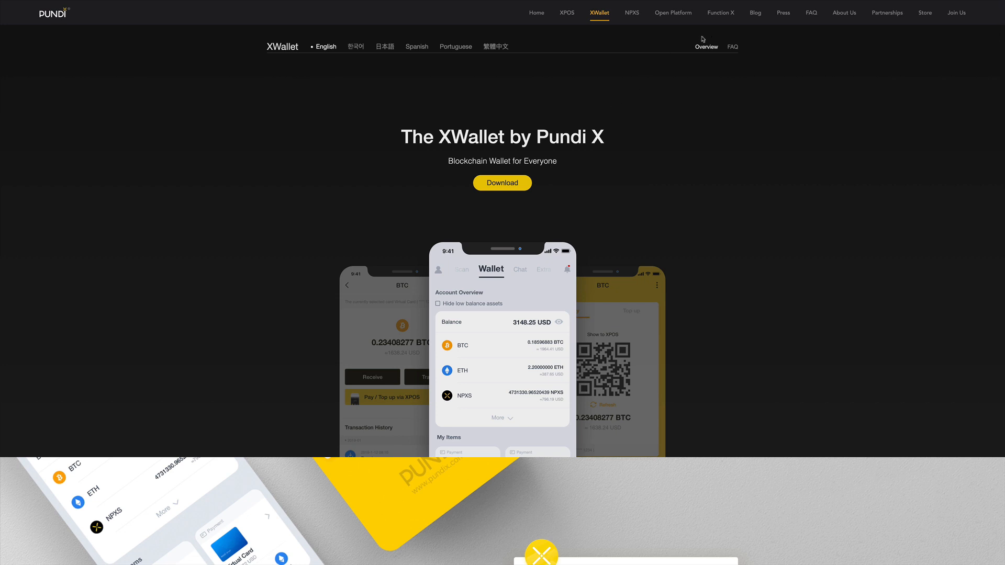
mouse_move(614, 117)
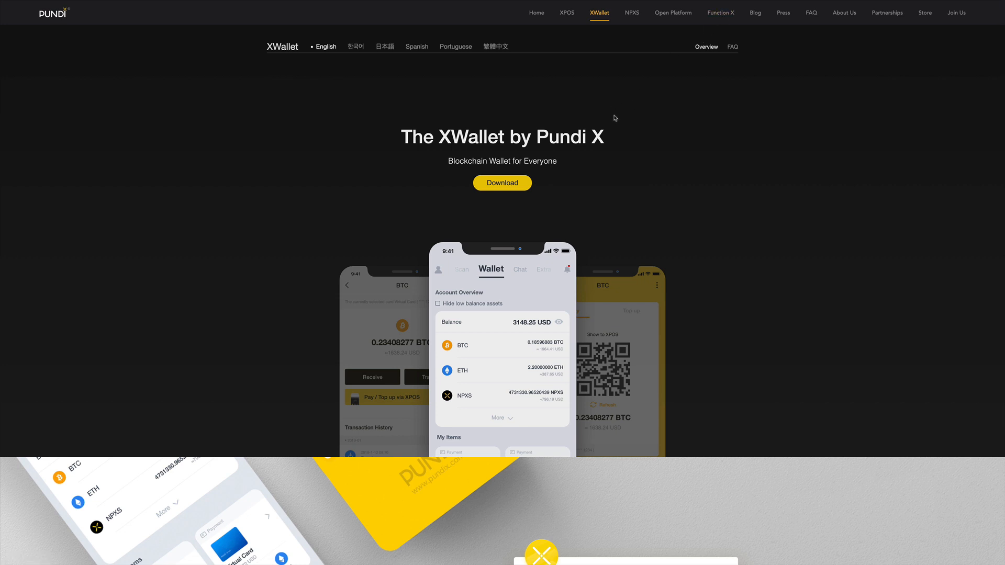
Go to the Function X site from the top navigation.
click(720, 12)
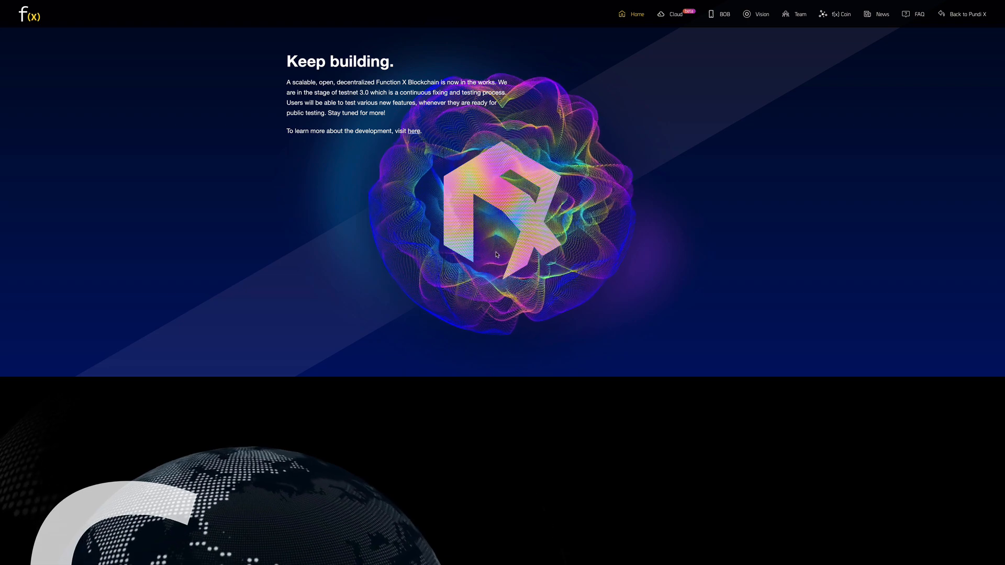
Scroll to the Function X Docker section and switch the diagram to FXTP node routing.
scroll(down, 3)
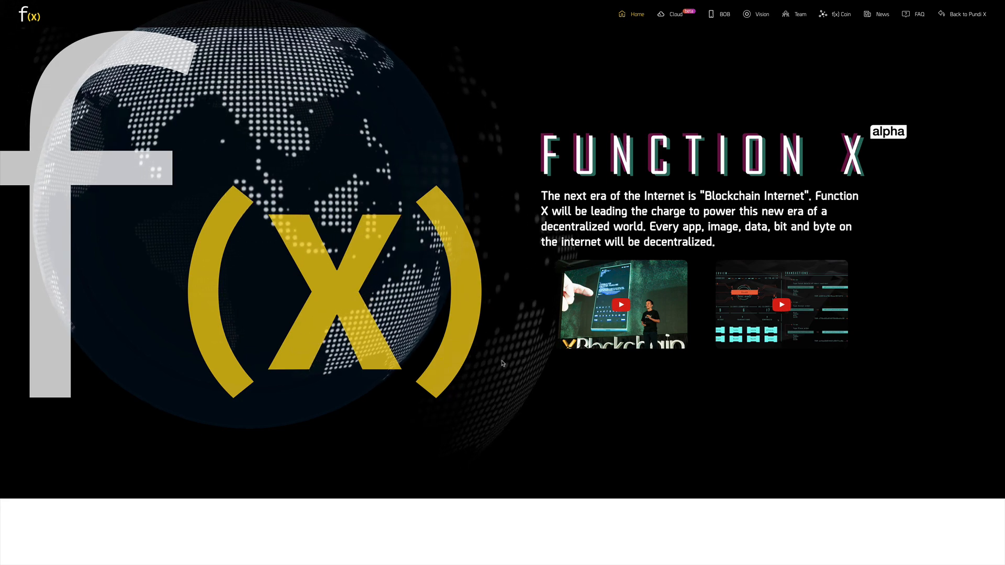
scroll(down, 3)
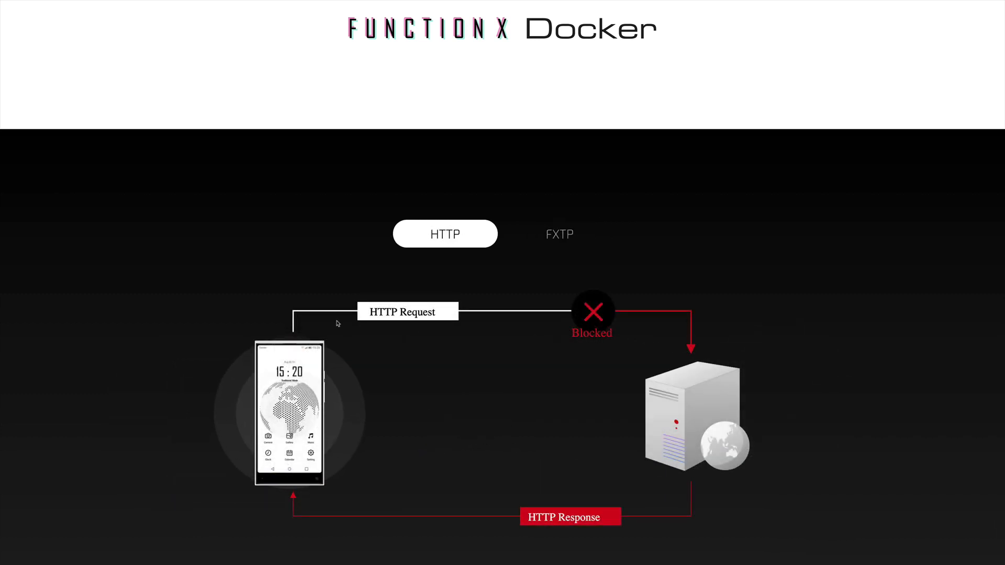
scroll(down, 3)
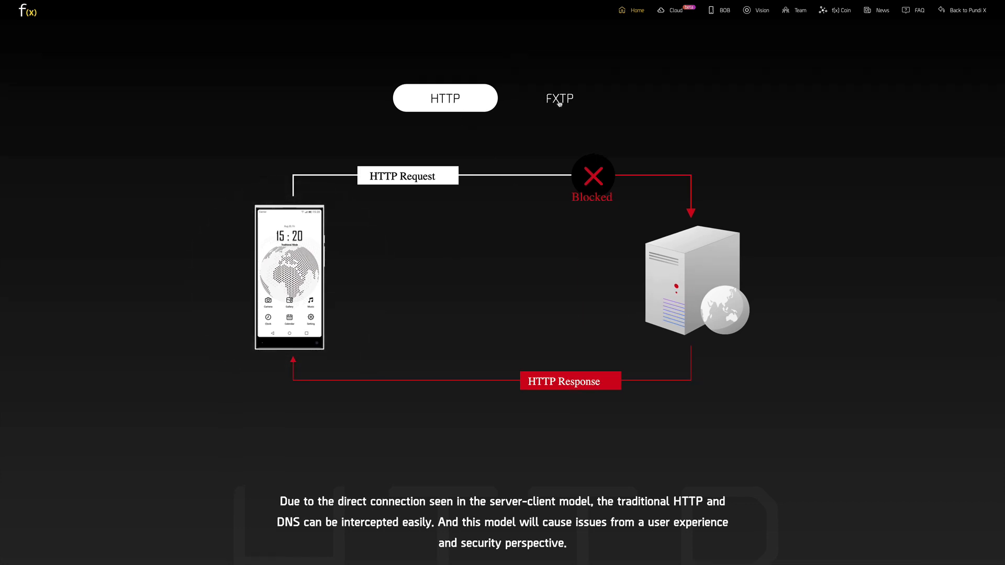
click(558, 98)
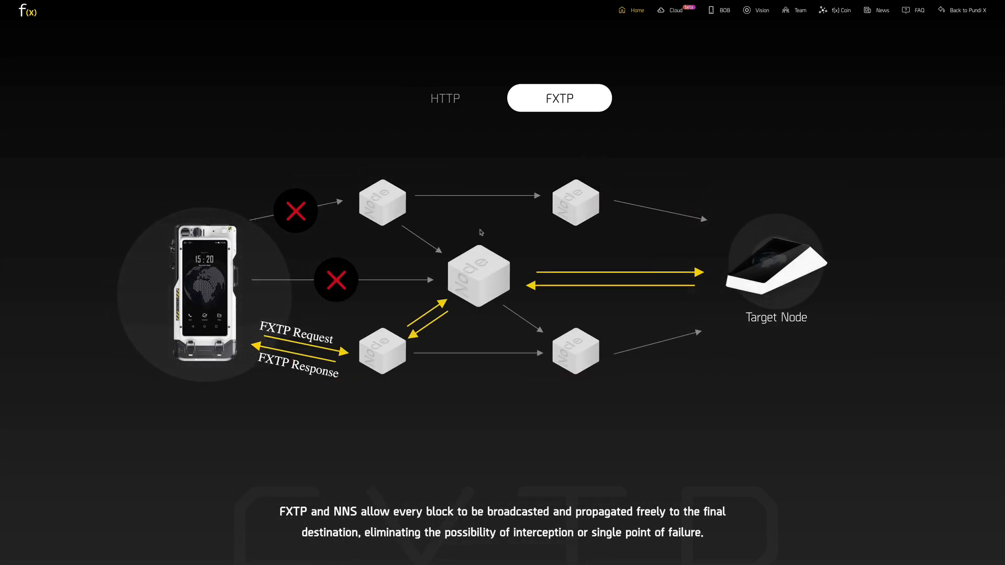
Continue down to the Traditional versus Blockchain development architecture diagram.
scroll(down, 3)
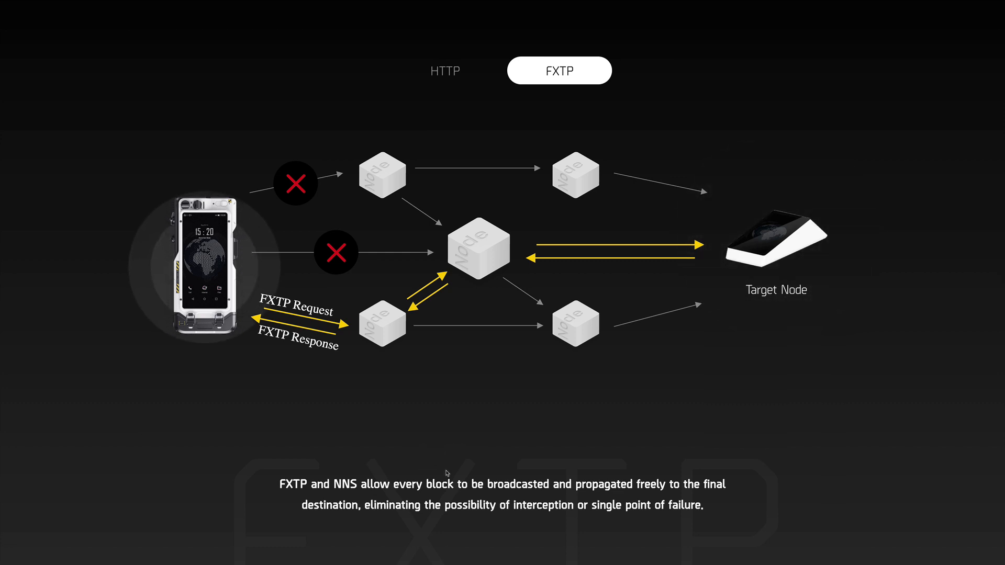
scroll(down, 3)
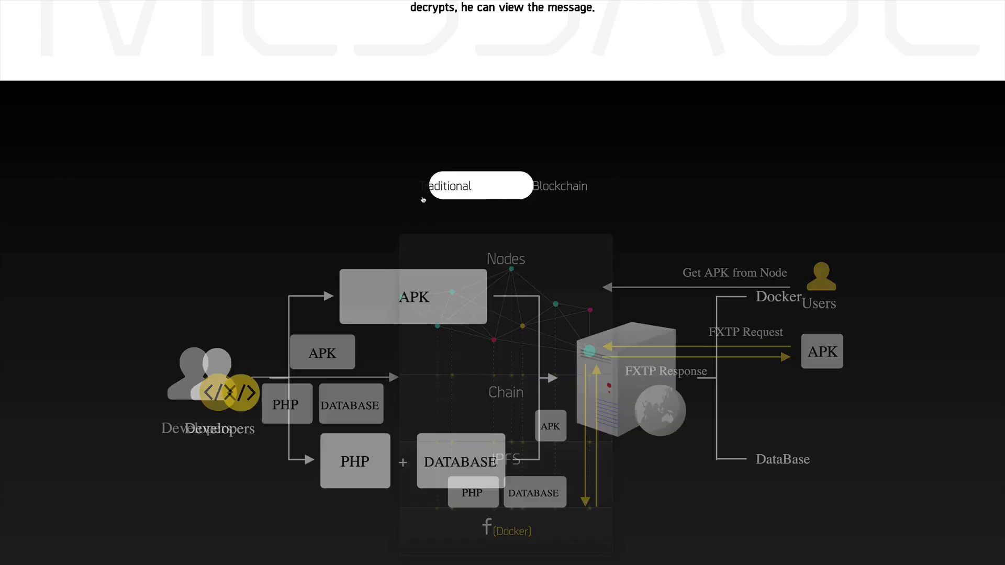
click(445, 186)
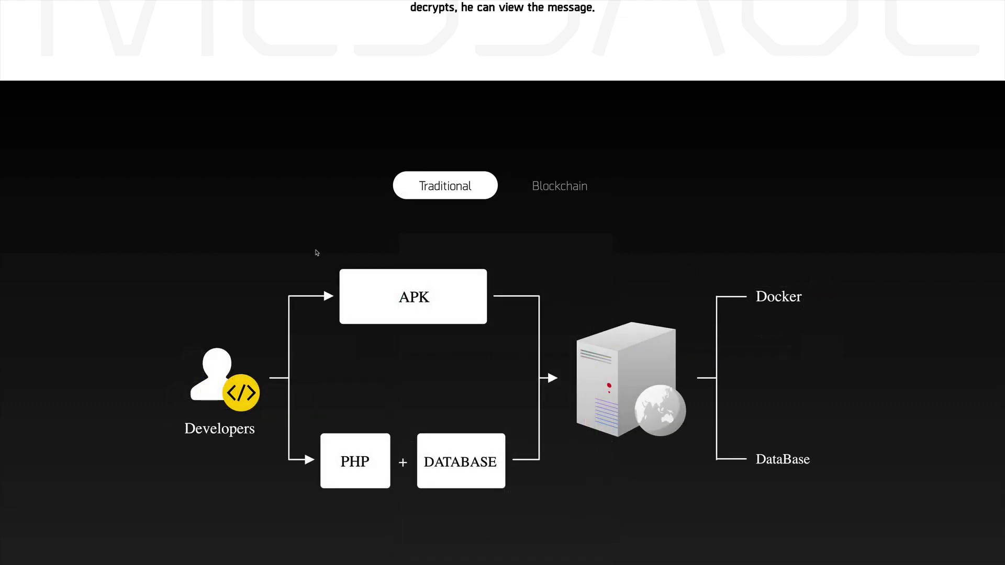
mouse_move(327, 263)
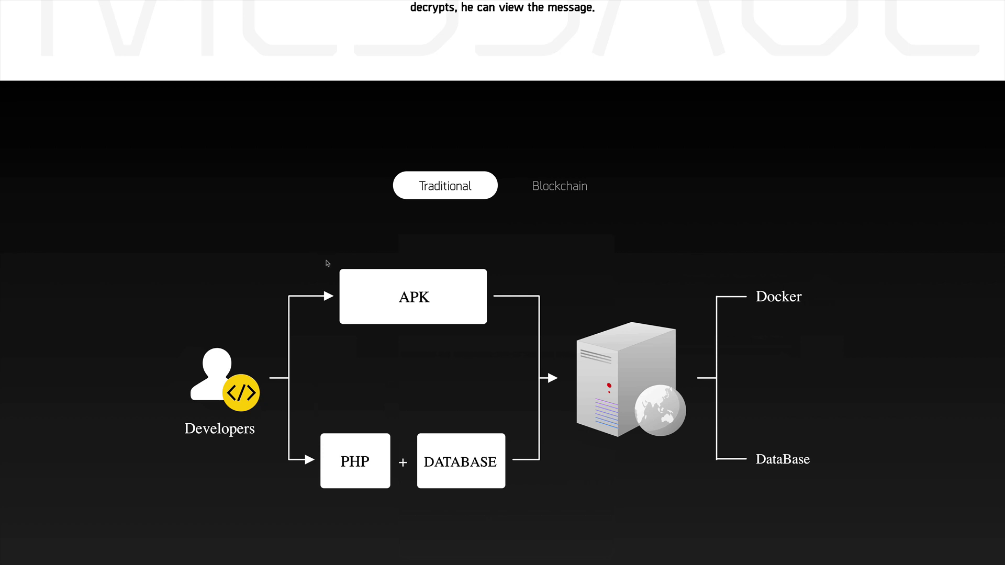
mouse_move(388, 326)
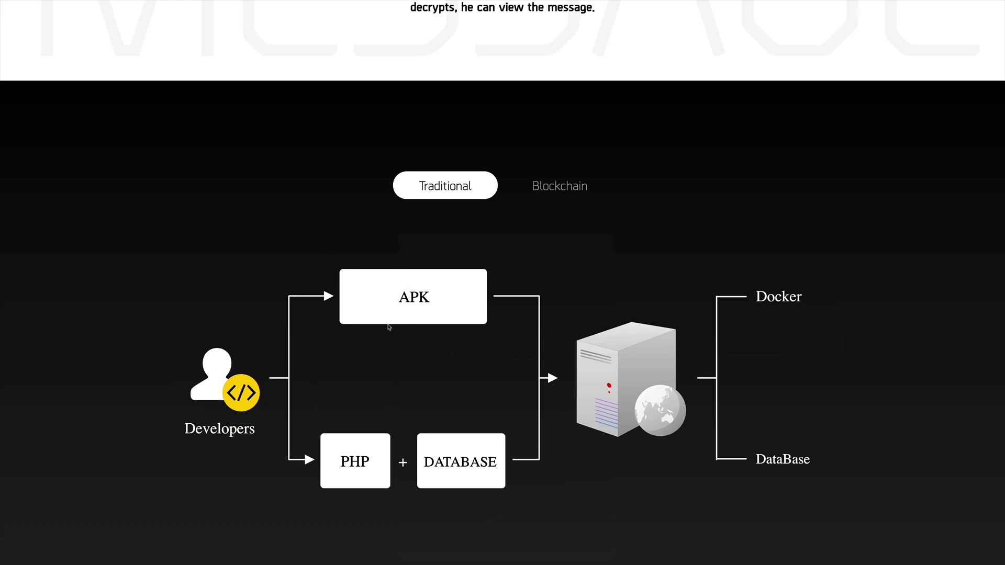
scroll(down, 3)
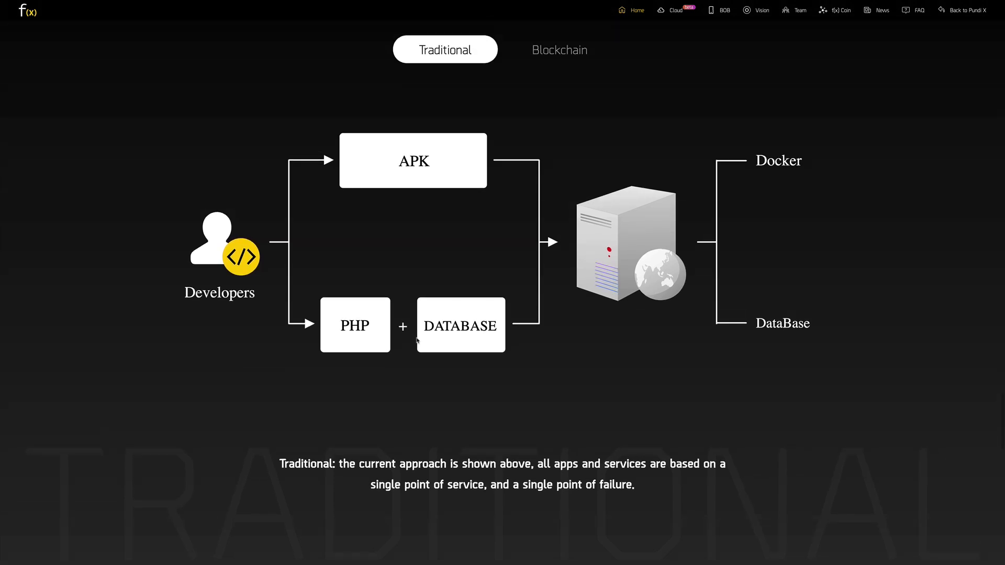
mouse_move(457, 347)
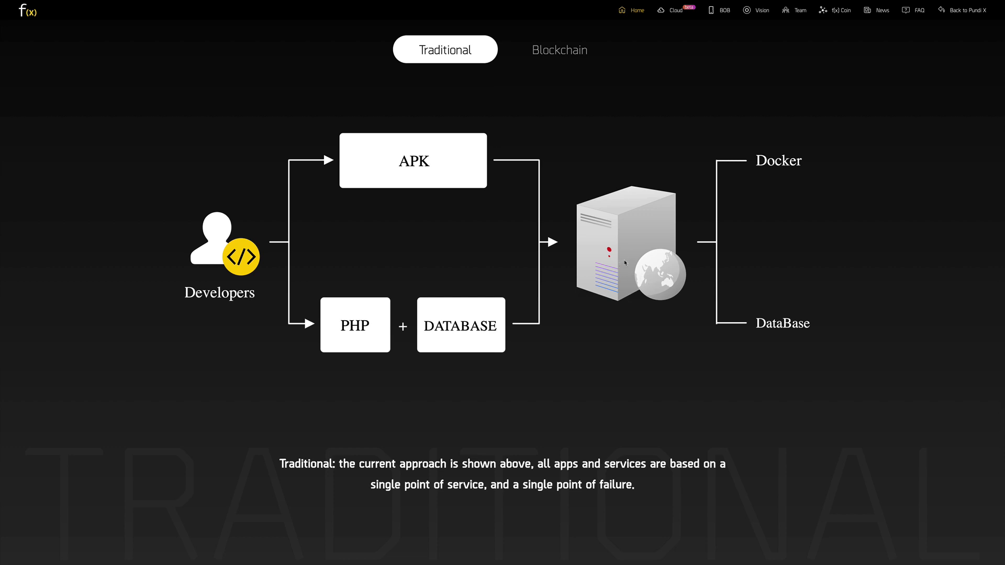
mouse_move(706, 211)
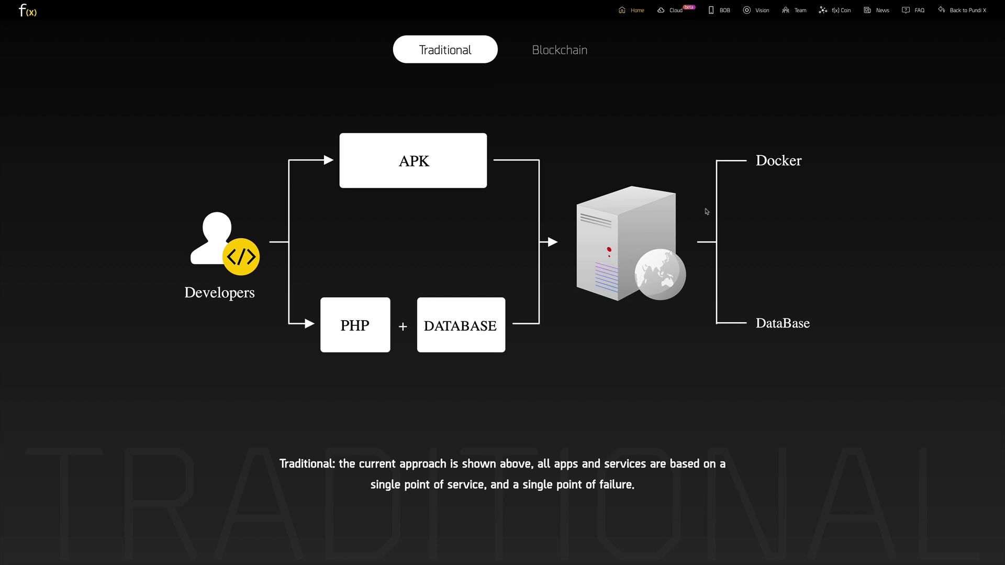
mouse_move(656, 255)
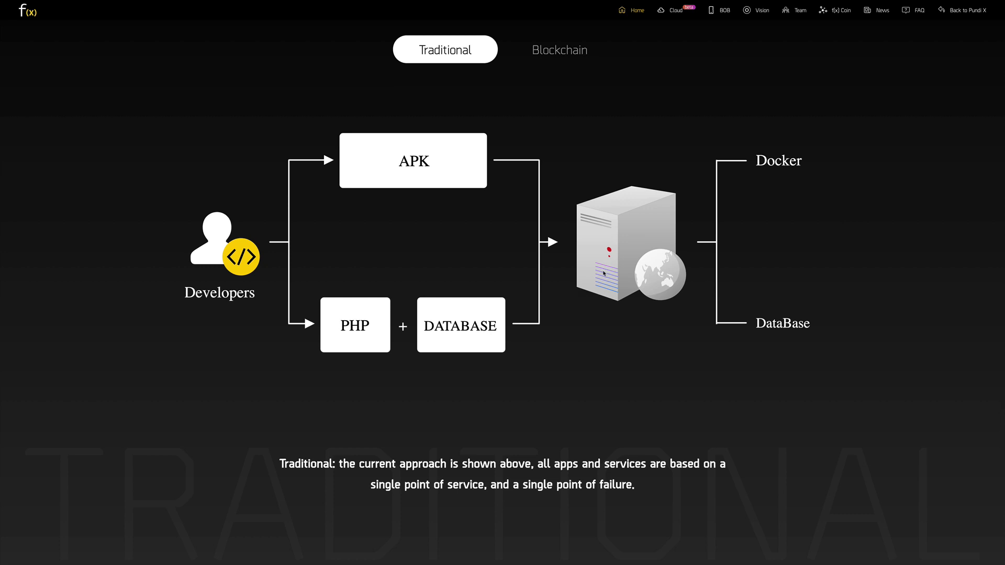
Switch the architecture diagram to Blockchain and scroll through the Products section.
click(558, 49)
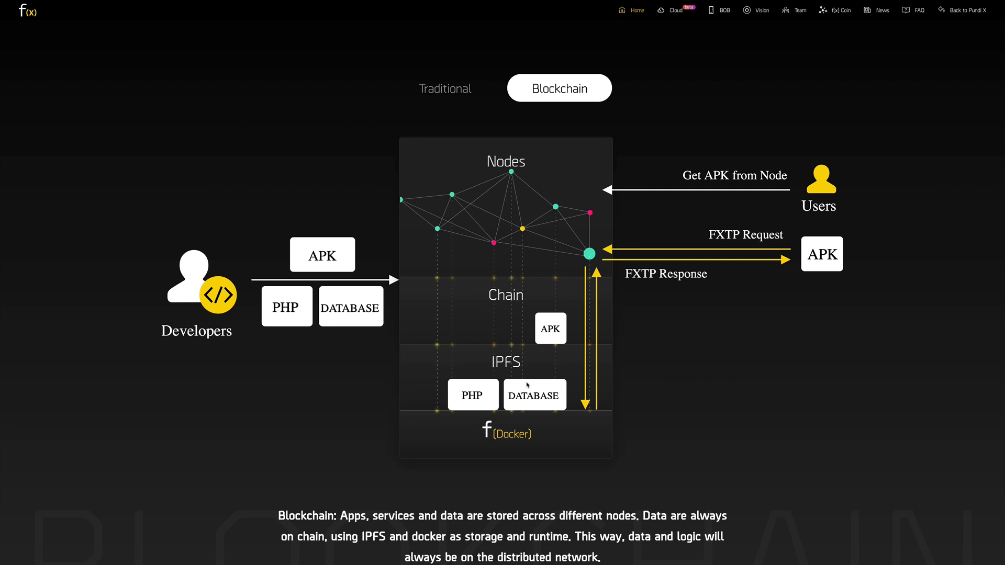
scroll(down, 3)
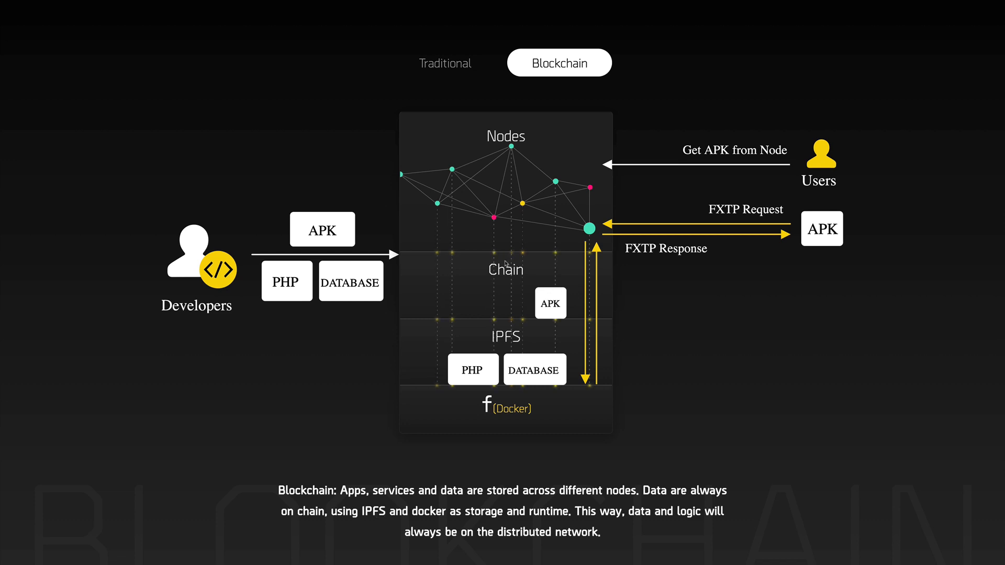
scroll(down, 3)
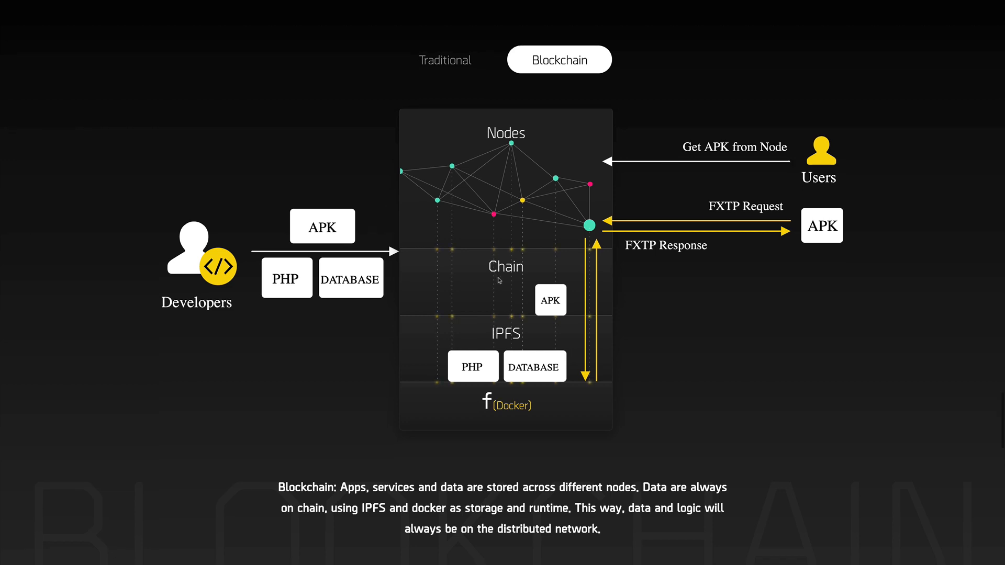
scroll(down, 3)
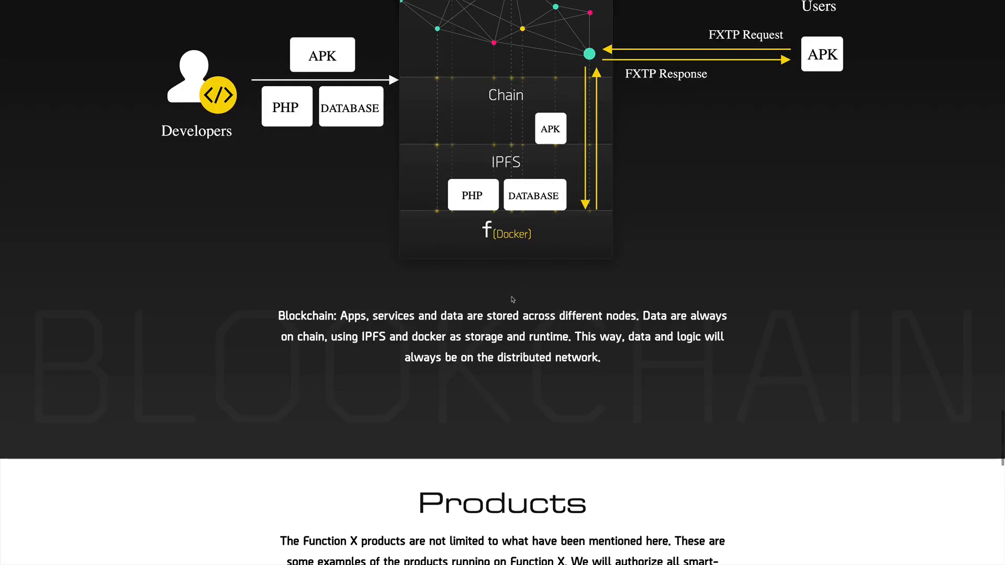
scroll(down, 3)
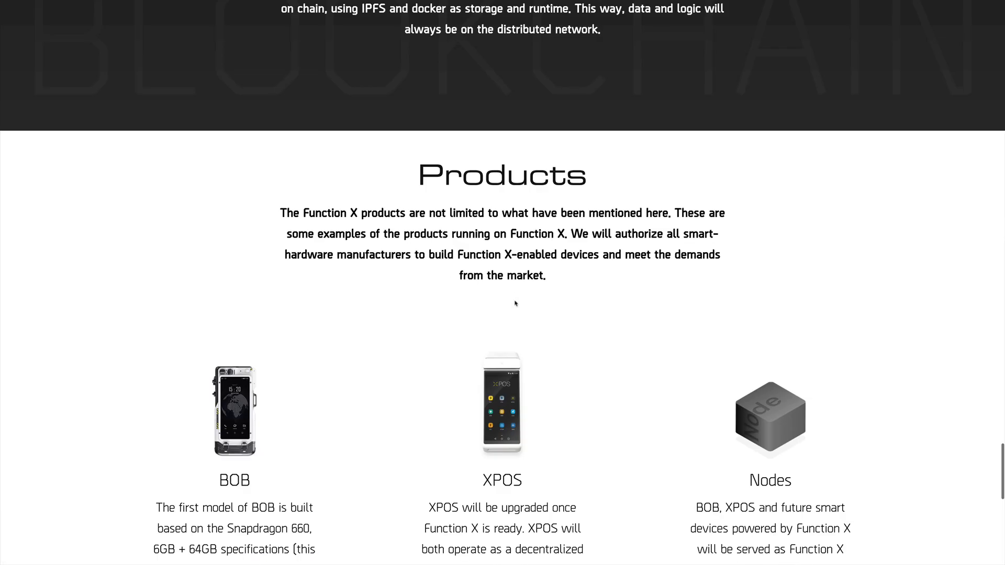
scroll(down, 3)
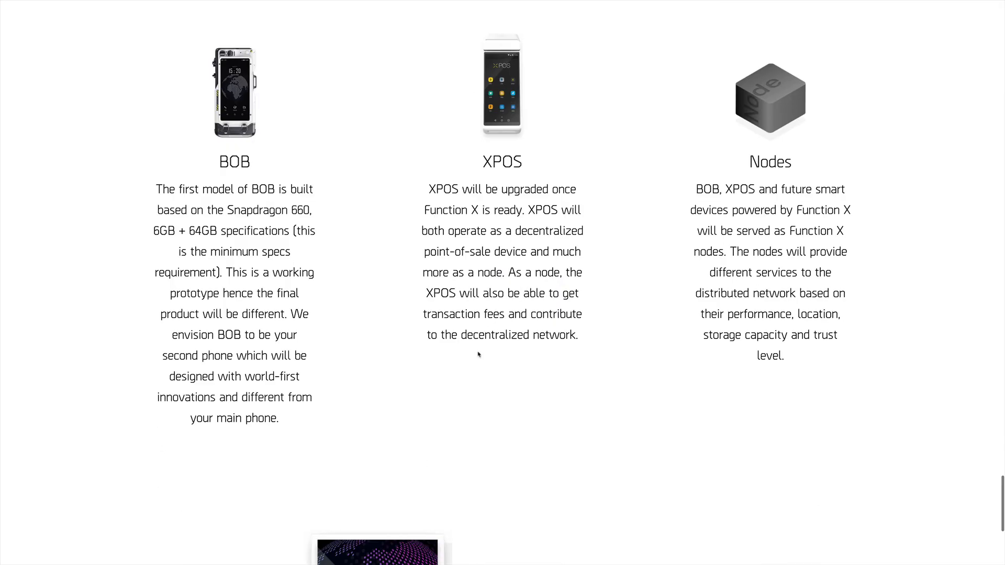
scroll(down, 3)
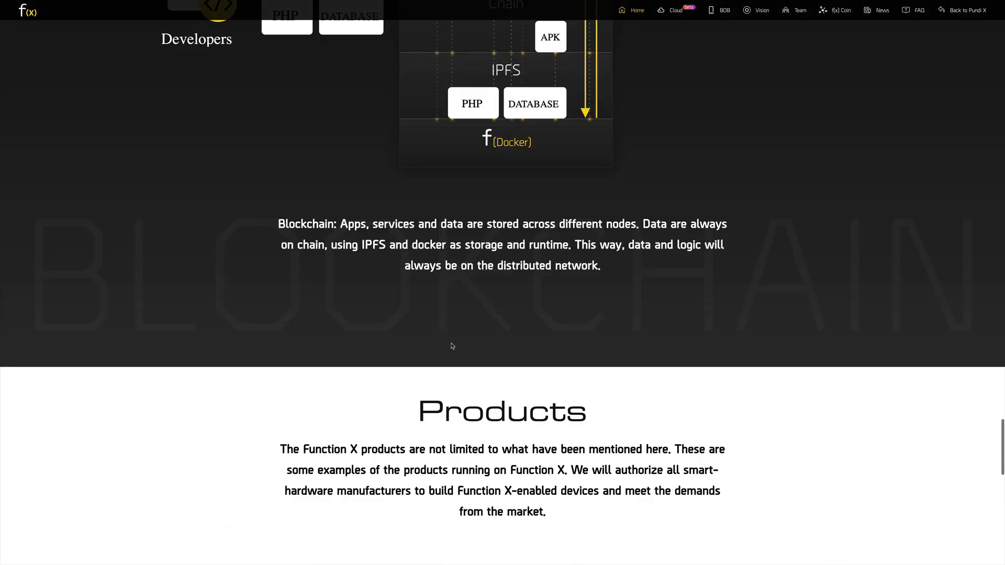
Scroll back around the HTTP/FXTP section of the Function X page.
scroll(up, 3)
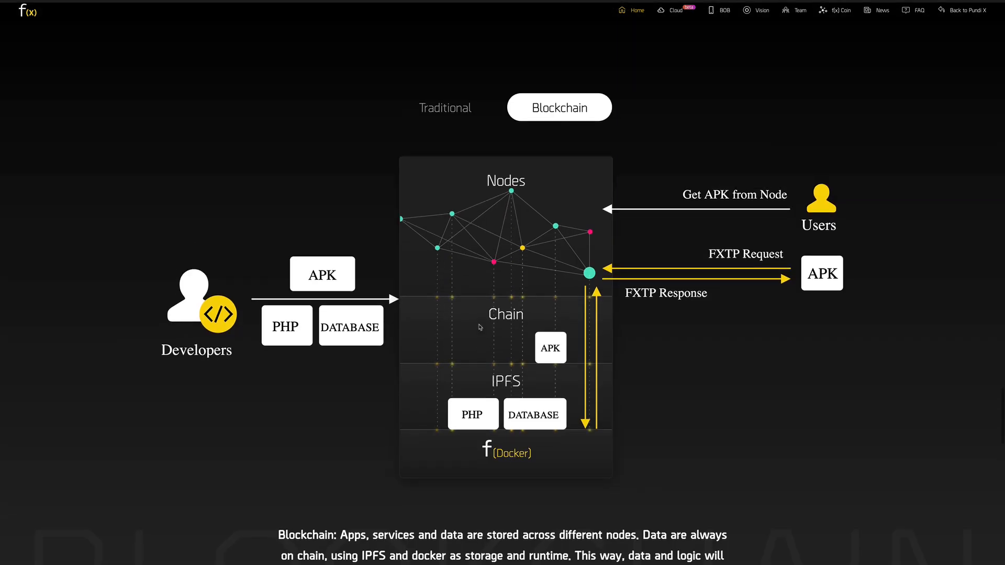
scroll(down, 3)
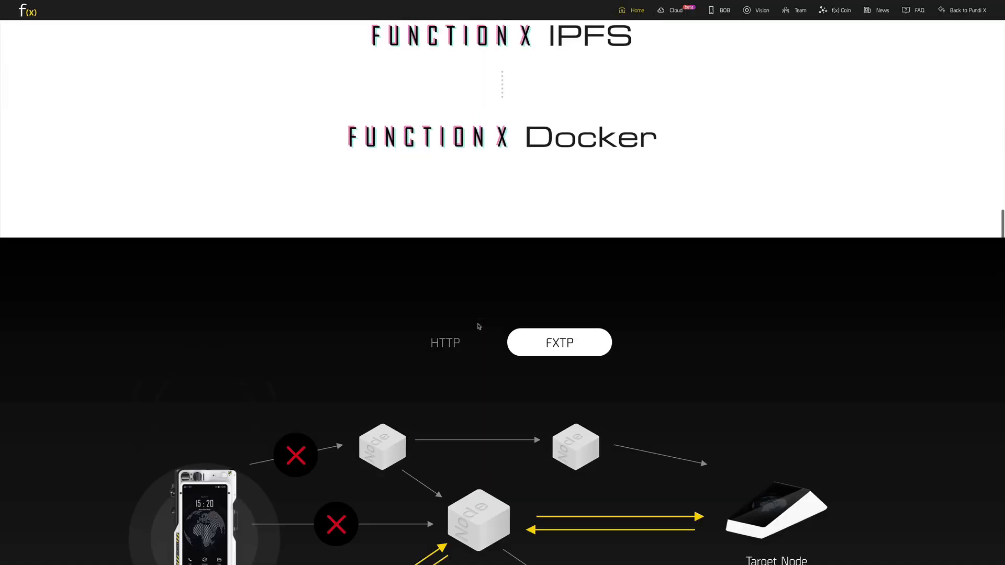
scroll(up, 3)
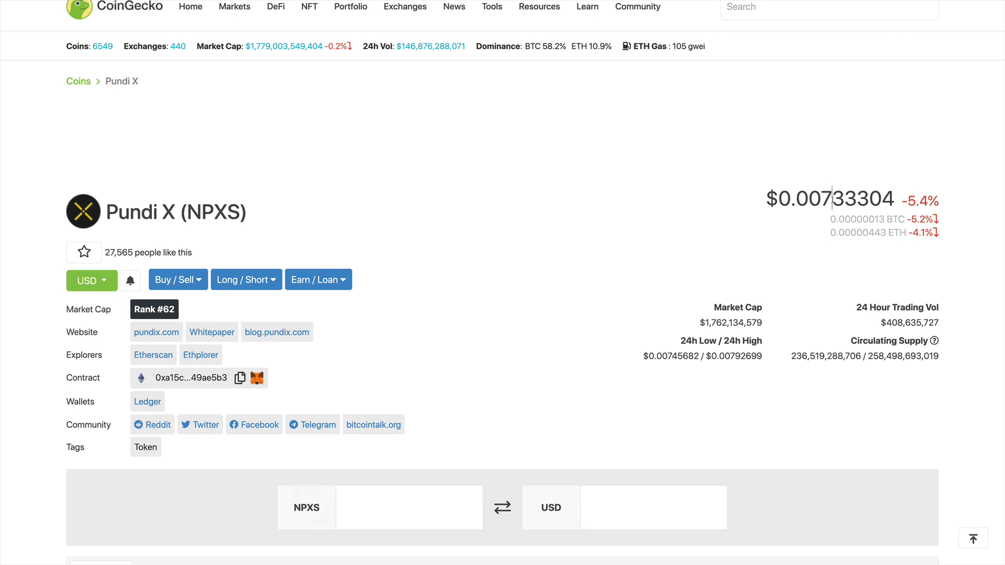
Bring up the Pundi X (NPXS) coin page on CoinGecko showing price $0.00734337.
double_click(824, 199)
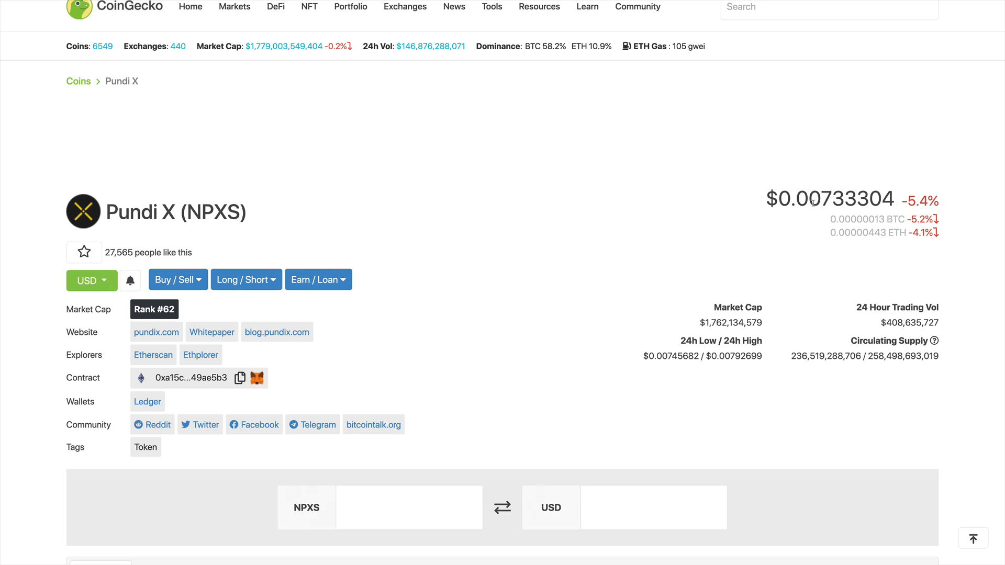
mouse_move(710, 257)
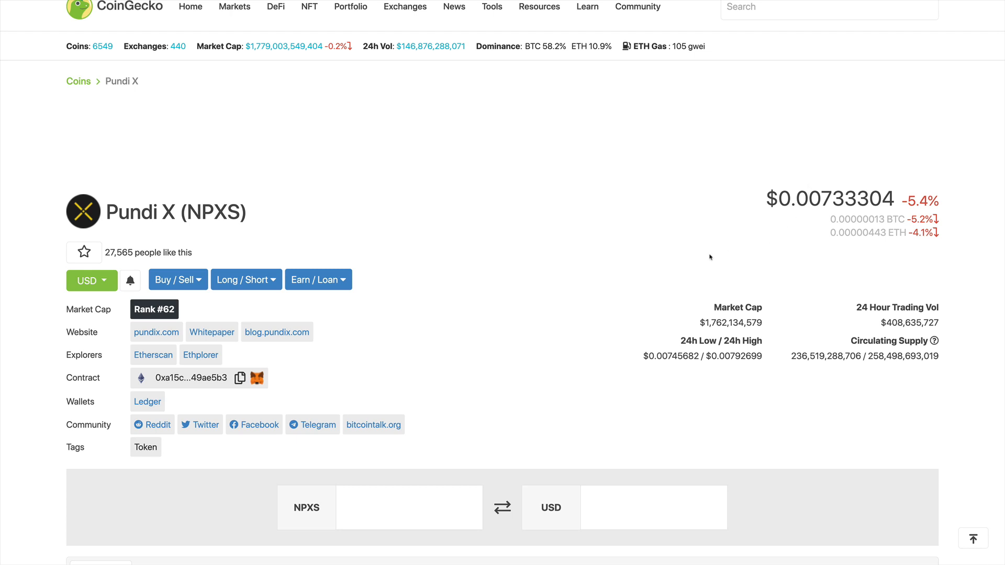
mouse_move(709, 252)
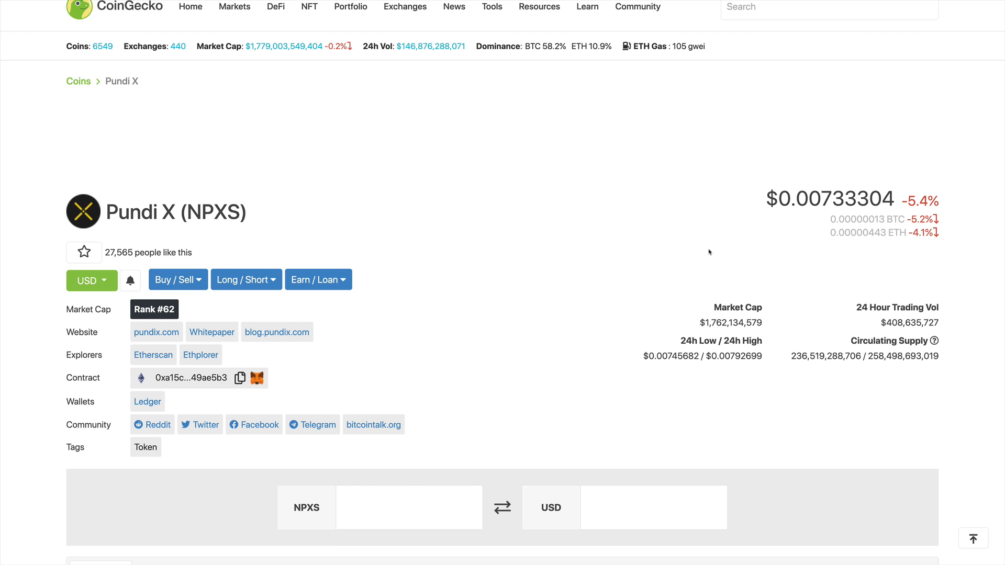
mouse_move(710, 286)
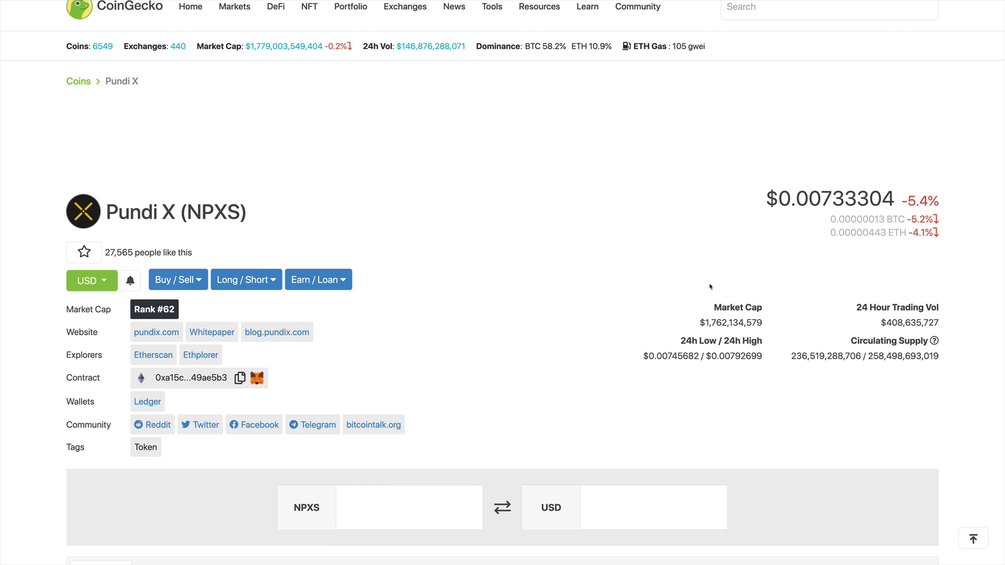
mouse_move(672, 325)
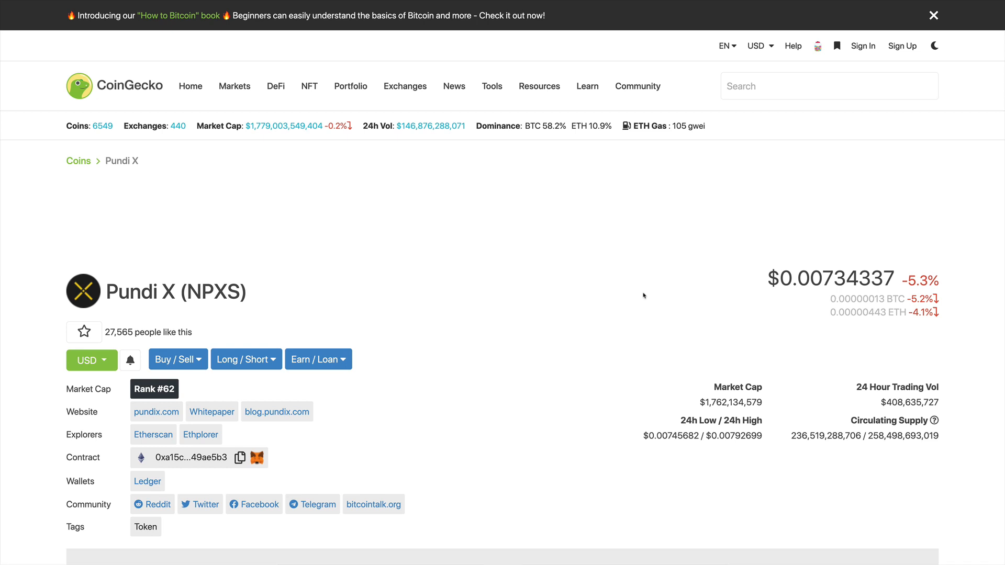
mouse_move(639, 292)
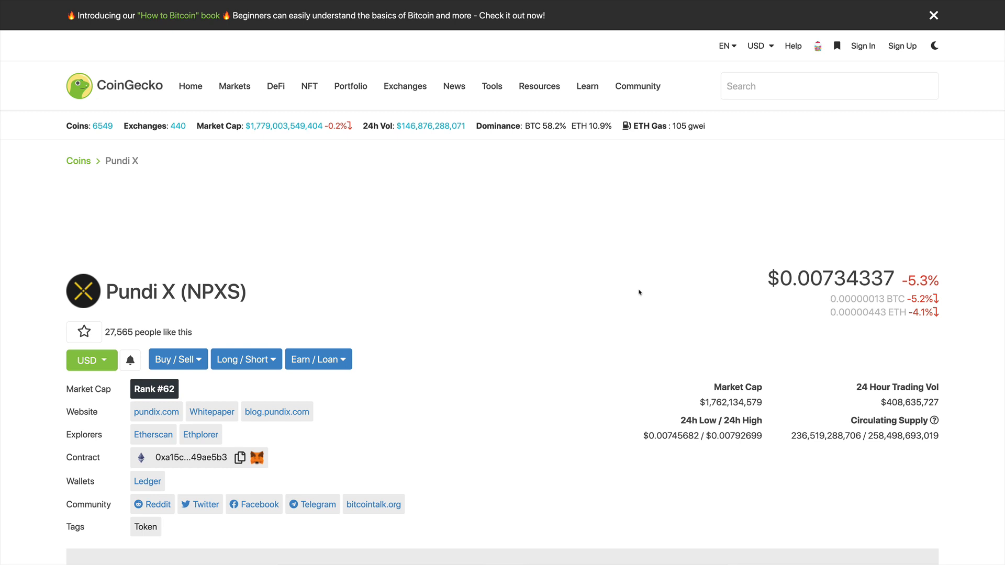
Scroll the NPXS page to the Overview's one-year price chart and Price and Market Stats panel.
scroll(down, 3)
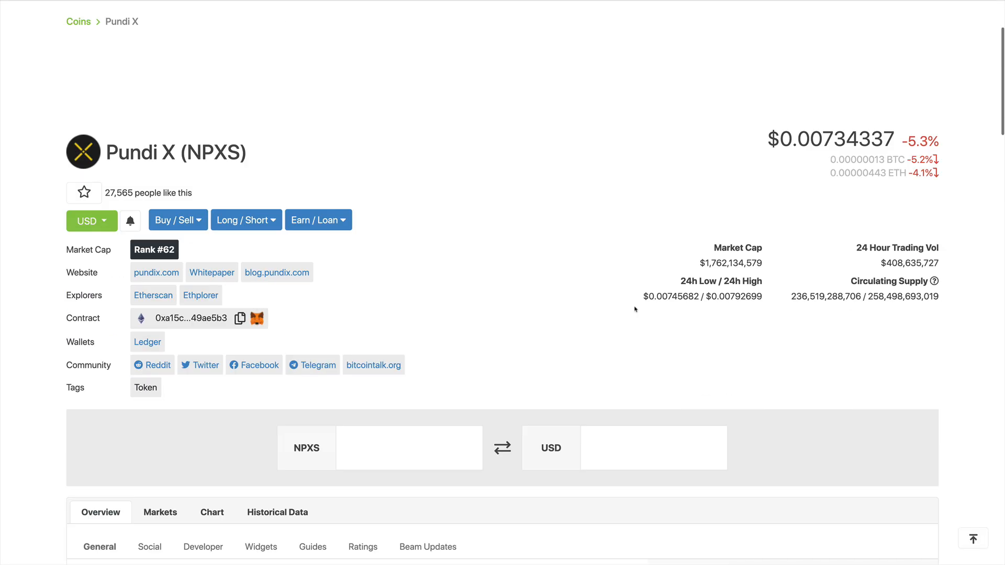
scroll(down, 3)
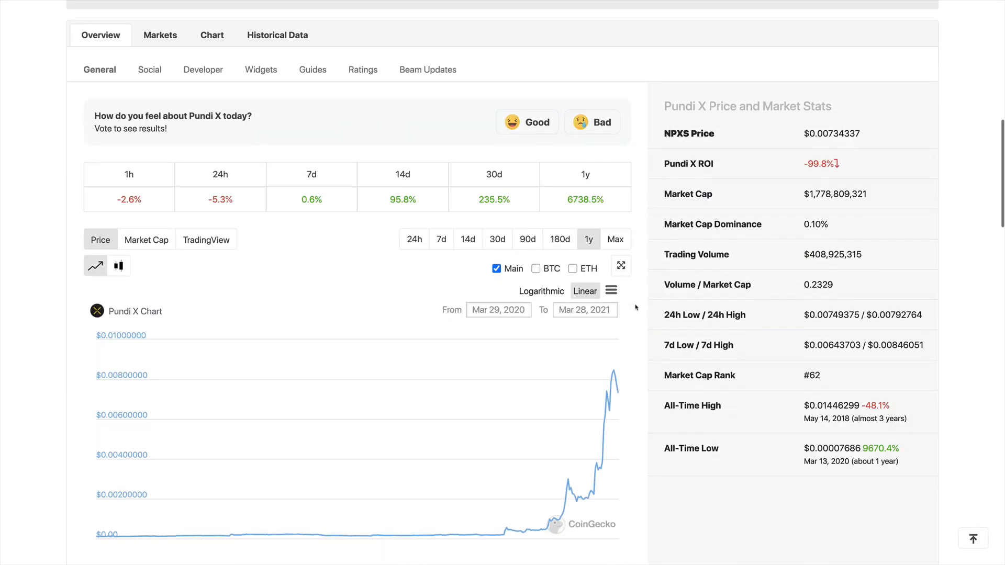
scroll(up, 3)
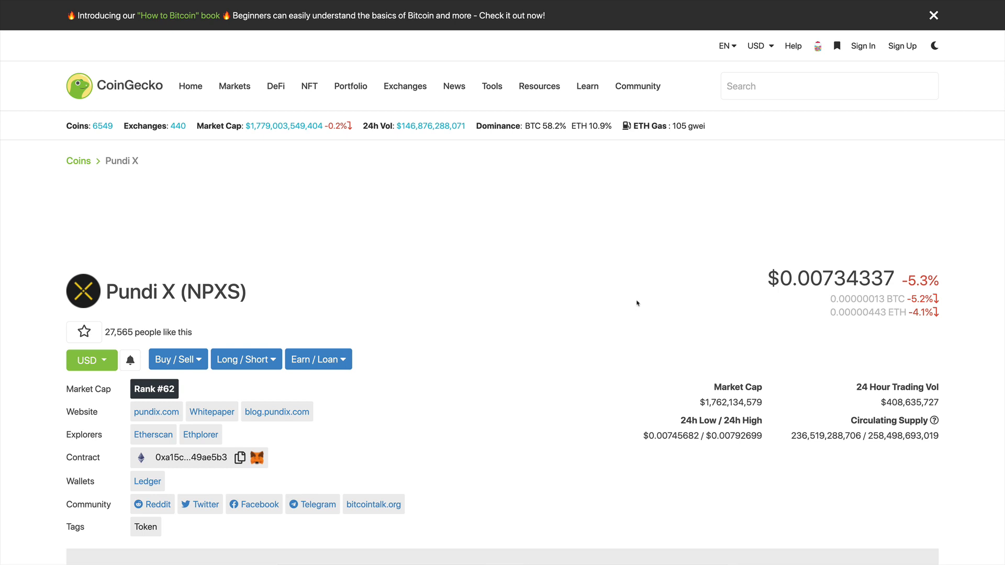
mouse_move(632, 302)
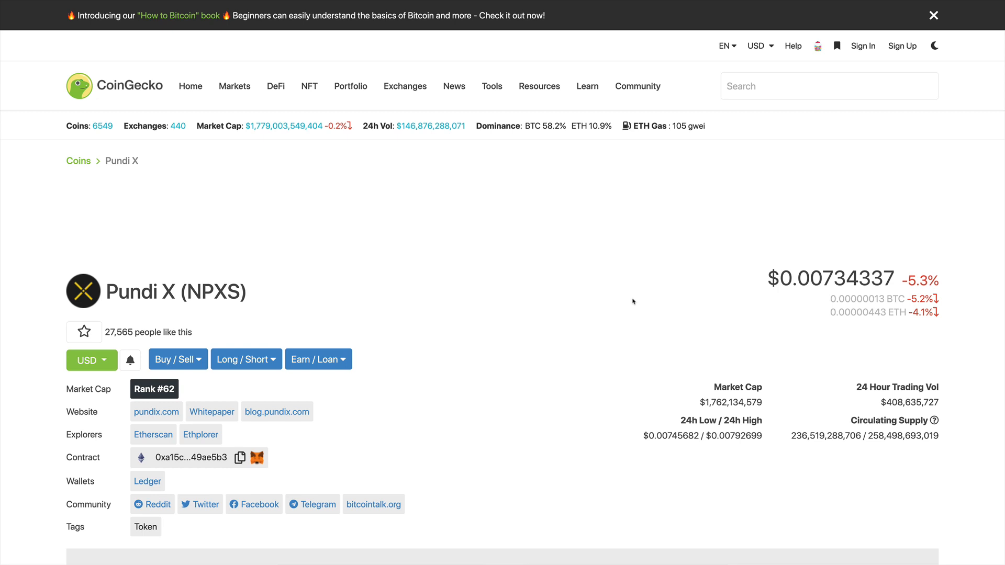
mouse_move(639, 297)
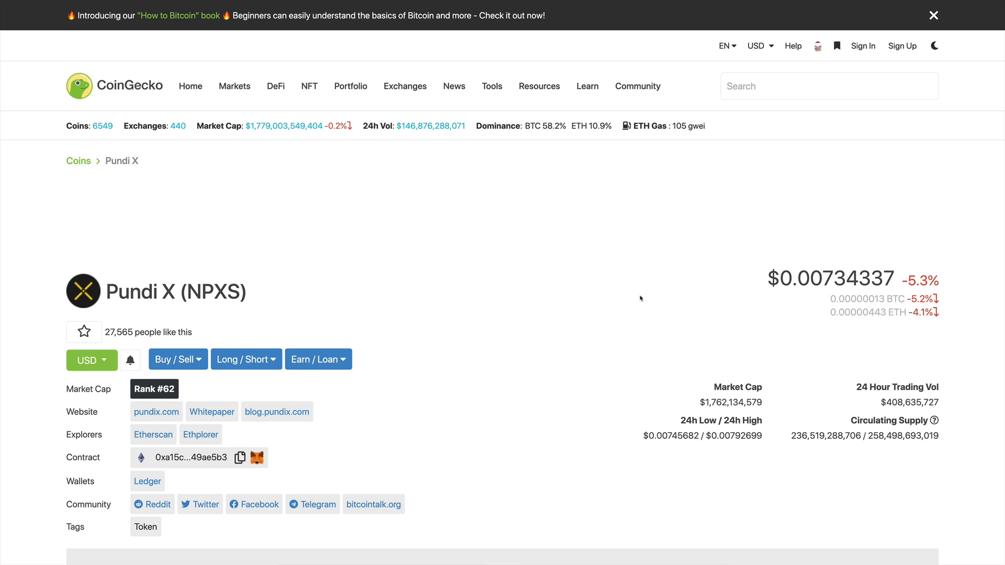
mouse_move(676, 293)
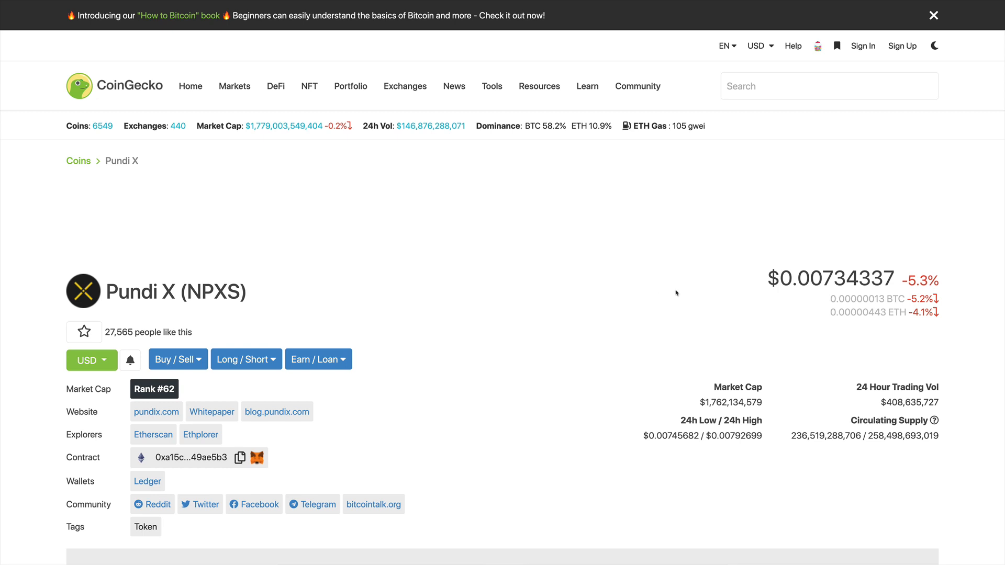
mouse_move(681, 296)
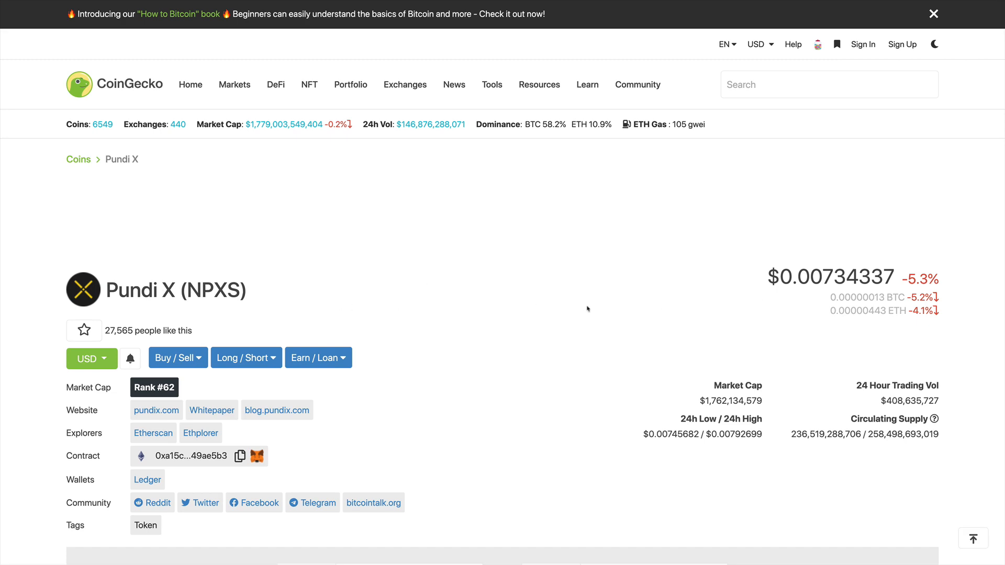
scroll(down, 3)
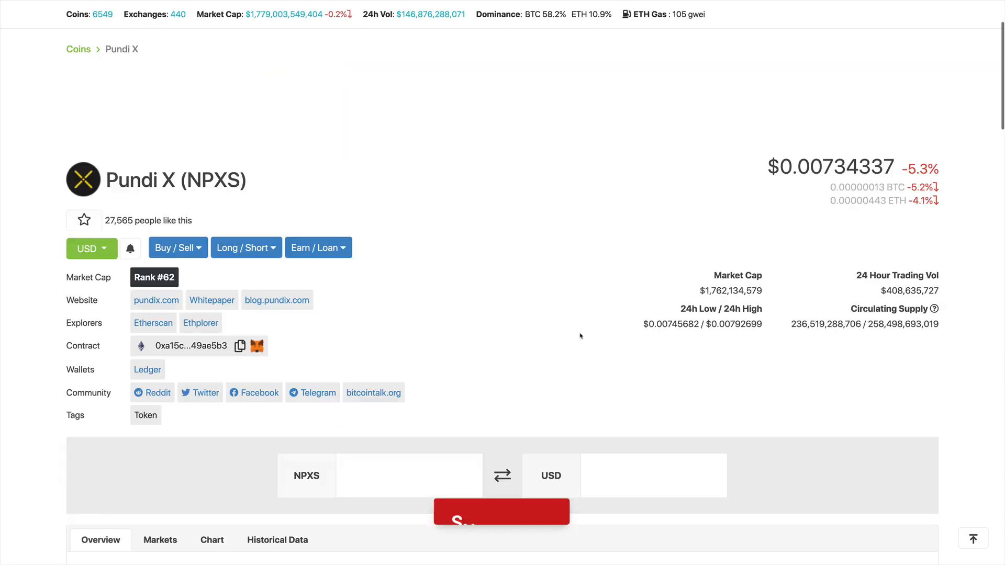
scroll(down, 3)
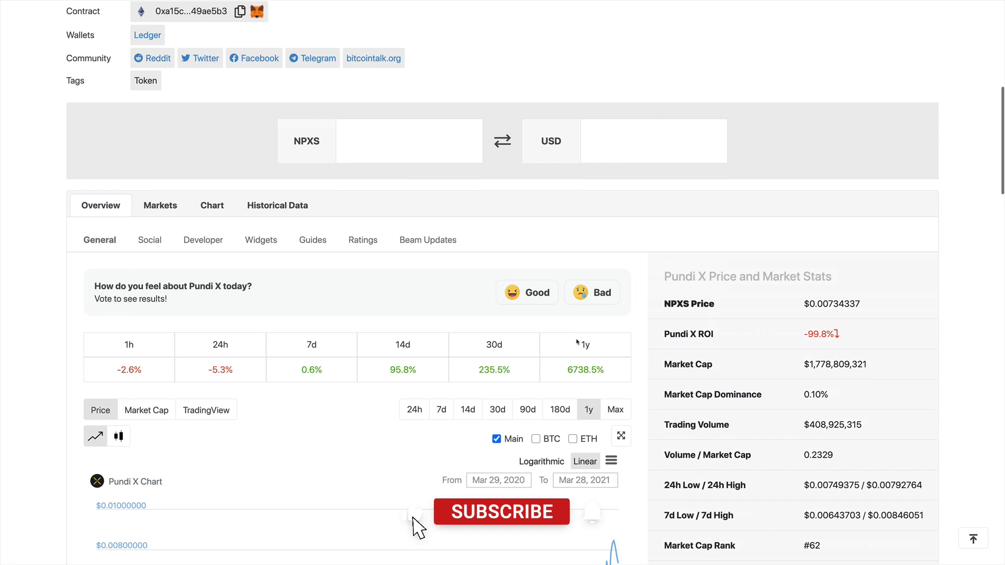
click(502, 511)
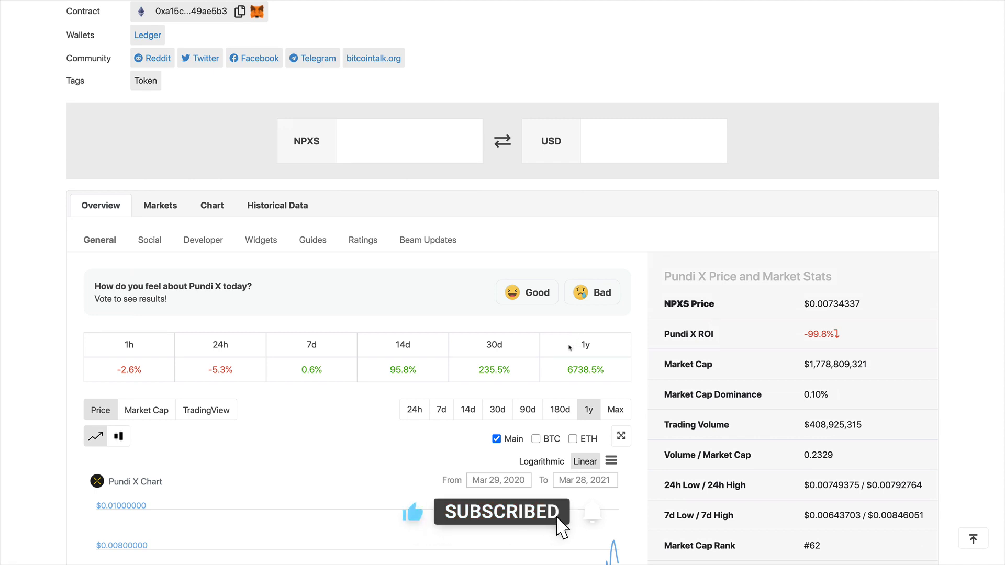